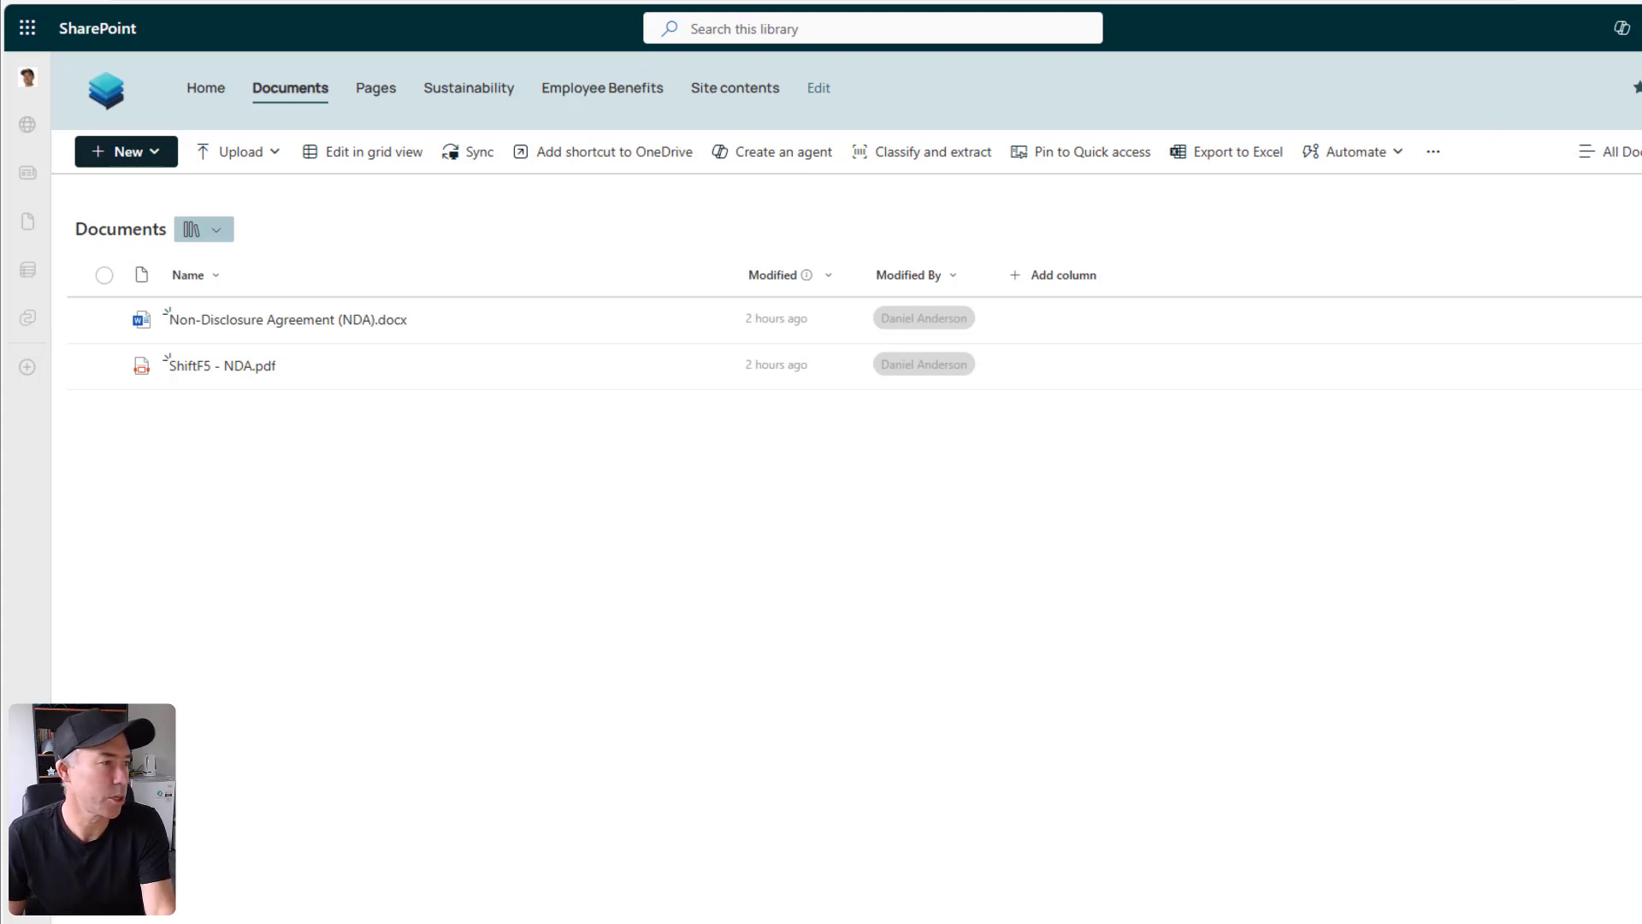
{"action": "mouse_move", "coordinate": [414, 319]}
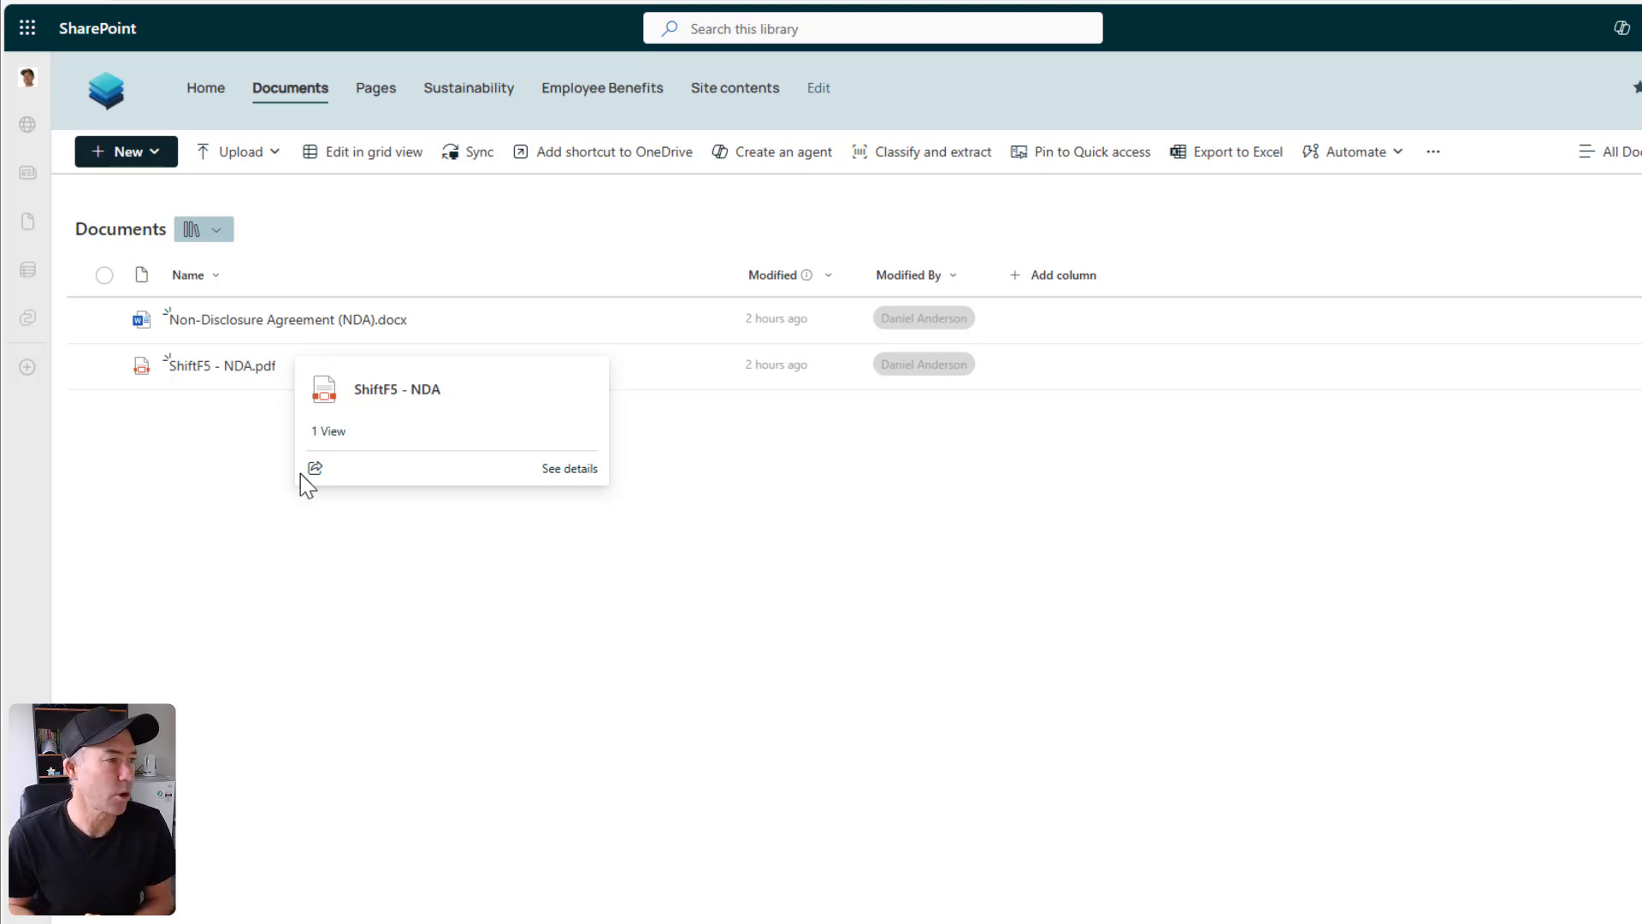
{"action": "mouse_move", "coordinate": [241, 529]}
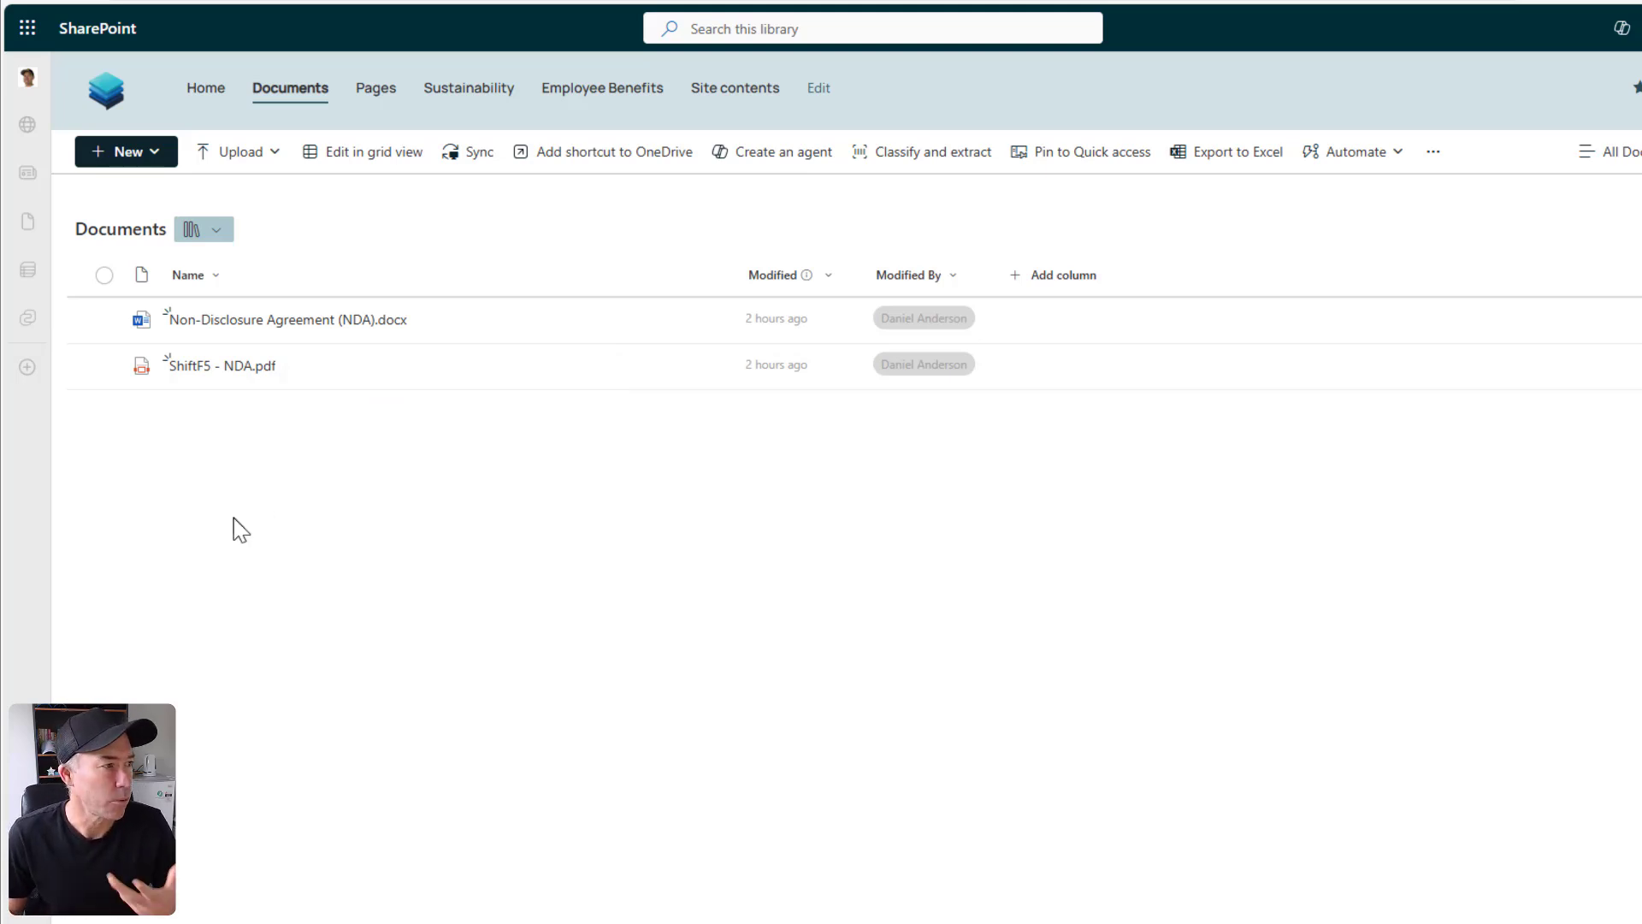
{"action": "mouse_move", "coordinate": [213, 453]}
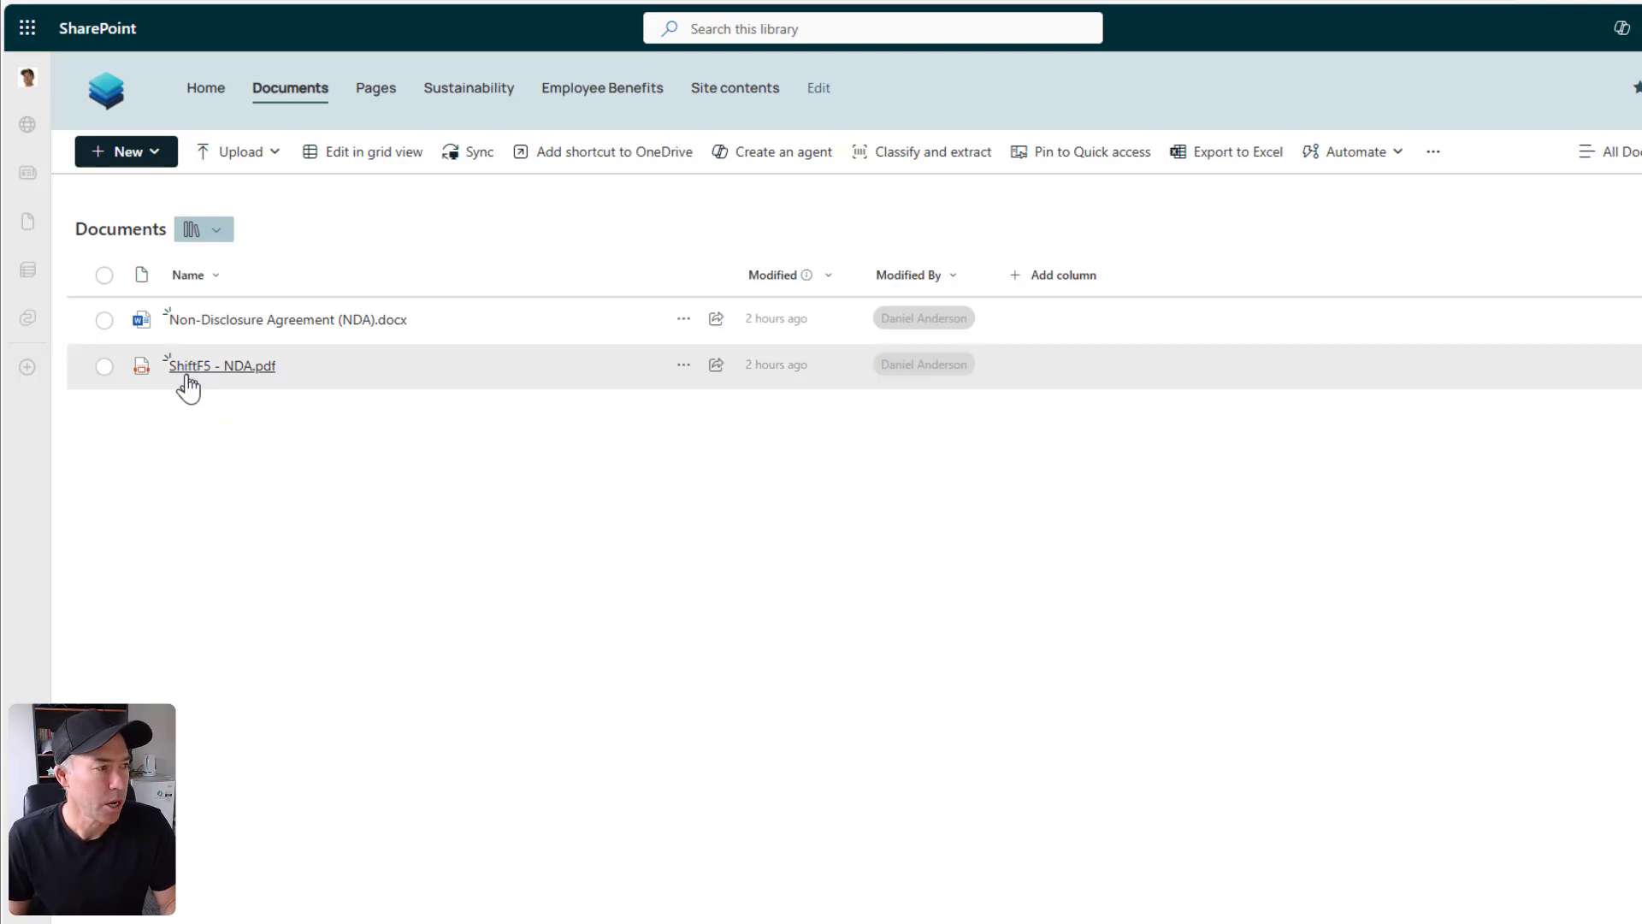
- Open ShiftF5 - NDA.pdf in the viewer and scroll down to its signatures page
{"action": "left_click", "coordinate": [220, 365]}
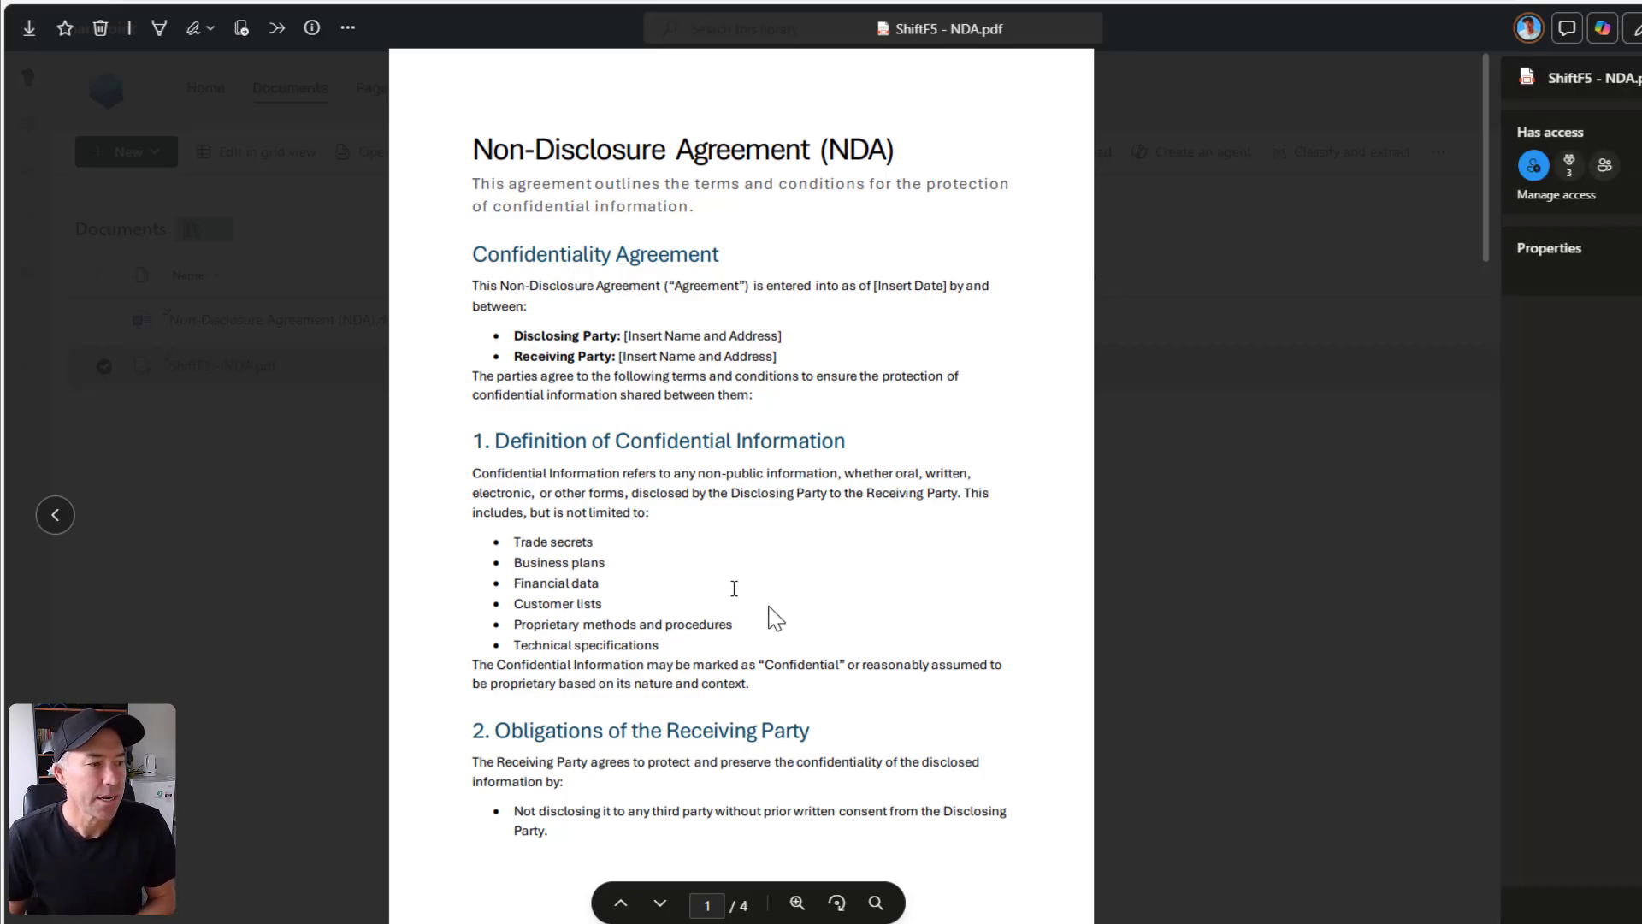
{"action": "scroll", "scroll_direction": "down", "scroll_amount": 3}
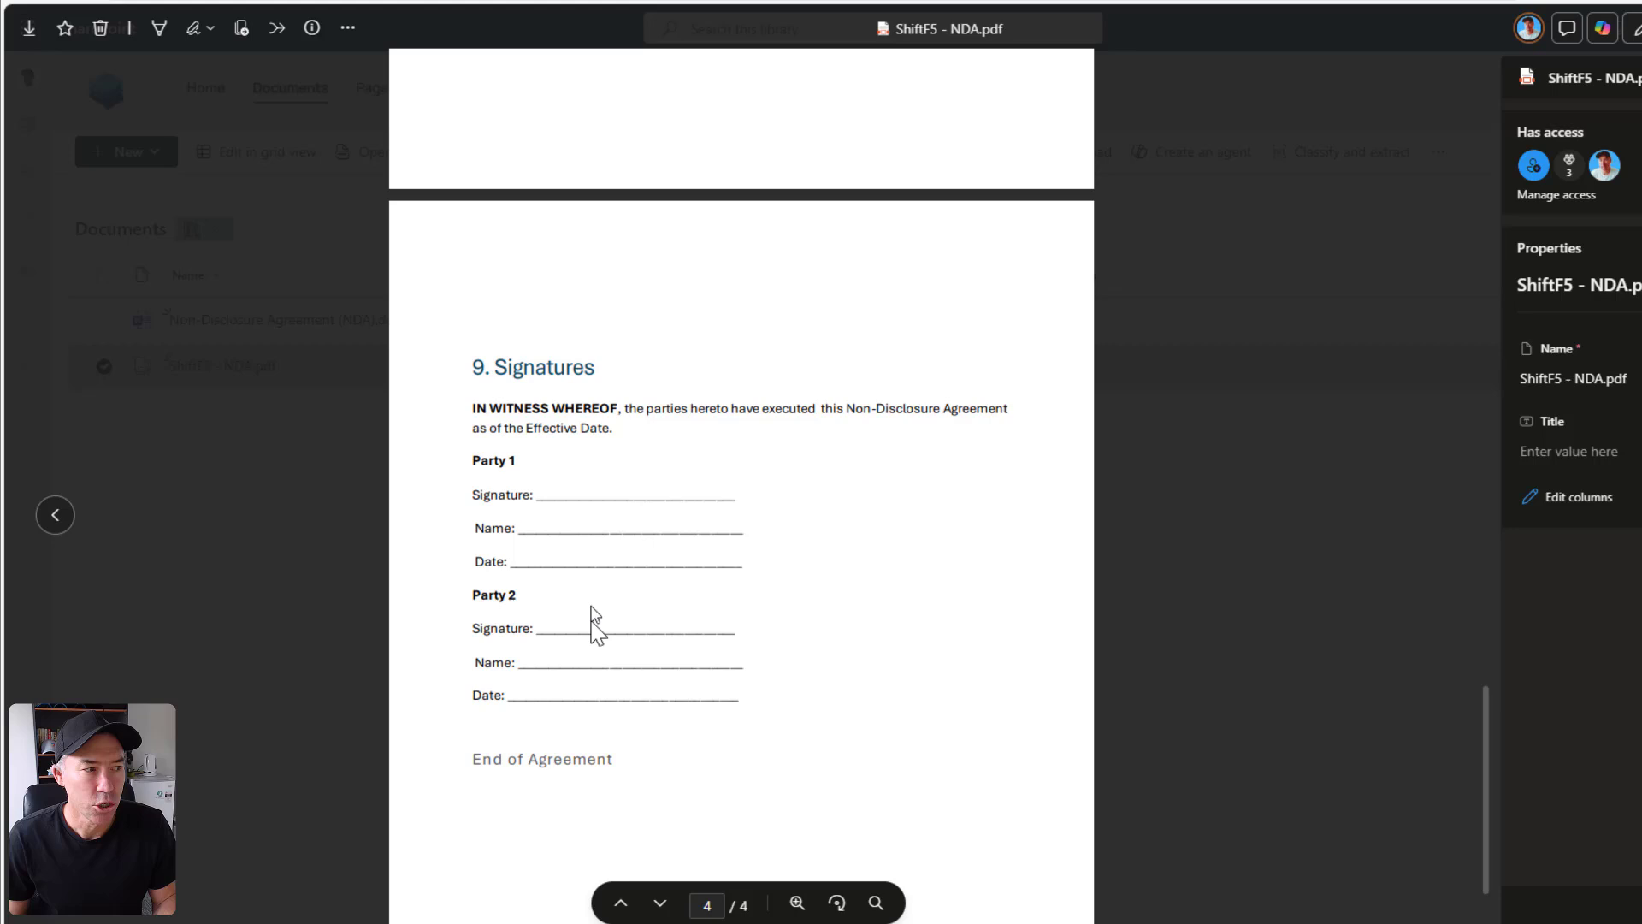
{"action": "mouse_move", "coordinate": [639, 616]}
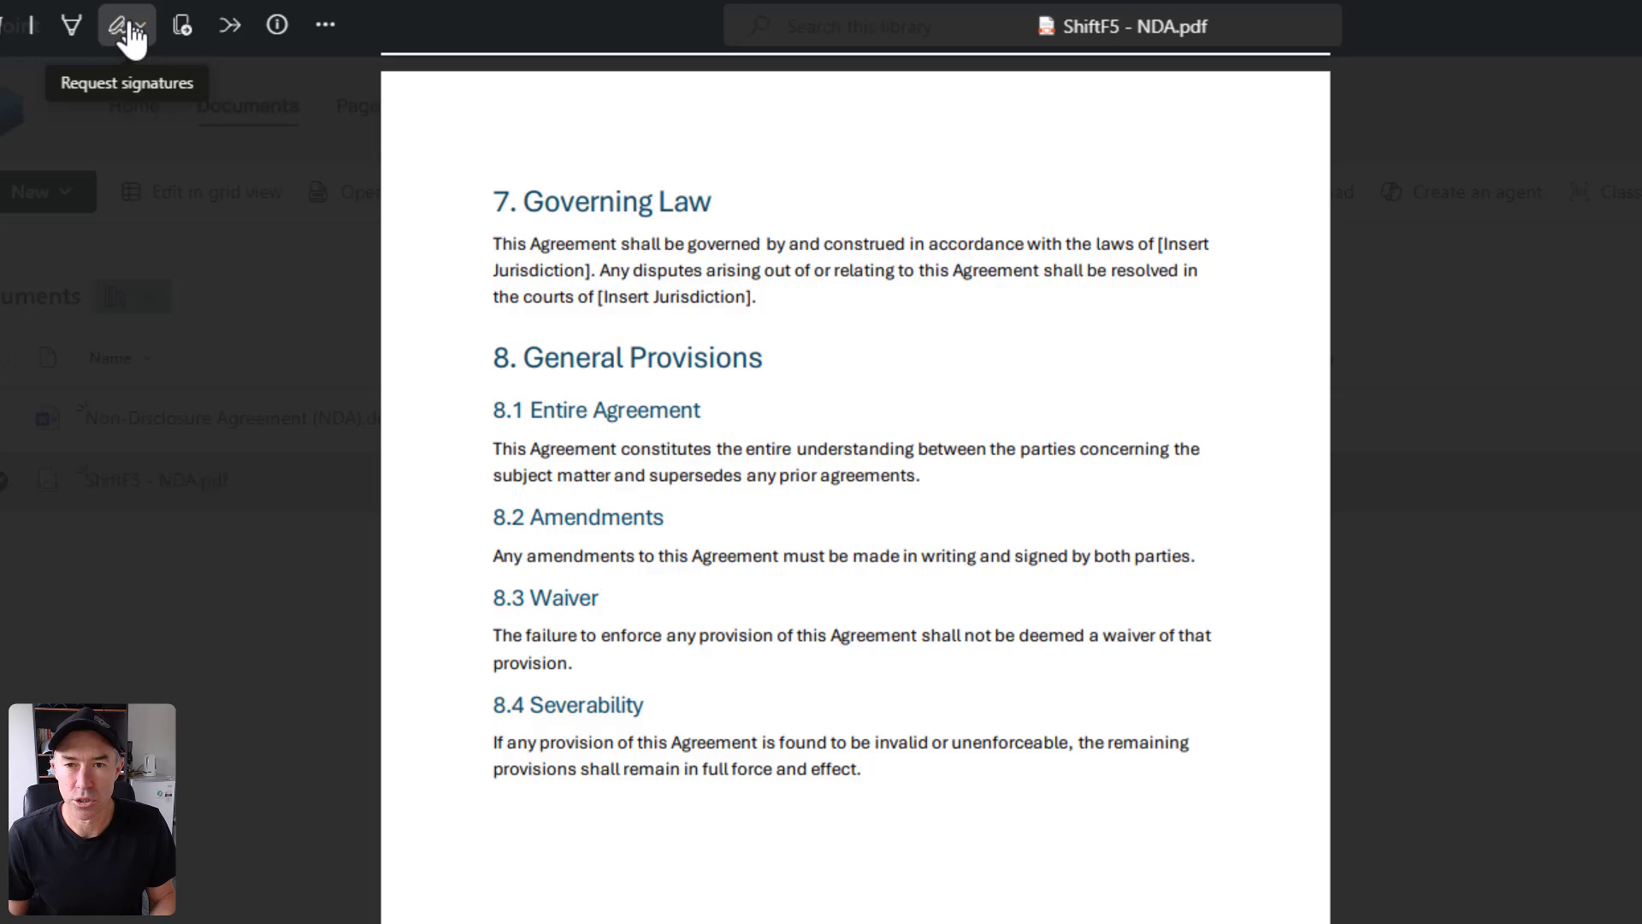
- Start a SharePoint eSignature request for the NDA from the Request signatures menu
{"action": "left_click", "coordinate": [118, 25]}
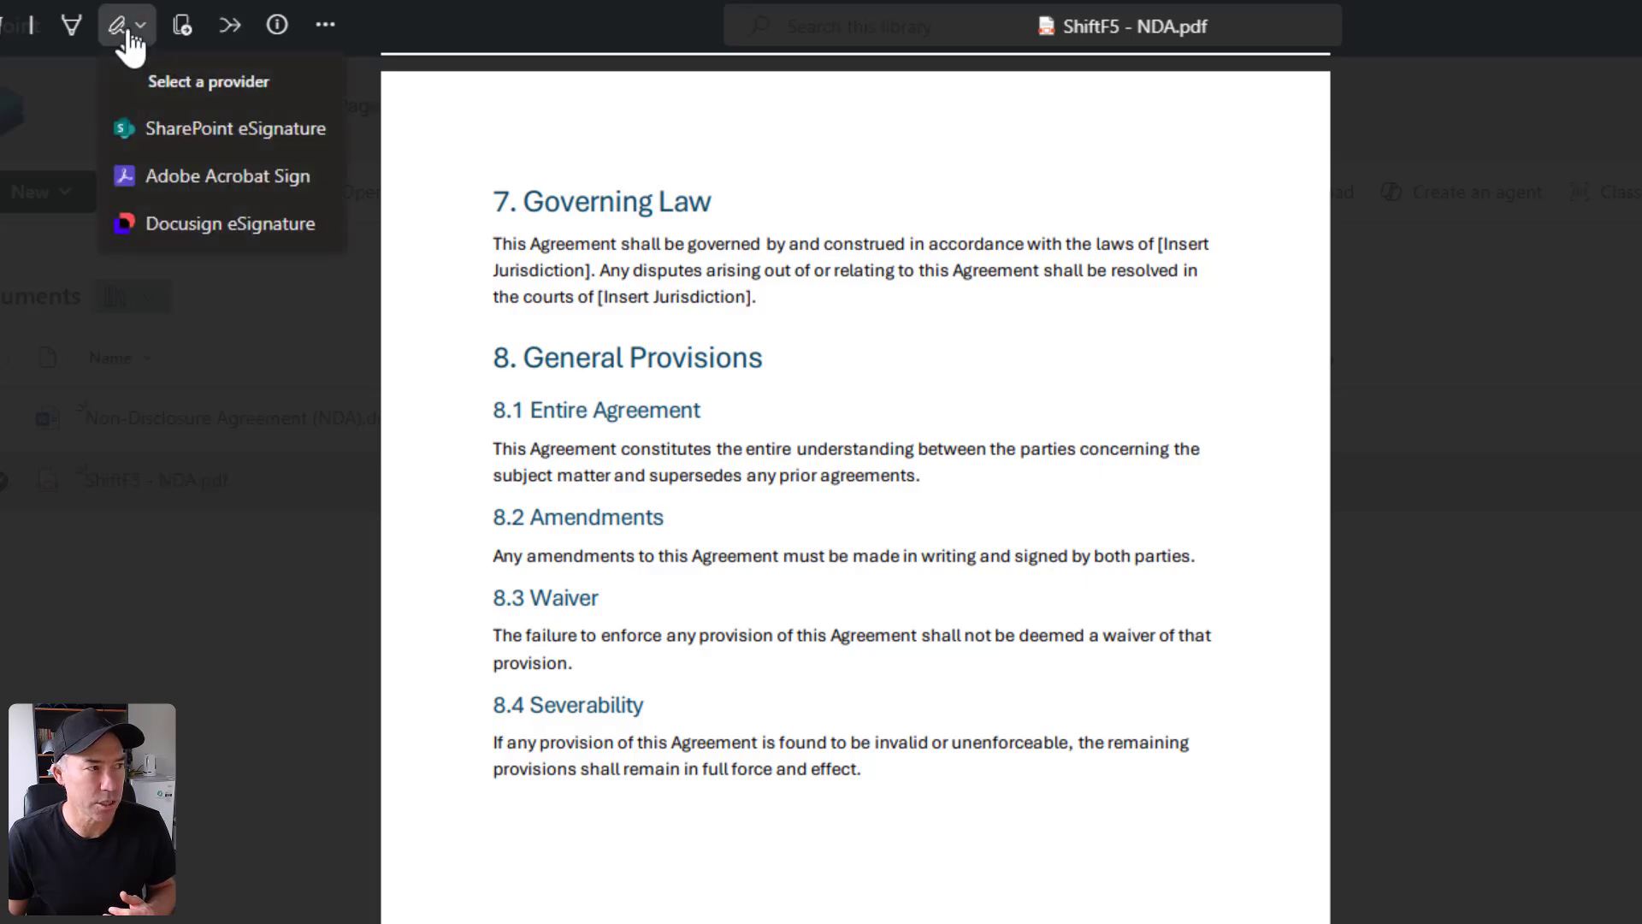
{"action": "mouse_move", "coordinate": [219, 174]}
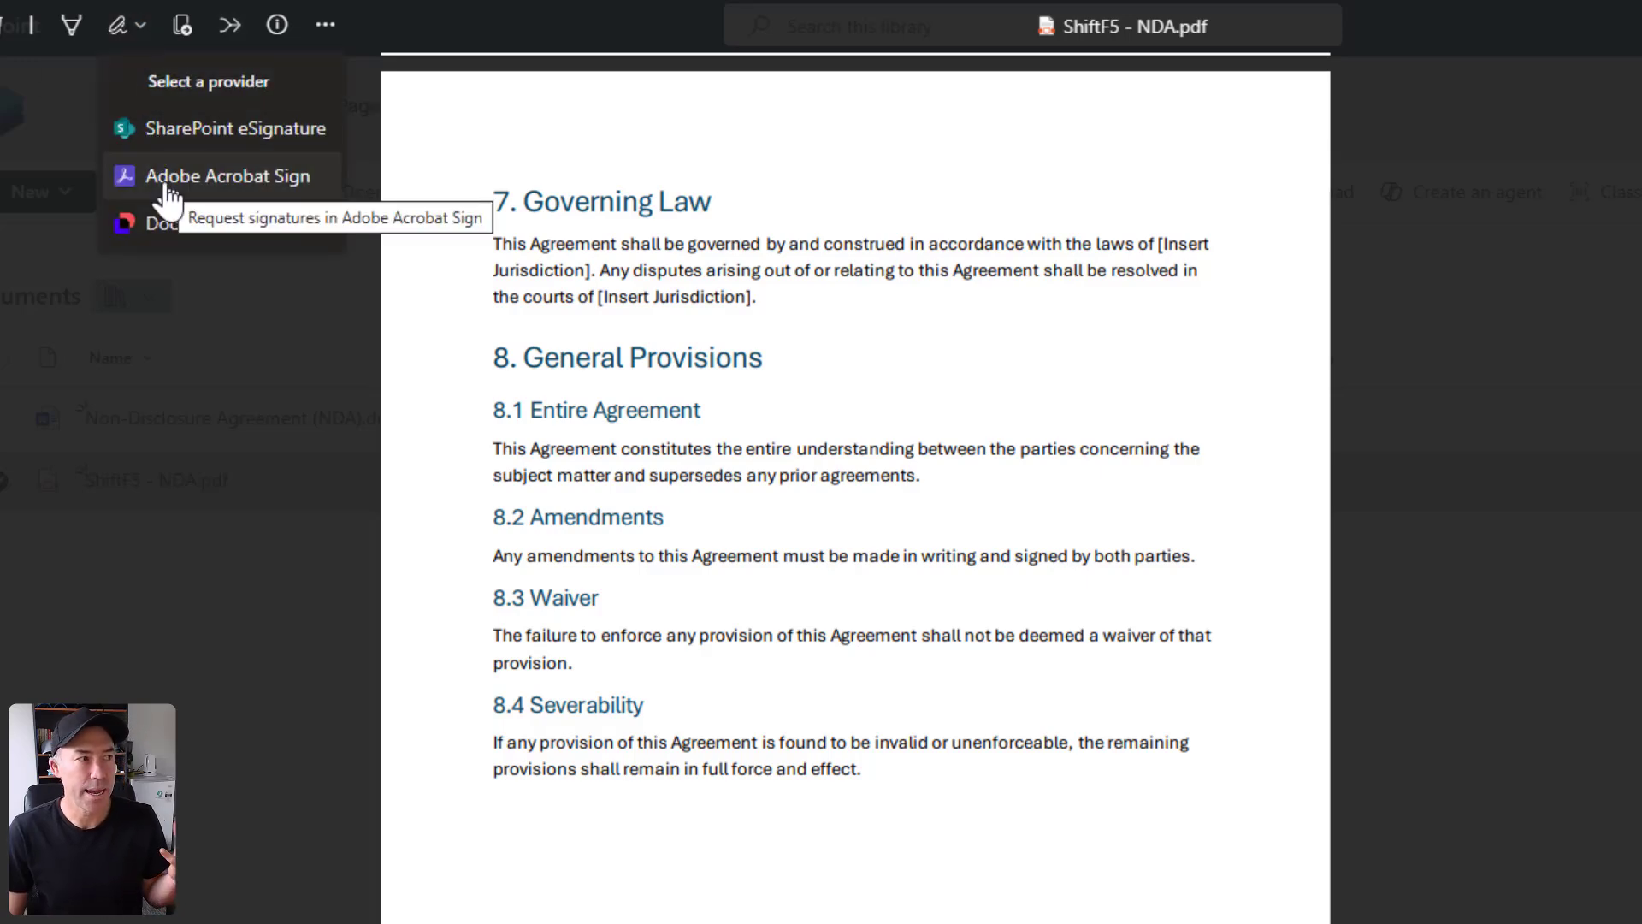
{"action": "mouse_move", "coordinate": [228, 224]}
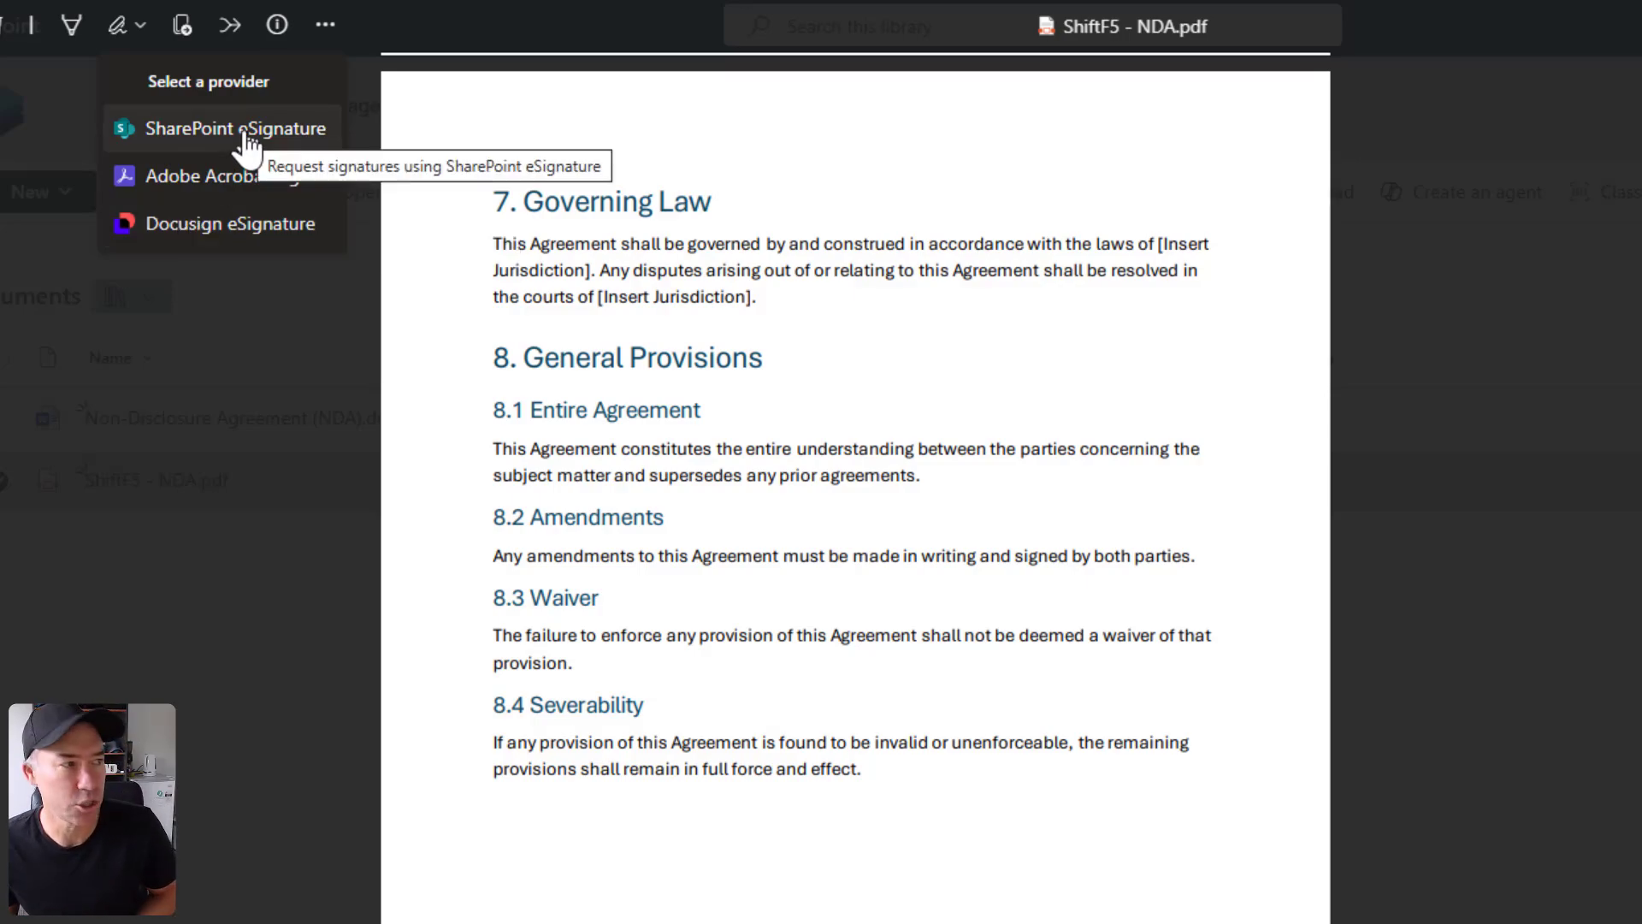
{"action": "left_click", "coordinate": [234, 127]}
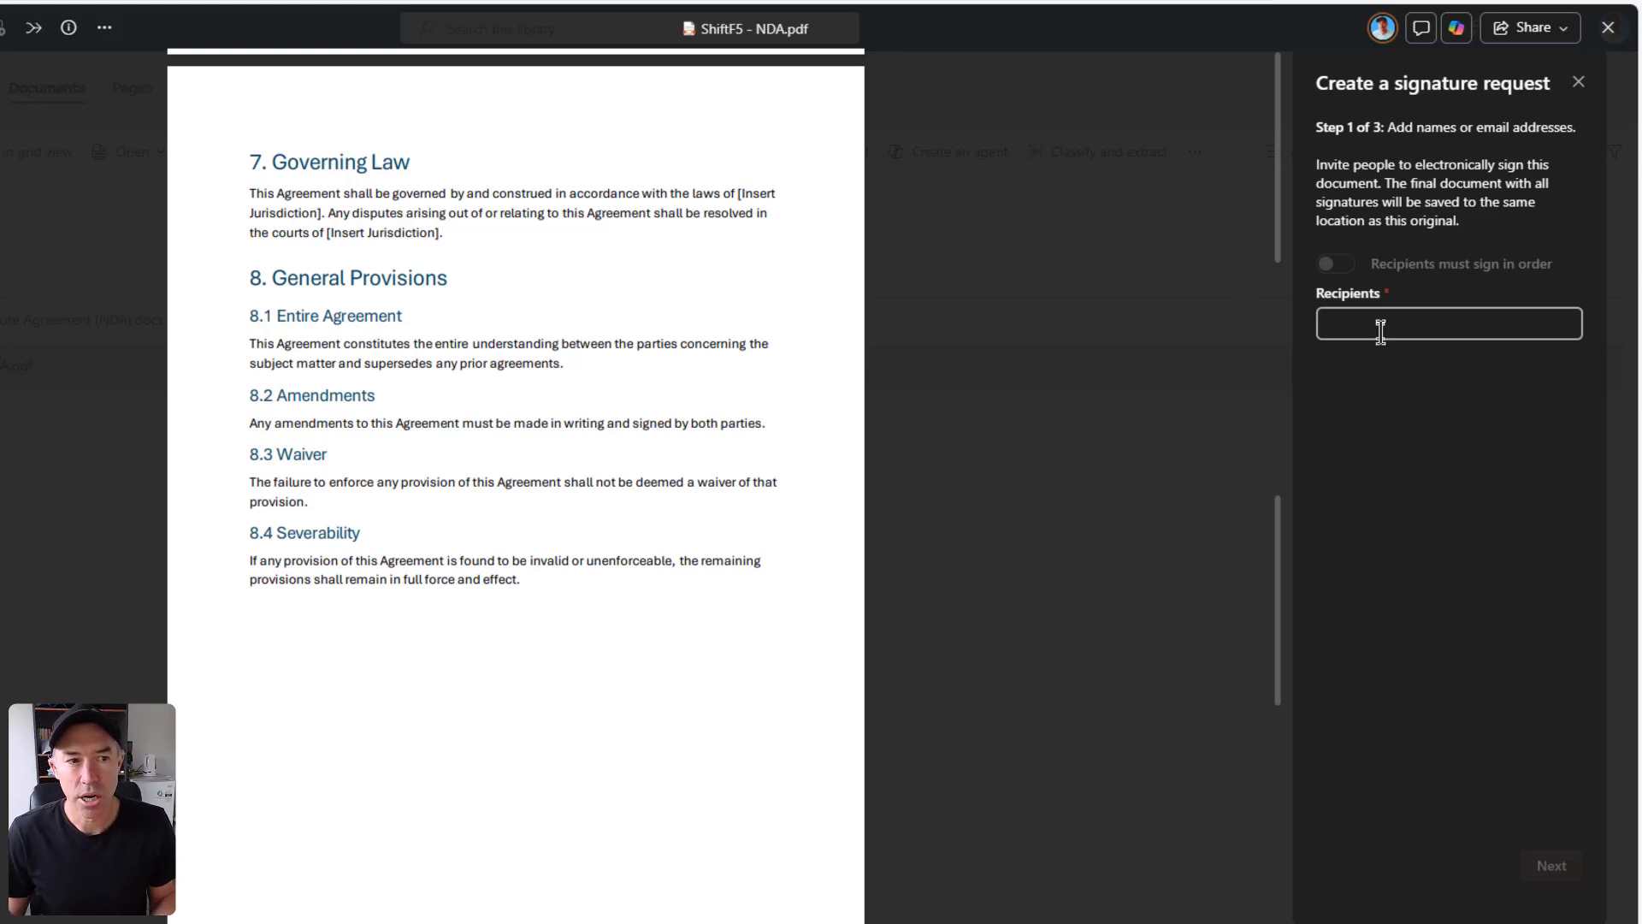
{"action": "left_click", "coordinate": [1448, 322]}
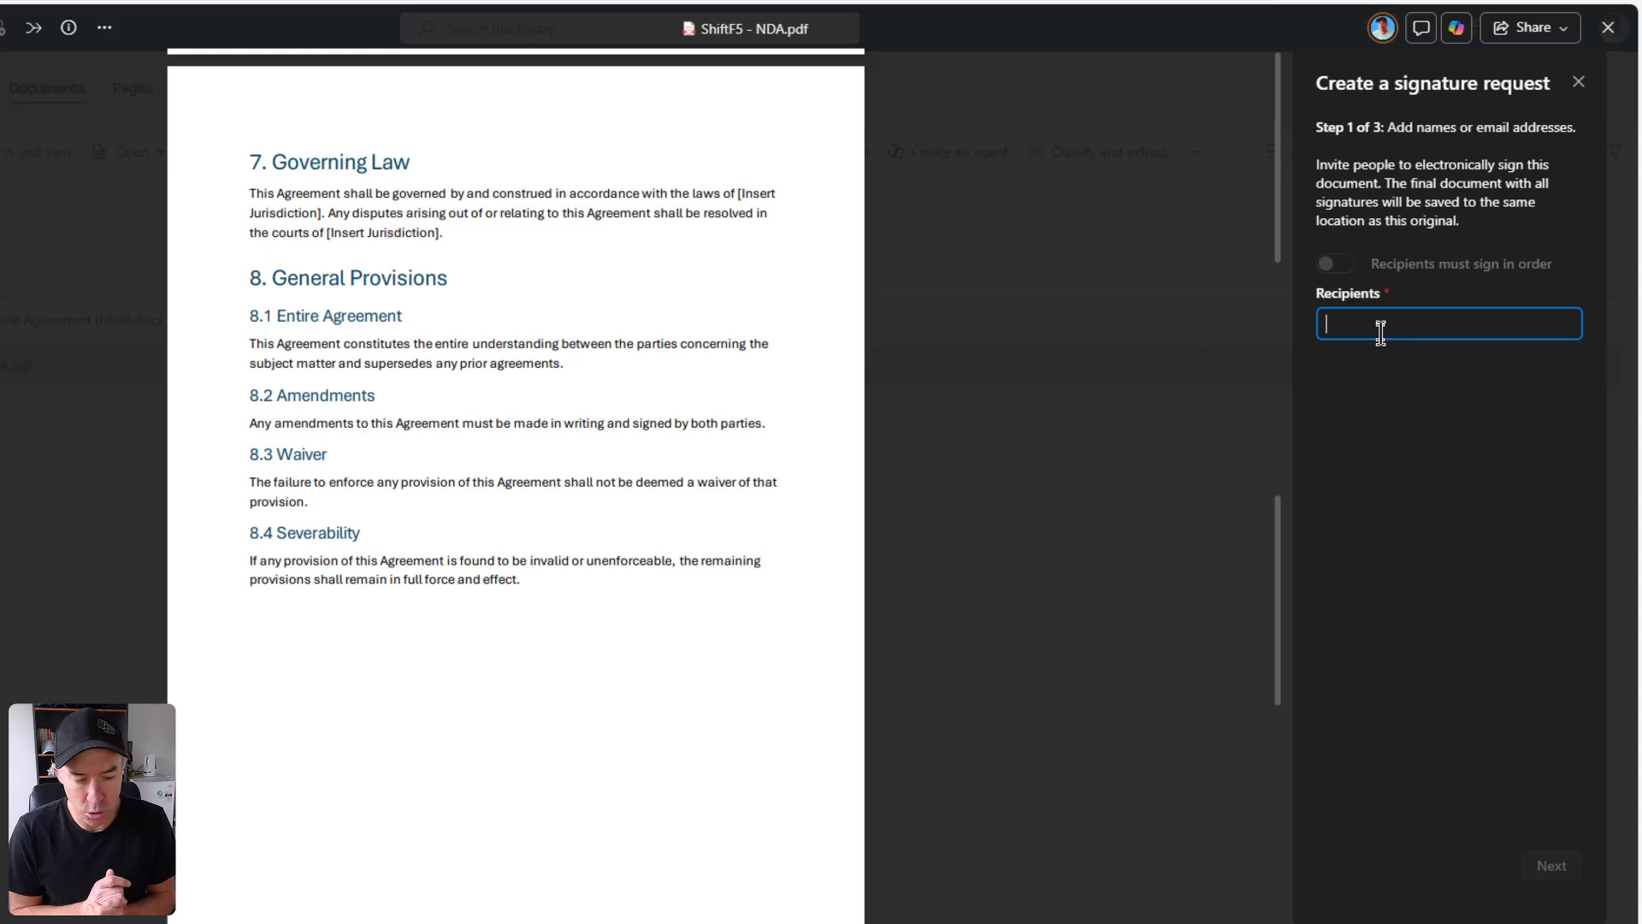
{"action": "type", "text": "da"}
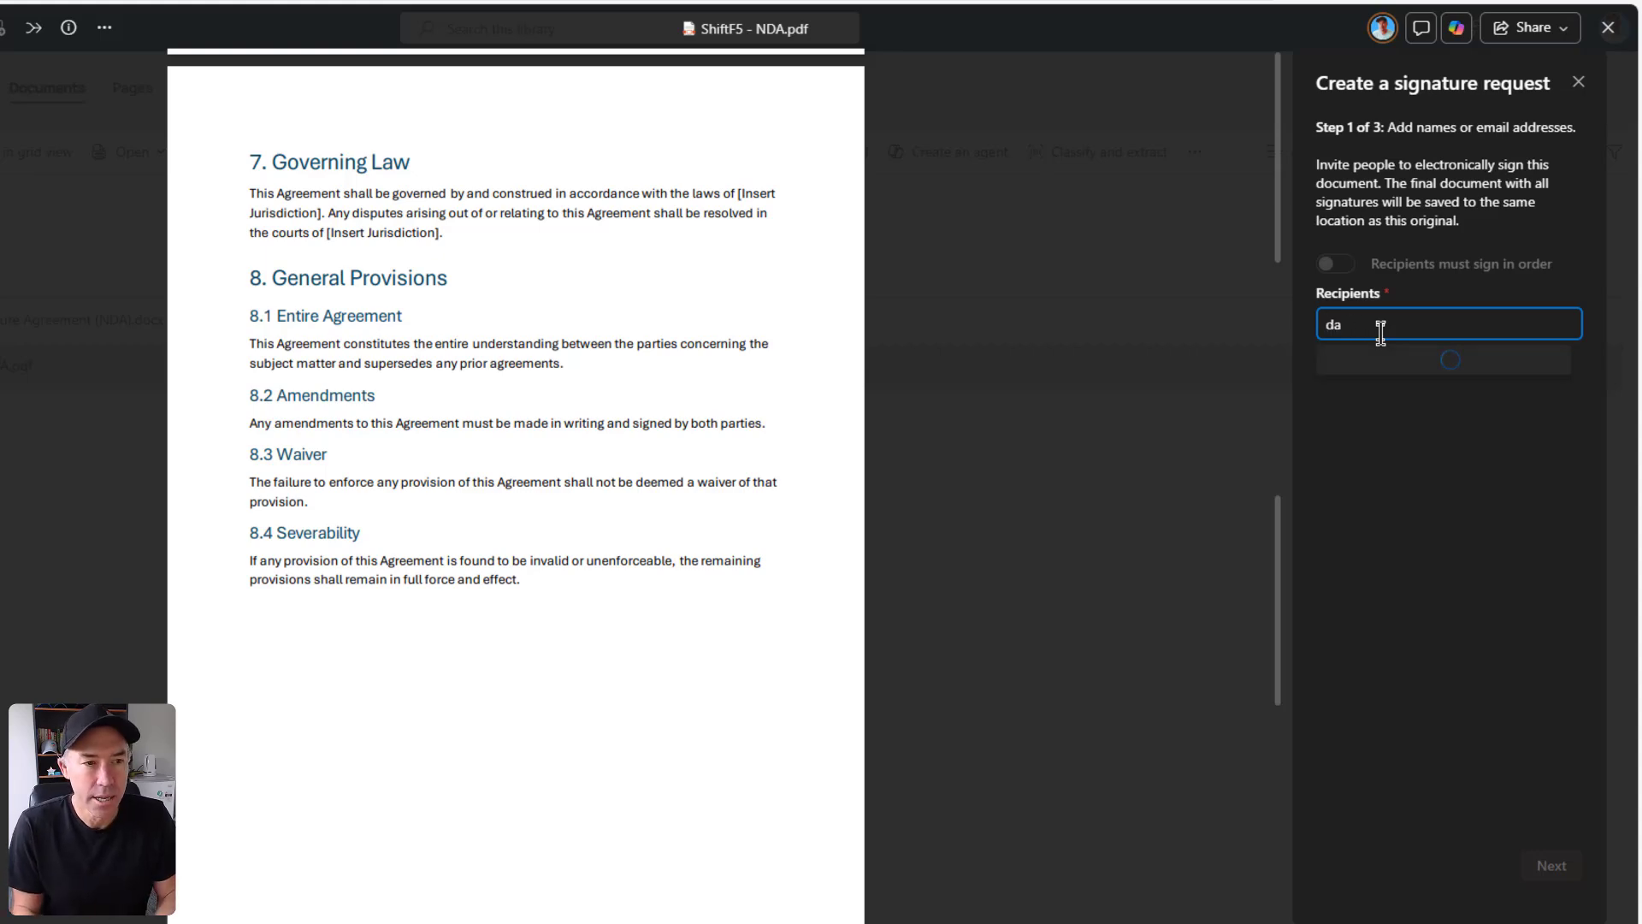
{"action": "type", "text": "frank"}
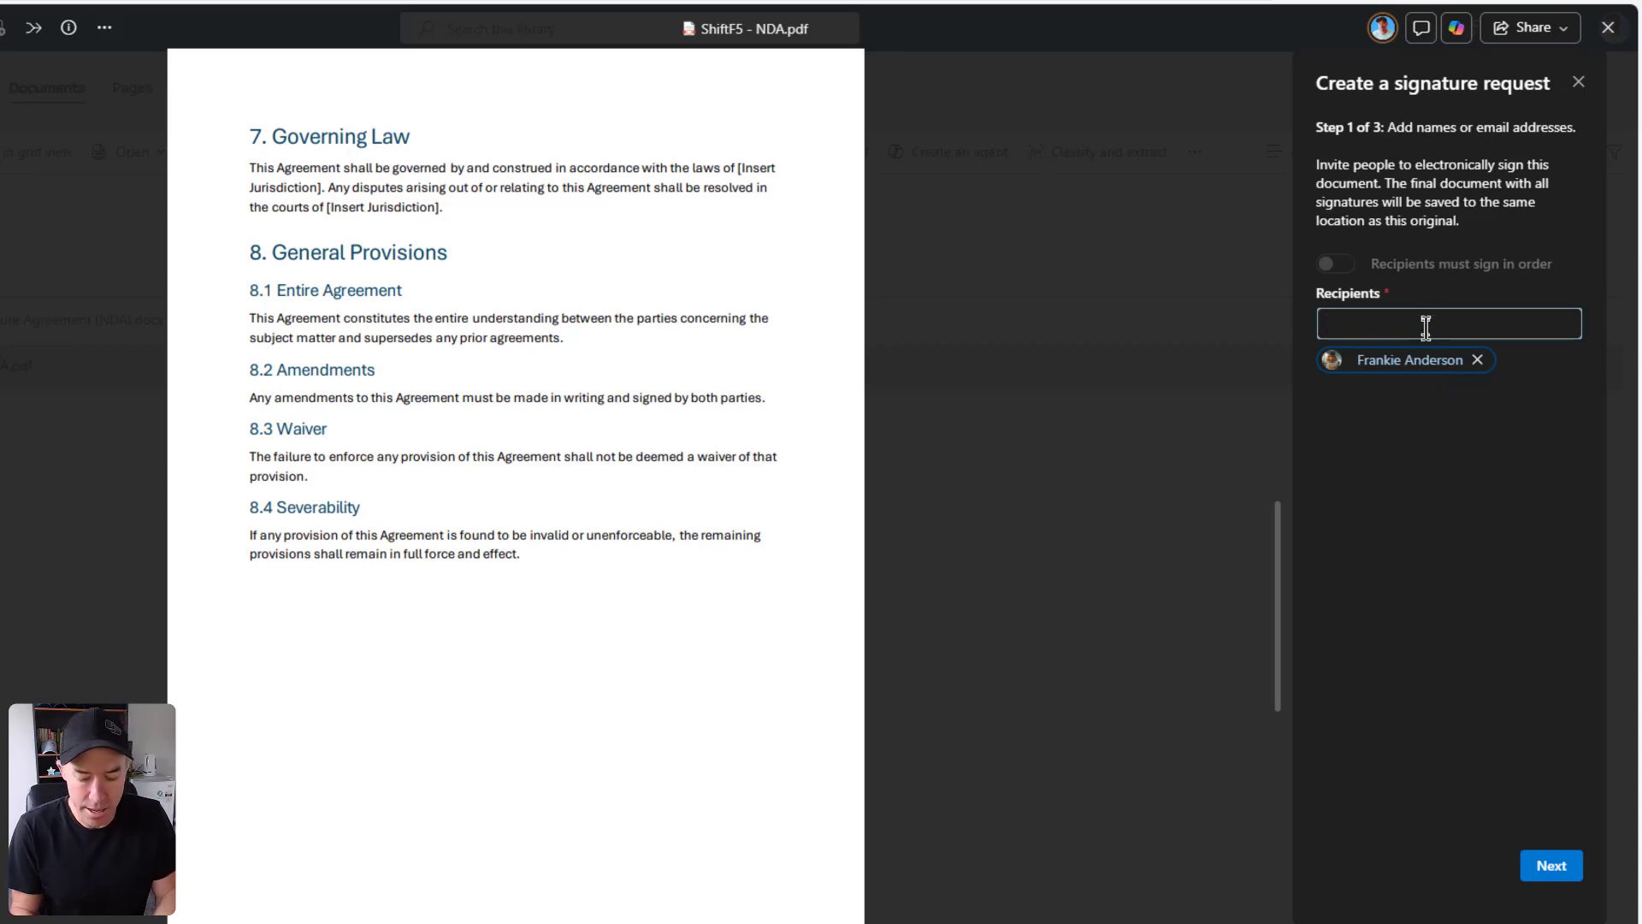
{"action": "type", "text": "daniel"}
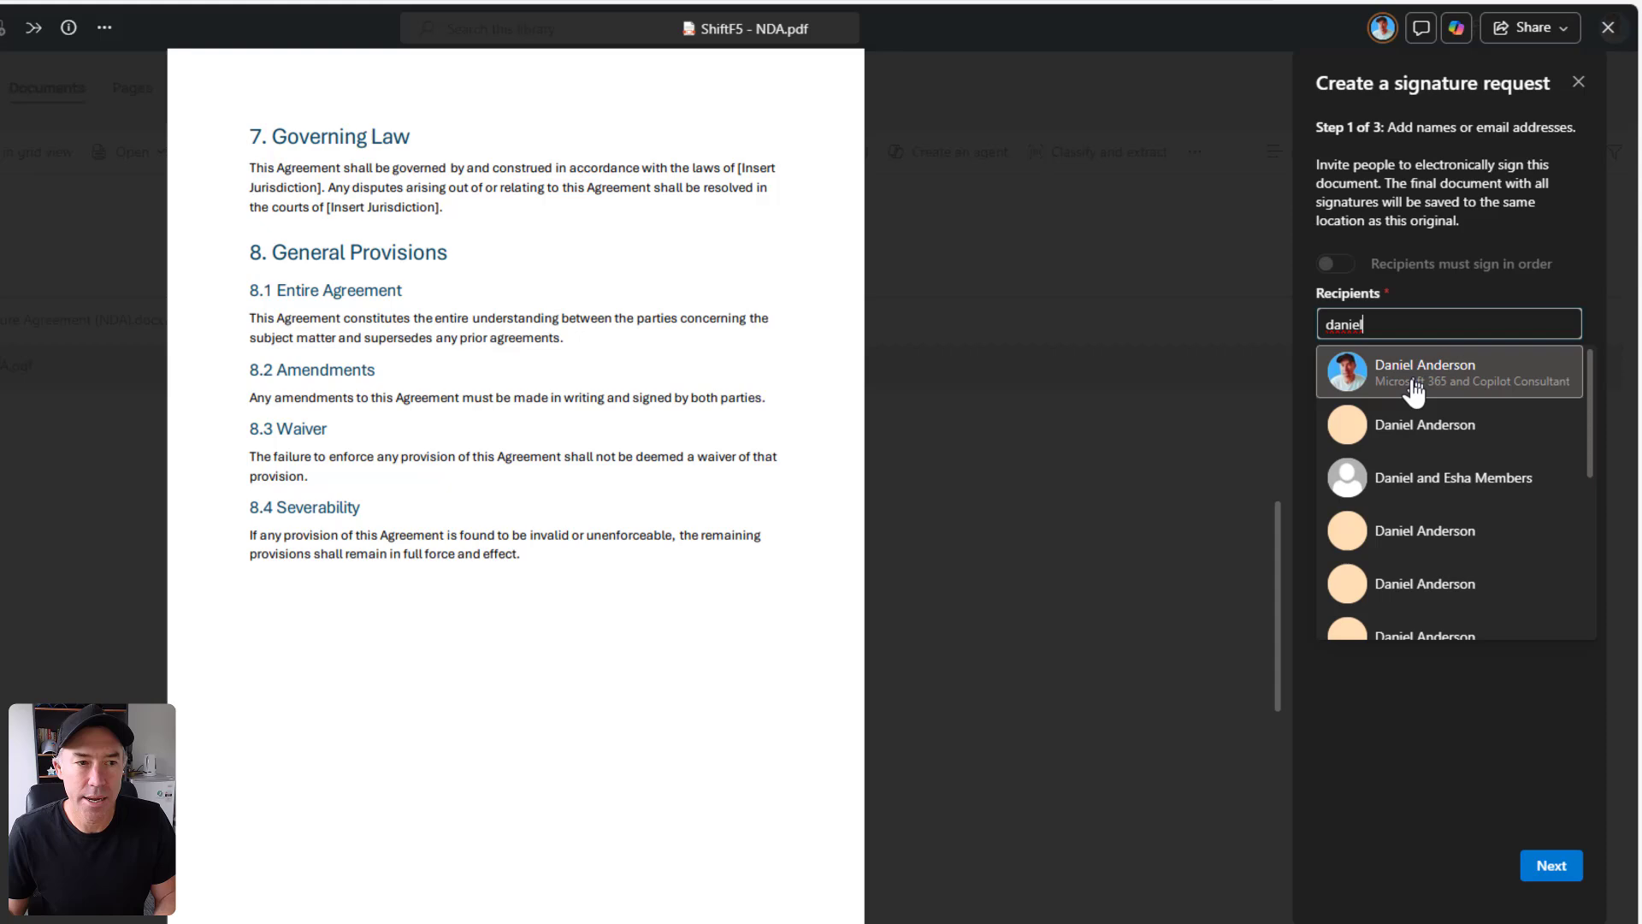
{"action": "left_click", "coordinate": [1424, 372]}
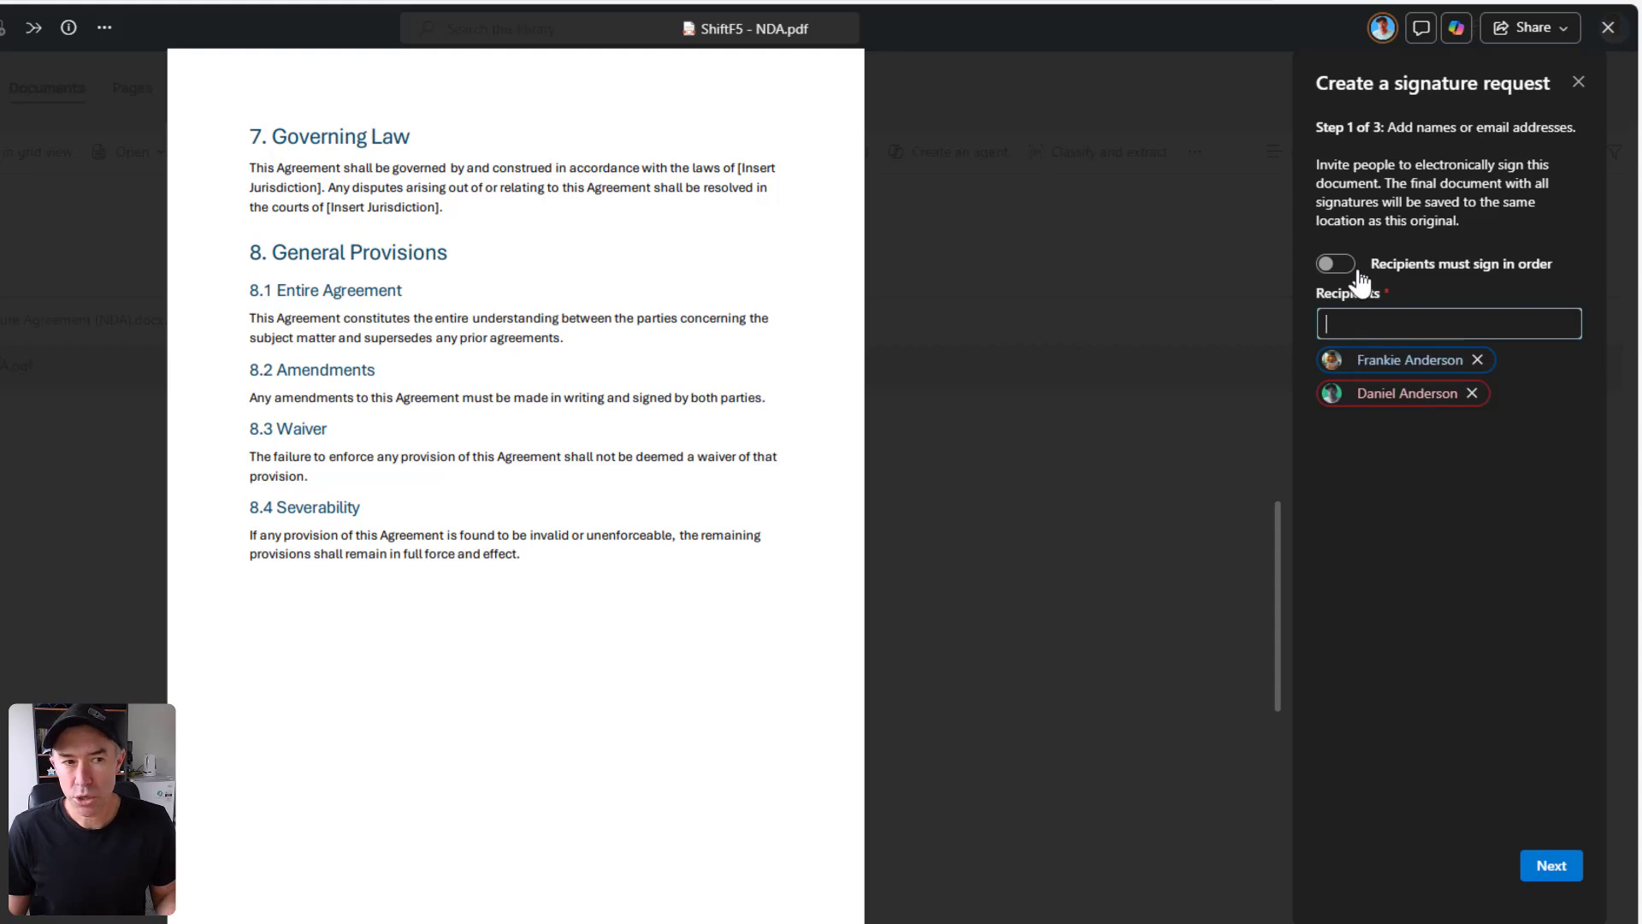
{"action": "left_click", "coordinate": [1334, 263]}
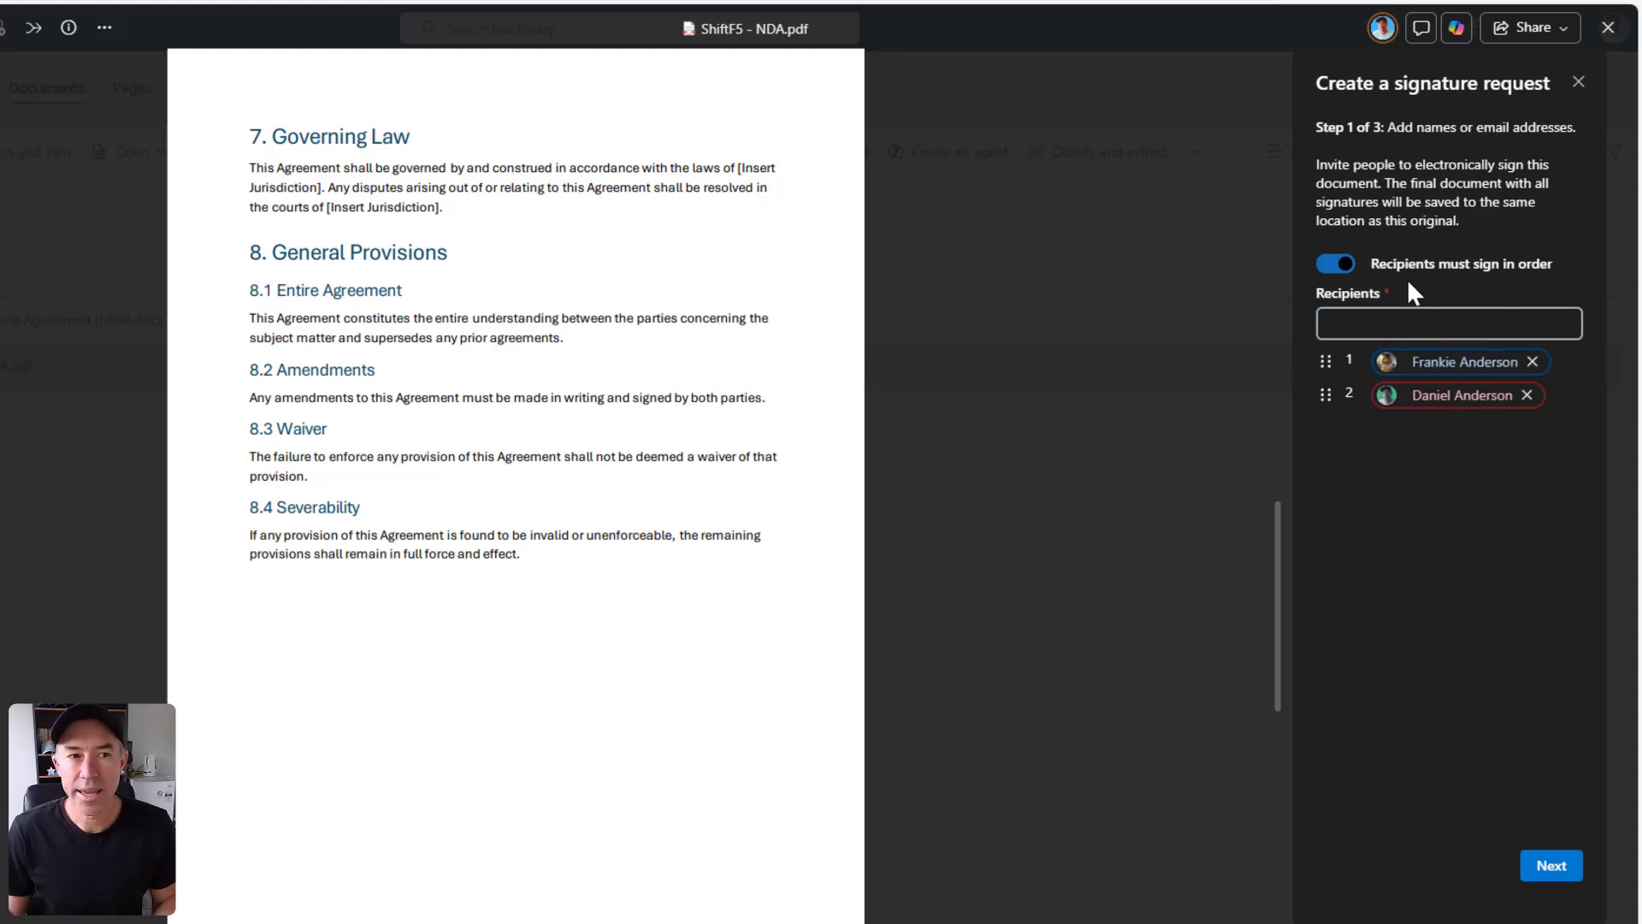
{"action": "left_click", "coordinate": [1335, 263]}
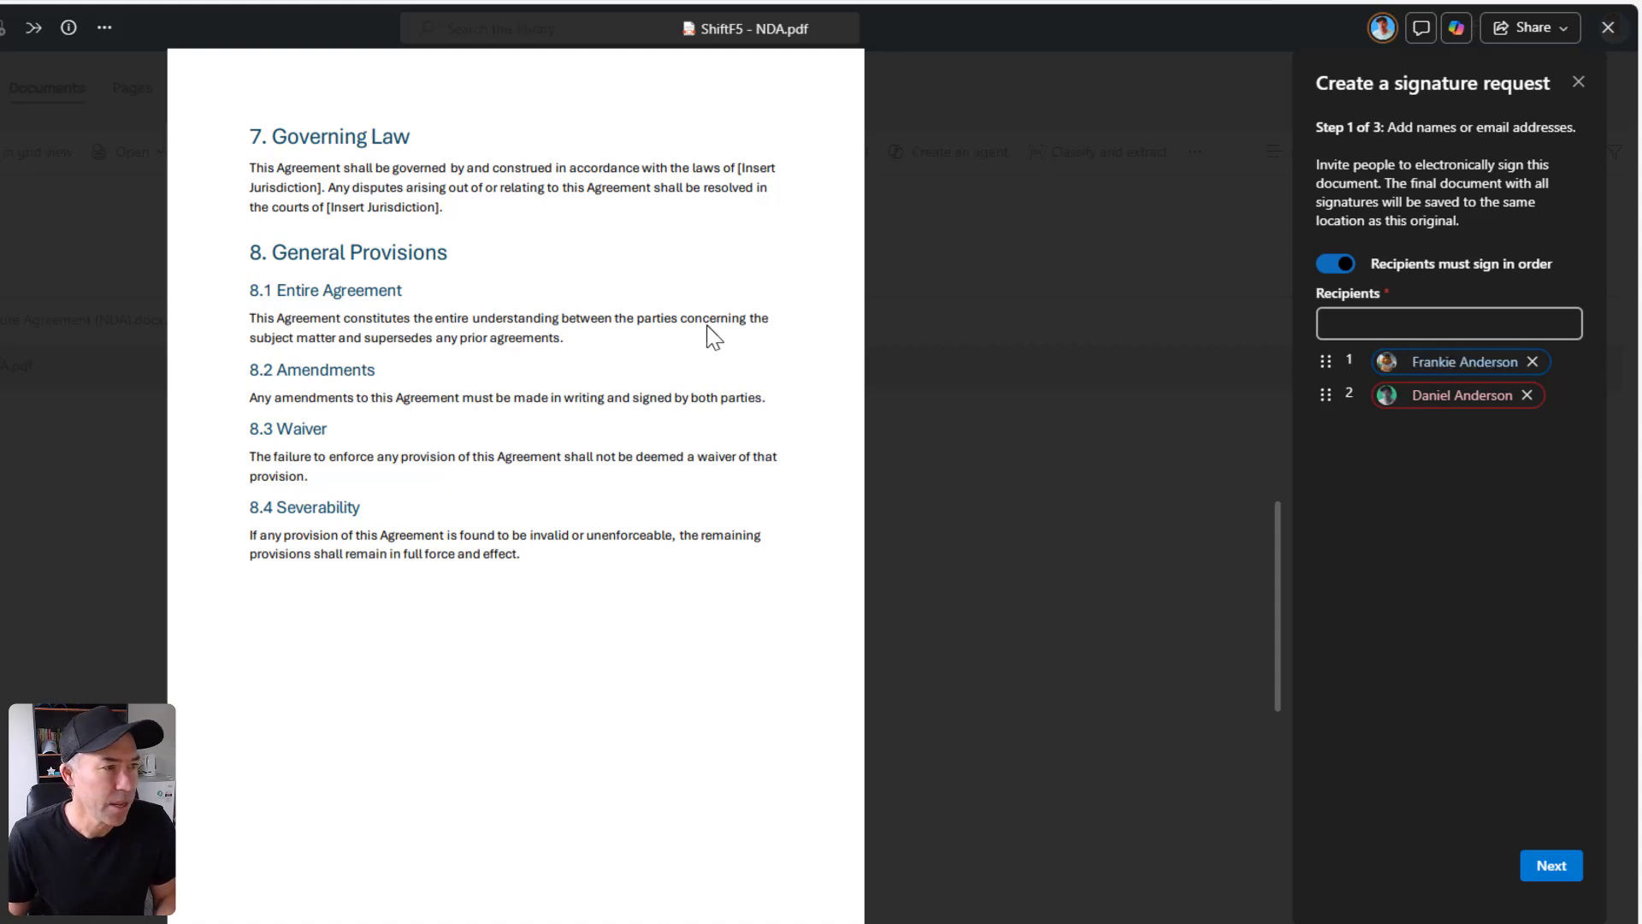
{"action": "scroll", "scroll_direction": "down", "scroll_amount": 3}
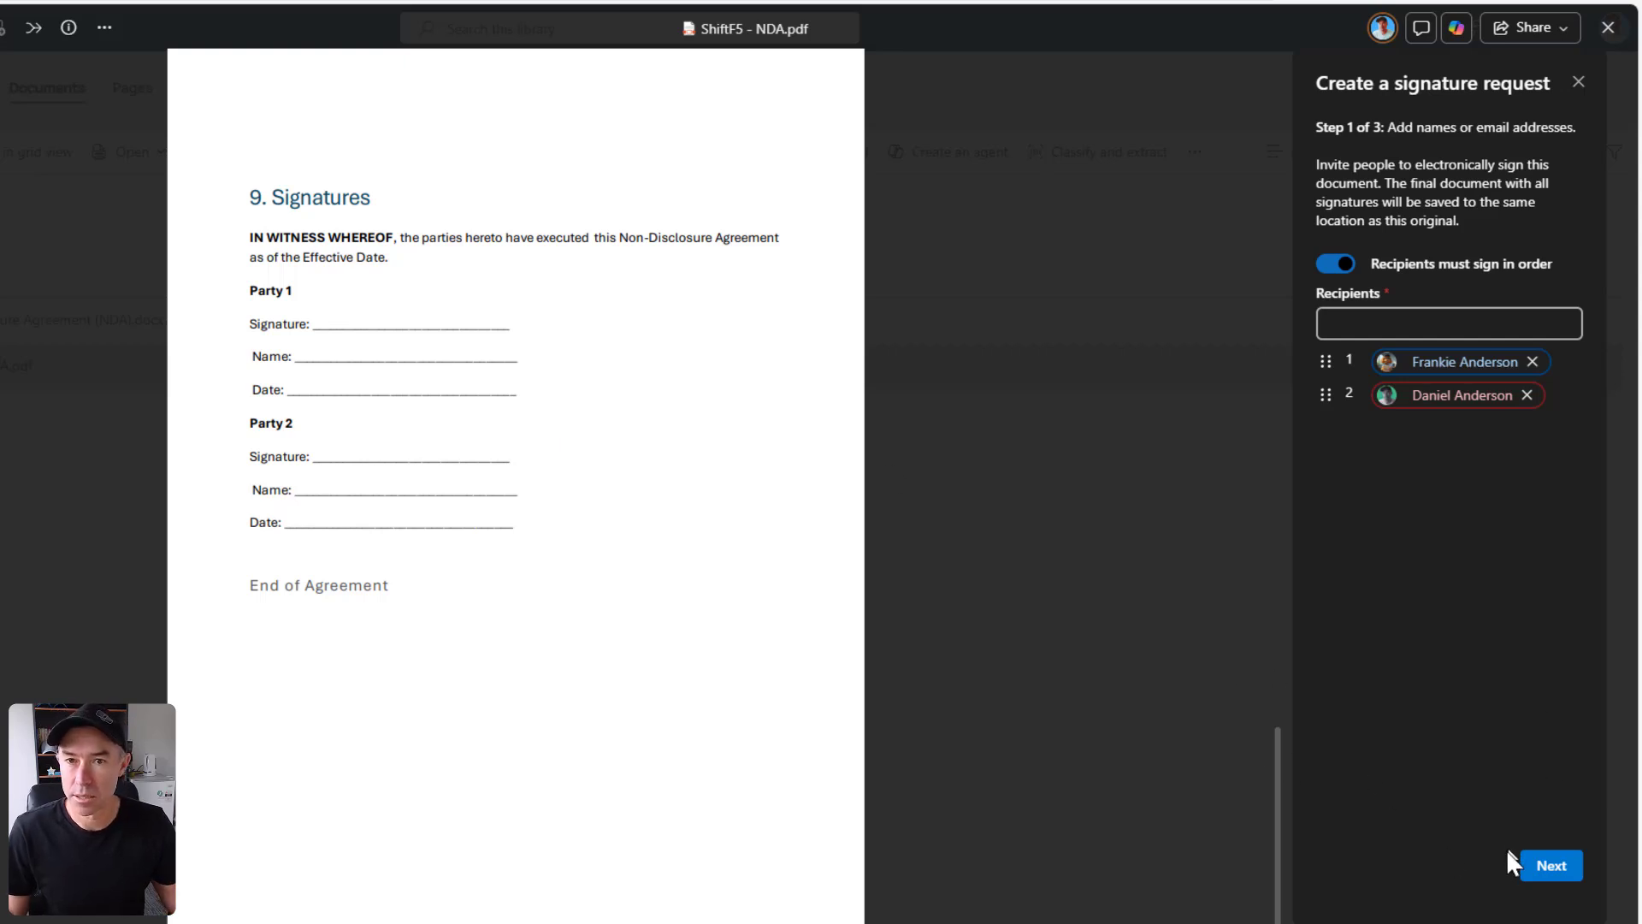
- Place Signature, Initials and Date fields on the Party 1 and Party 2 lines, then proceed to review
{"action": "left_click", "coordinate": [1550, 865]}
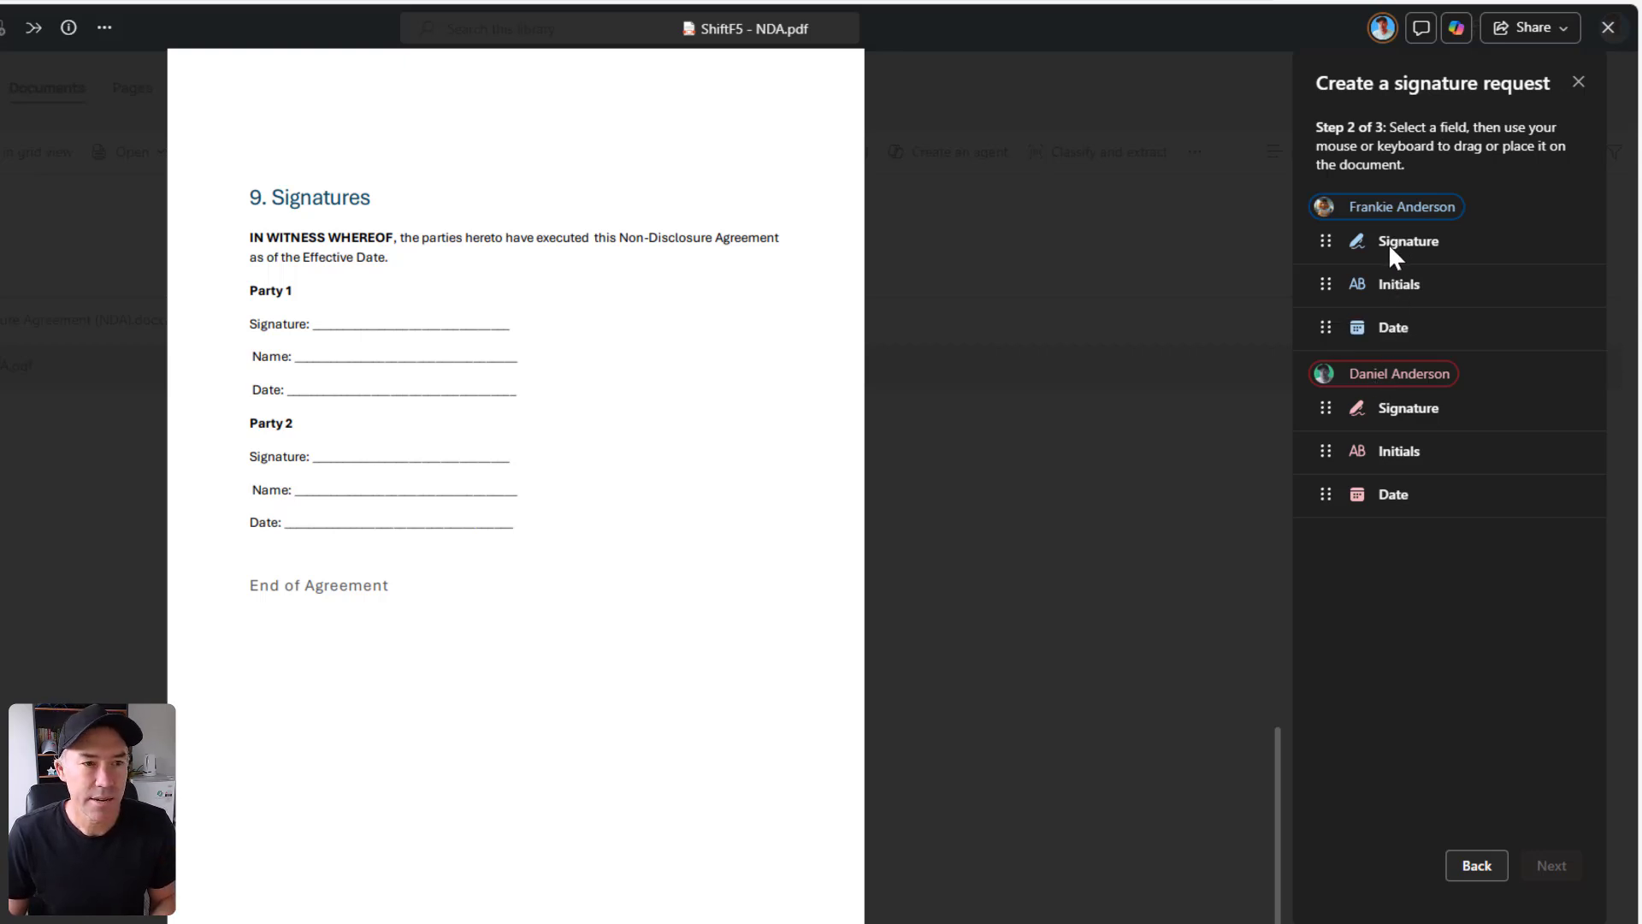
{"action": "left_click_drag", "start_coordinate": [1408, 242], "coordinate": [435, 314]}
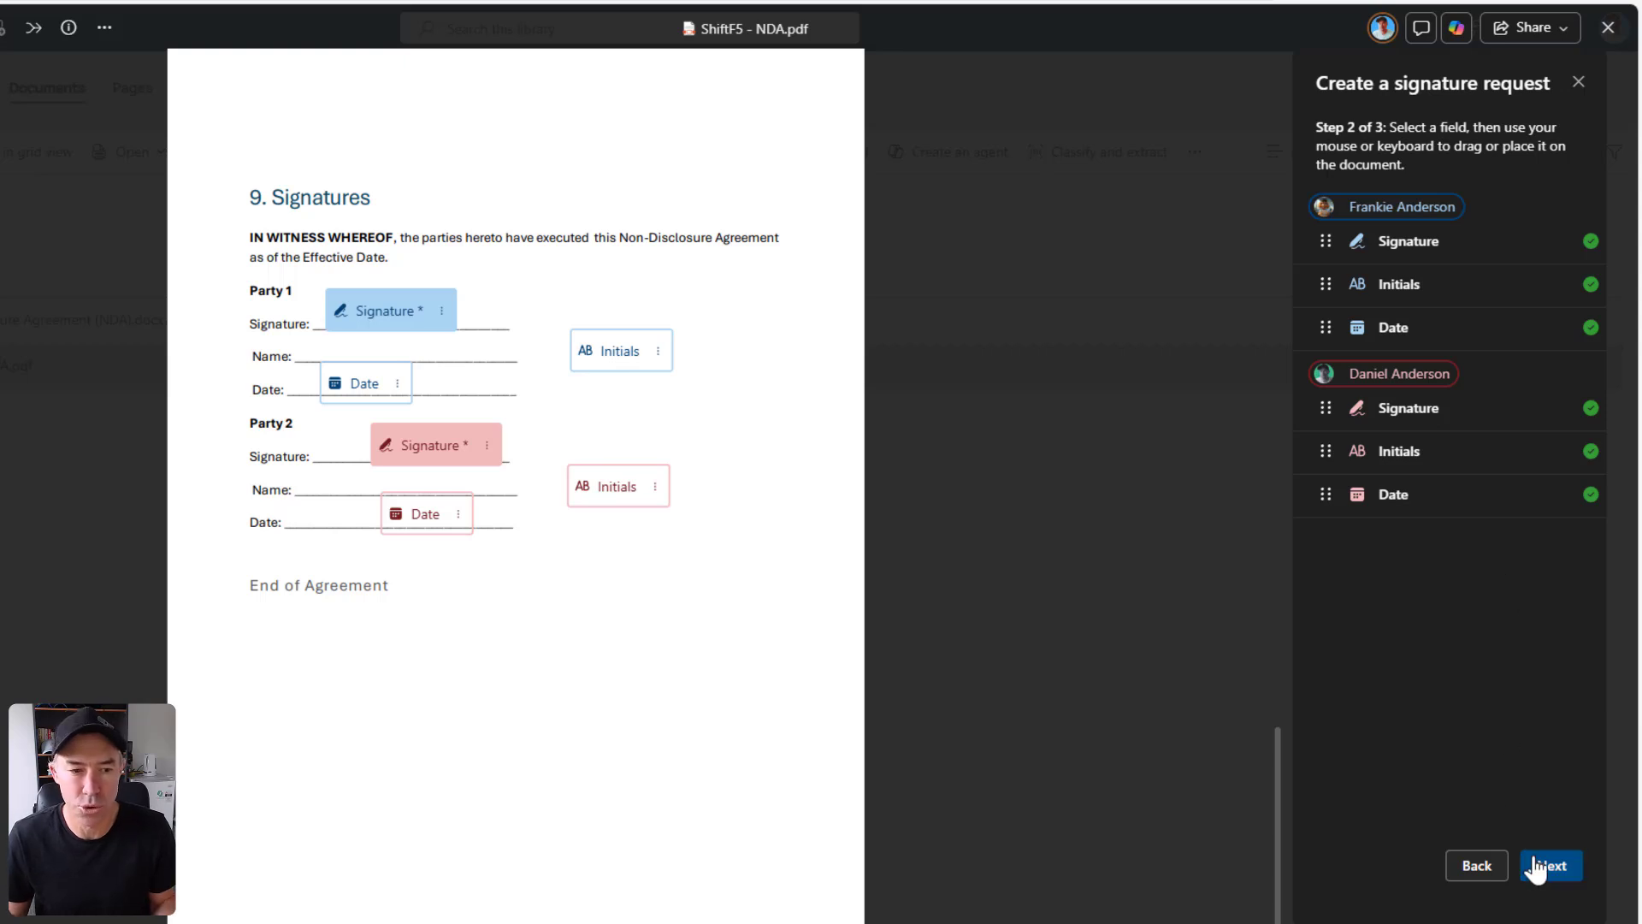
{"action": "left_click", "coordinate": [1550, 864]}
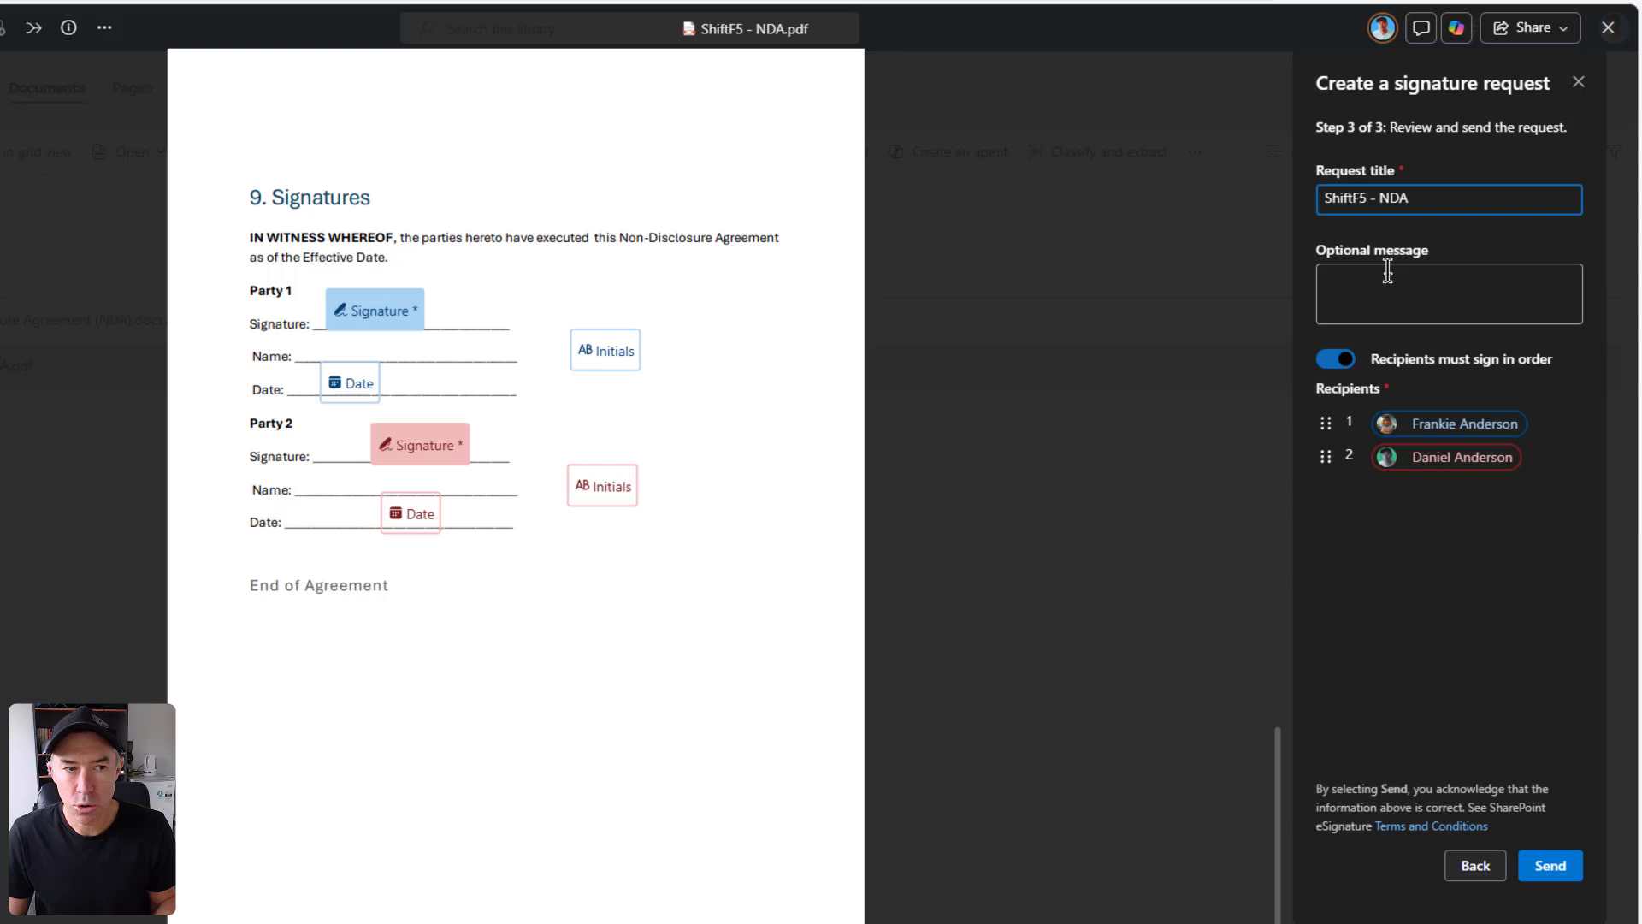
- Review the ShiftF5 - NDA request's title, message and signing order, then send it
{"action": "left_click", "coordinate": [1334, 359]}
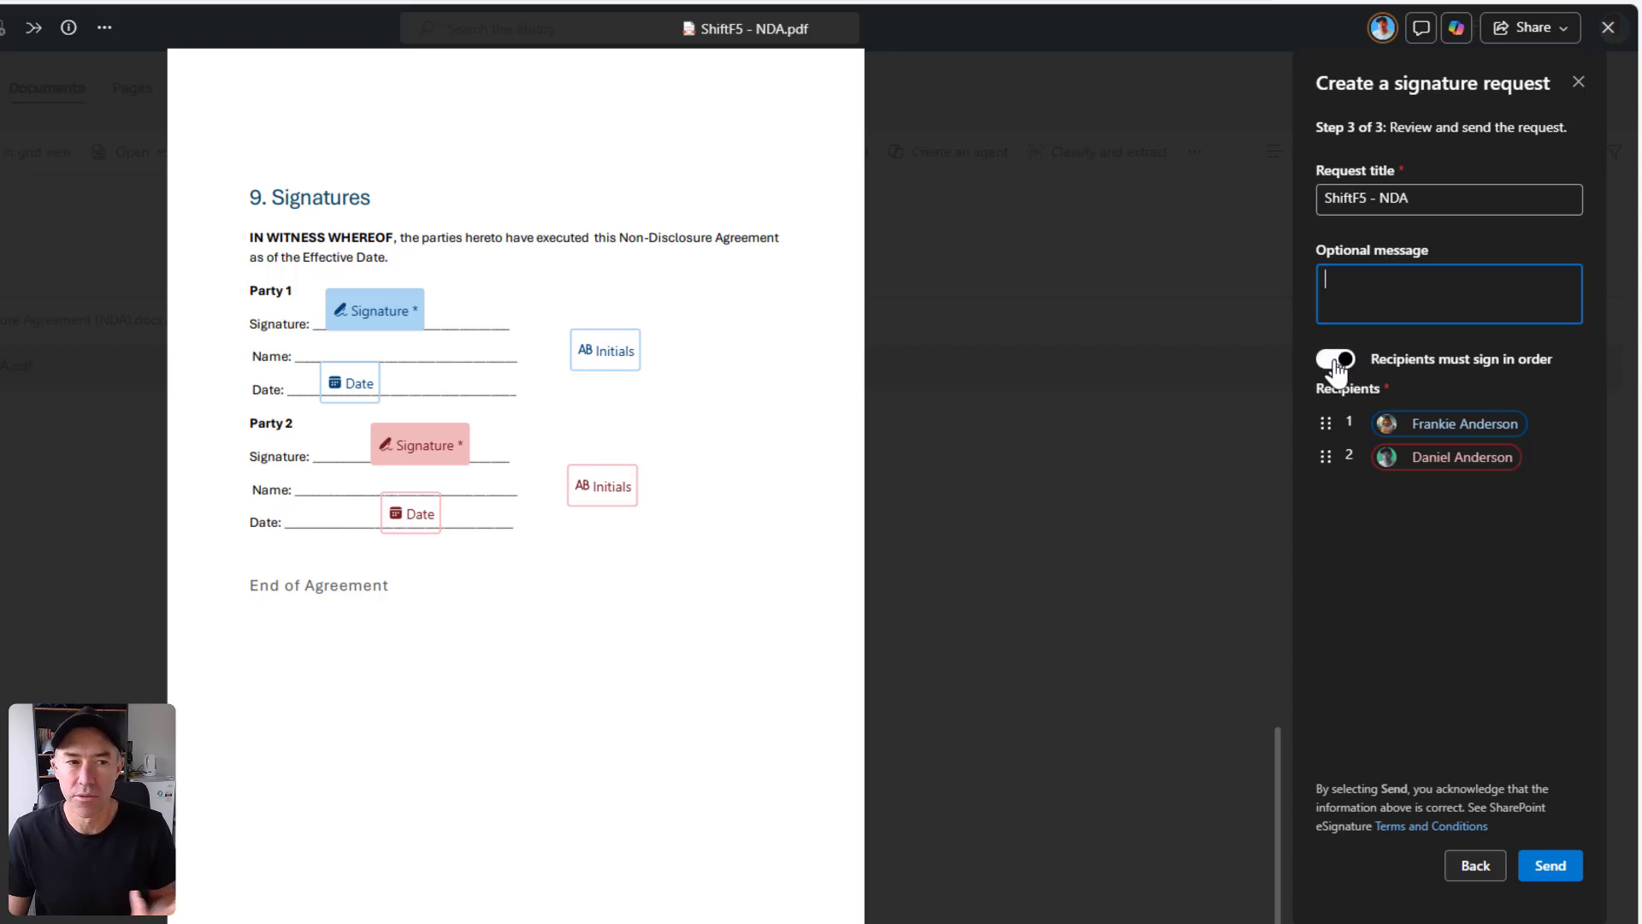
{"action": "left_click", "coordinate": [1334, 358]}
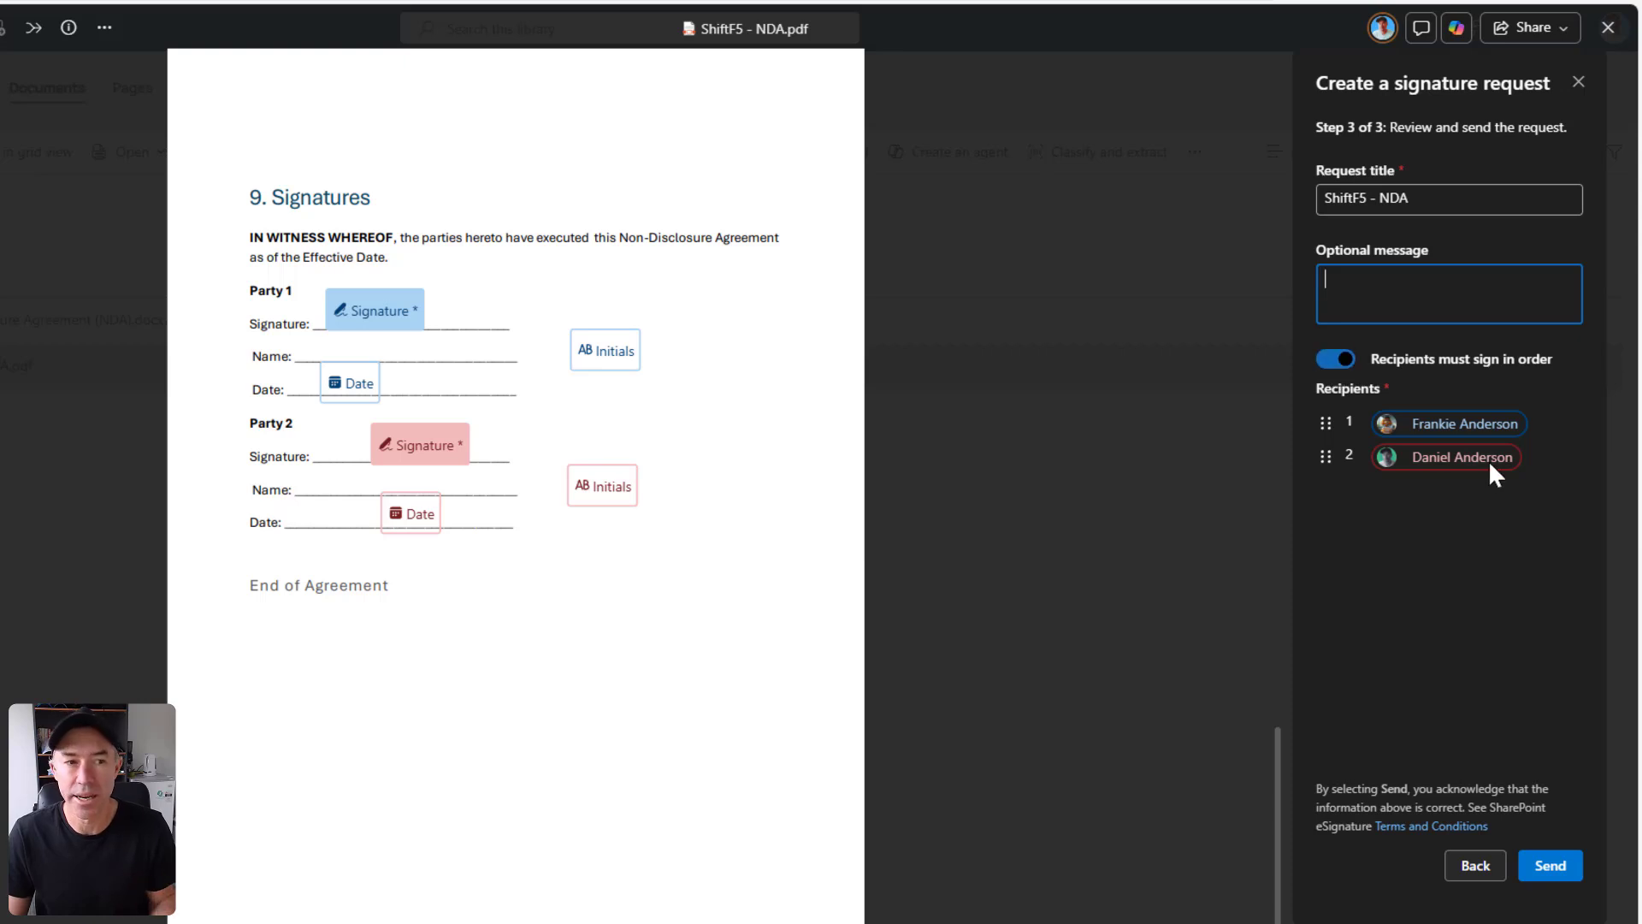
{"action": "left_click", "coordinate": [1549, 865]}
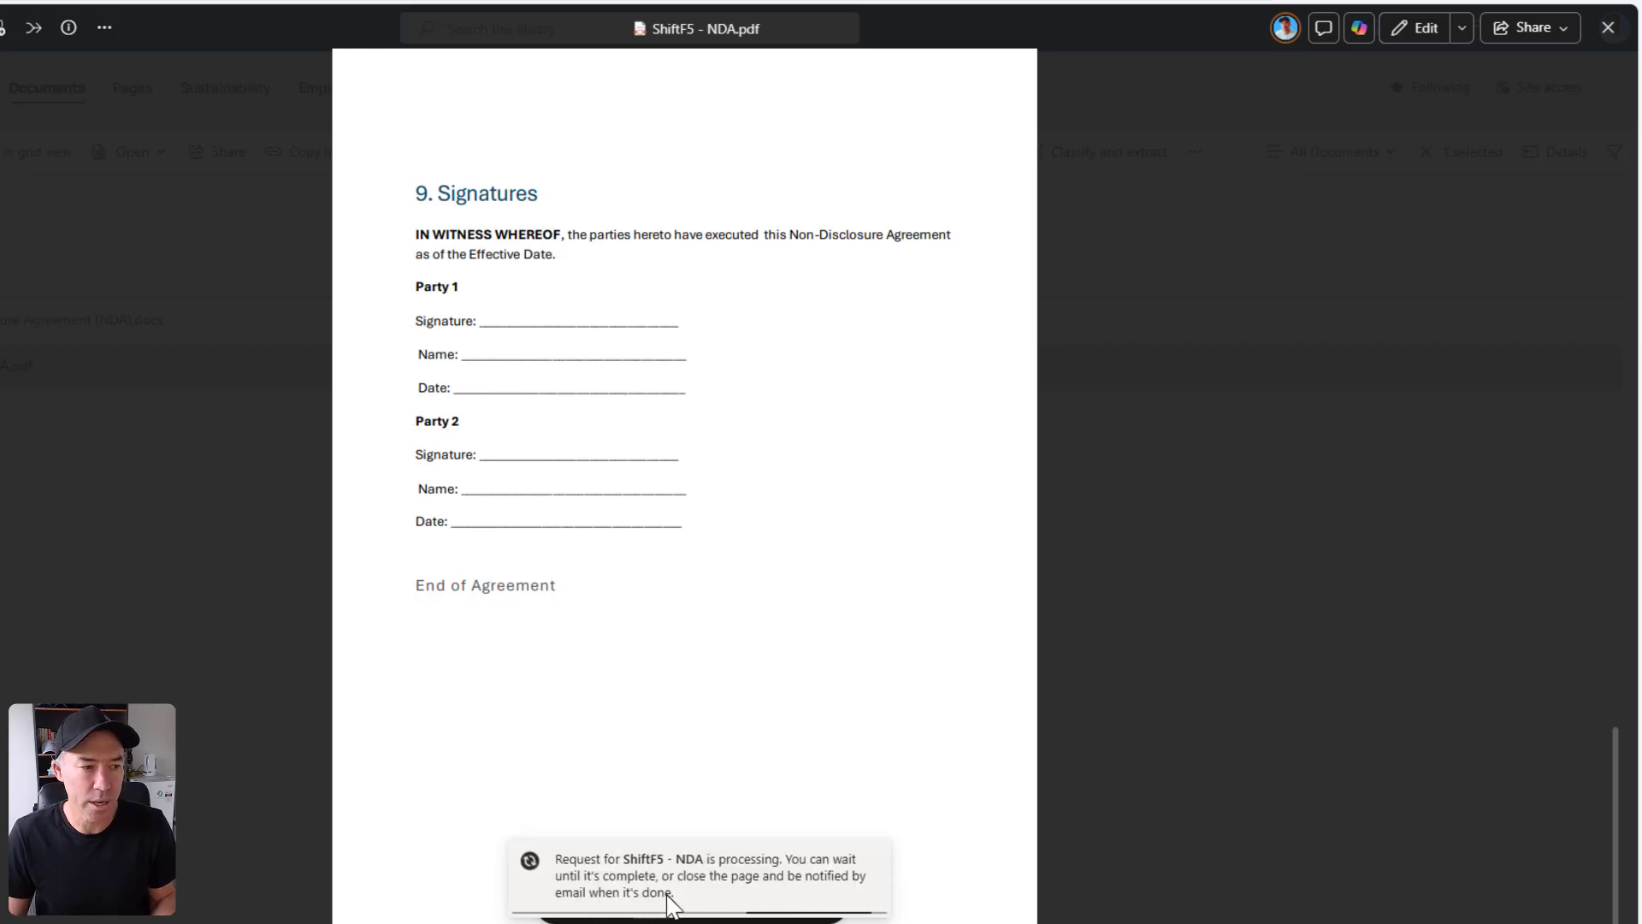
{"action": "mouse_move", "coordinate": [762, 874]}
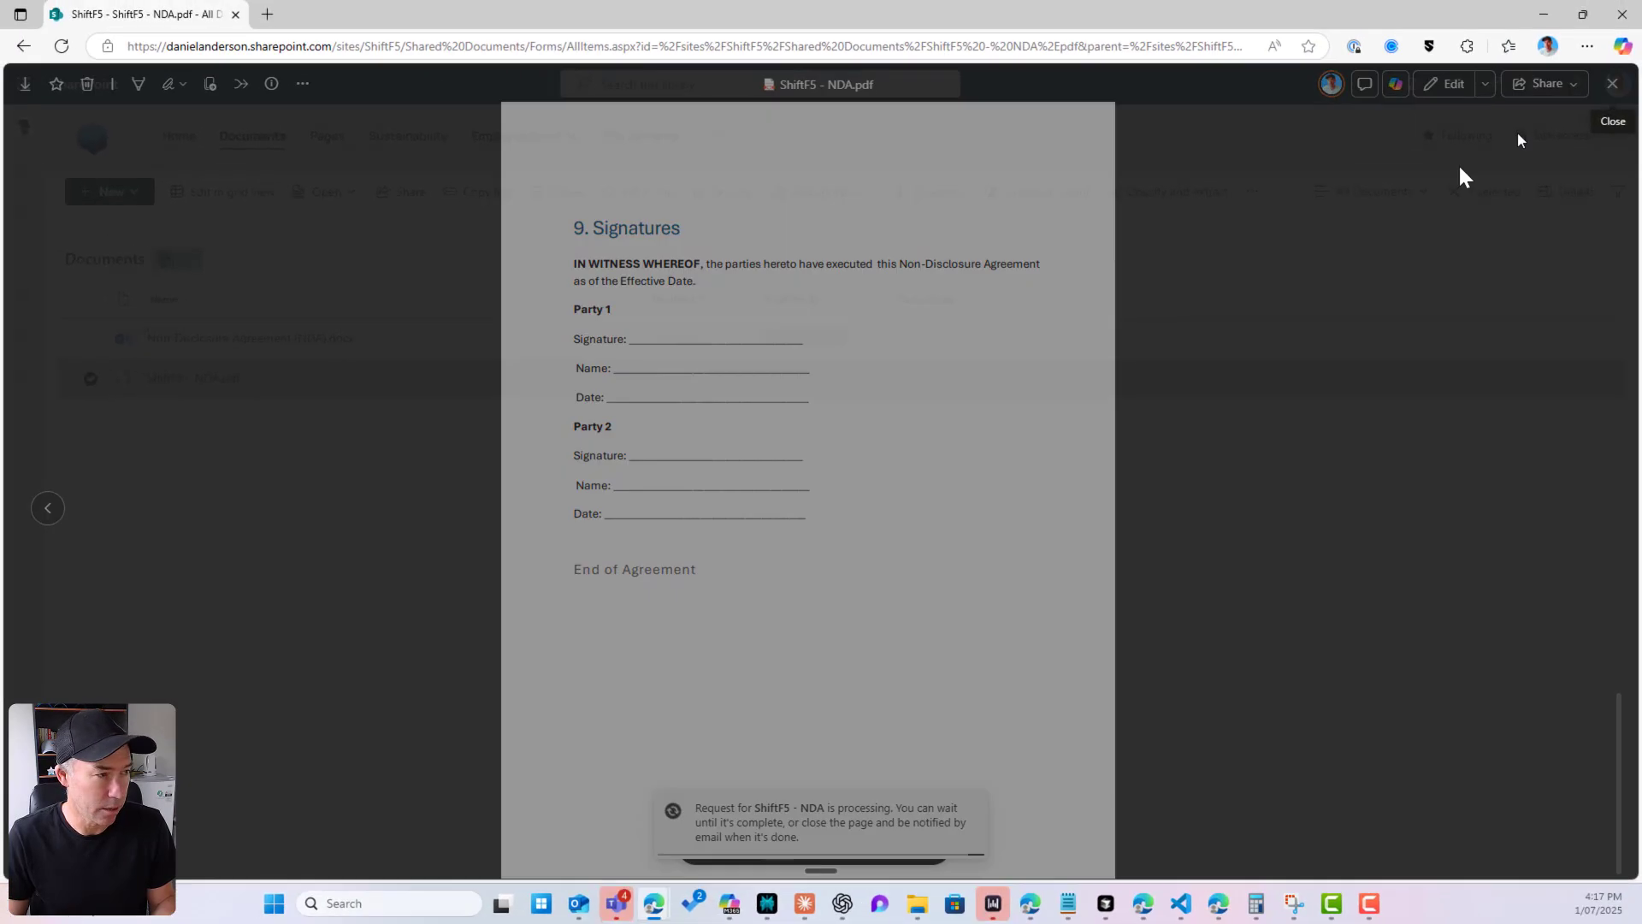
{"action": "left_click", "coordinate": [1613, 121]}
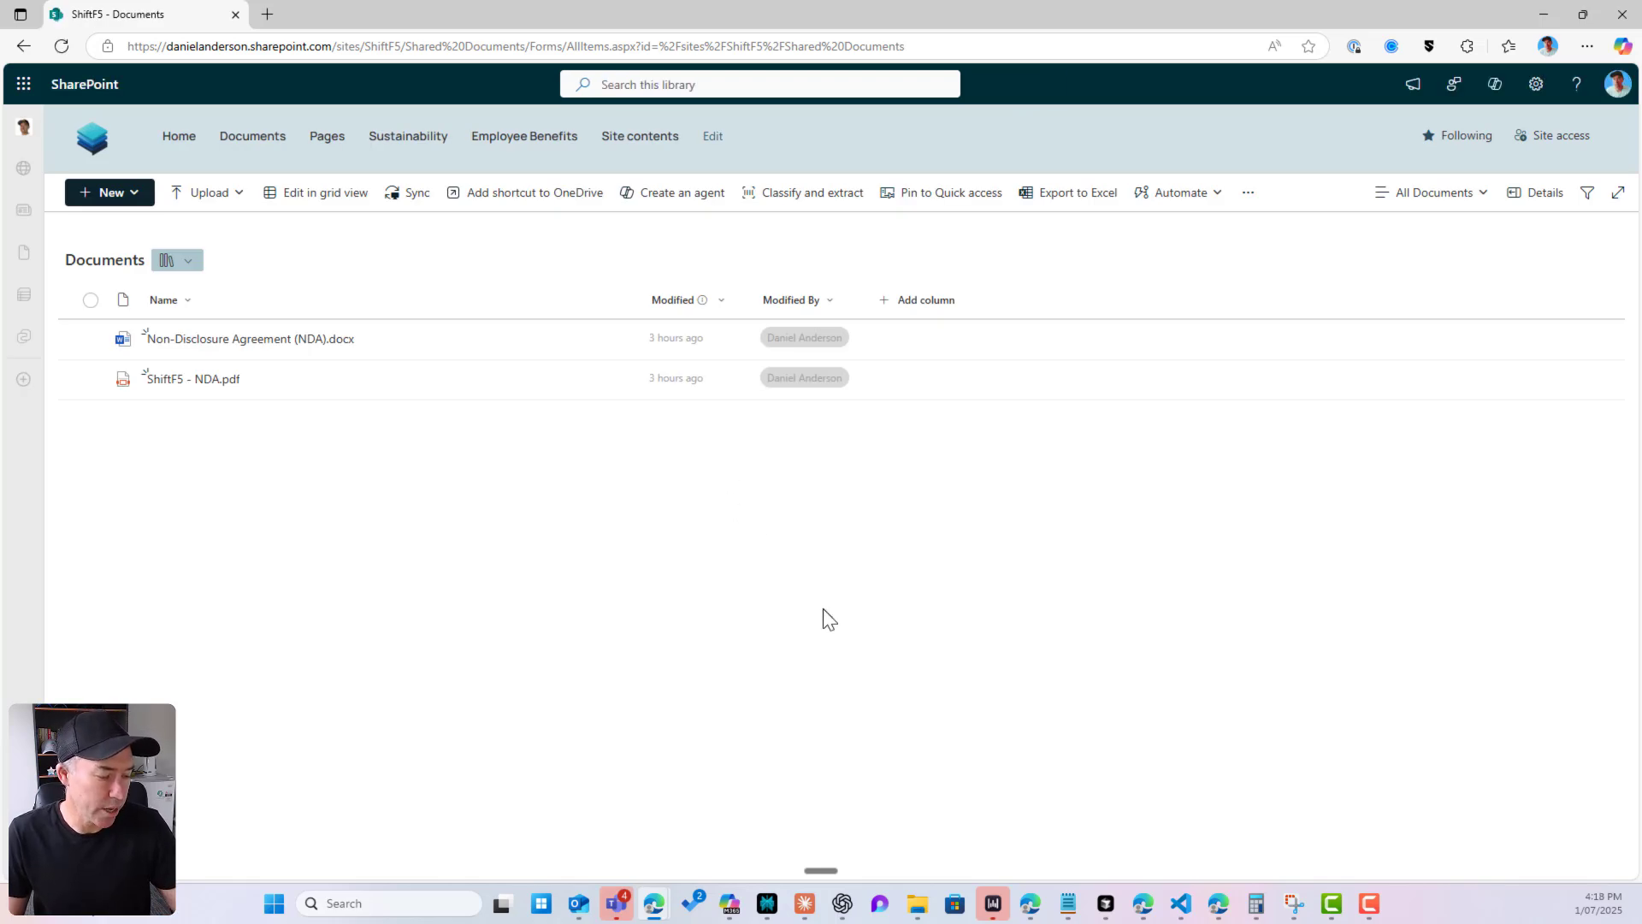
{"action": "mouse_move", "coordinate": [867, 574]}
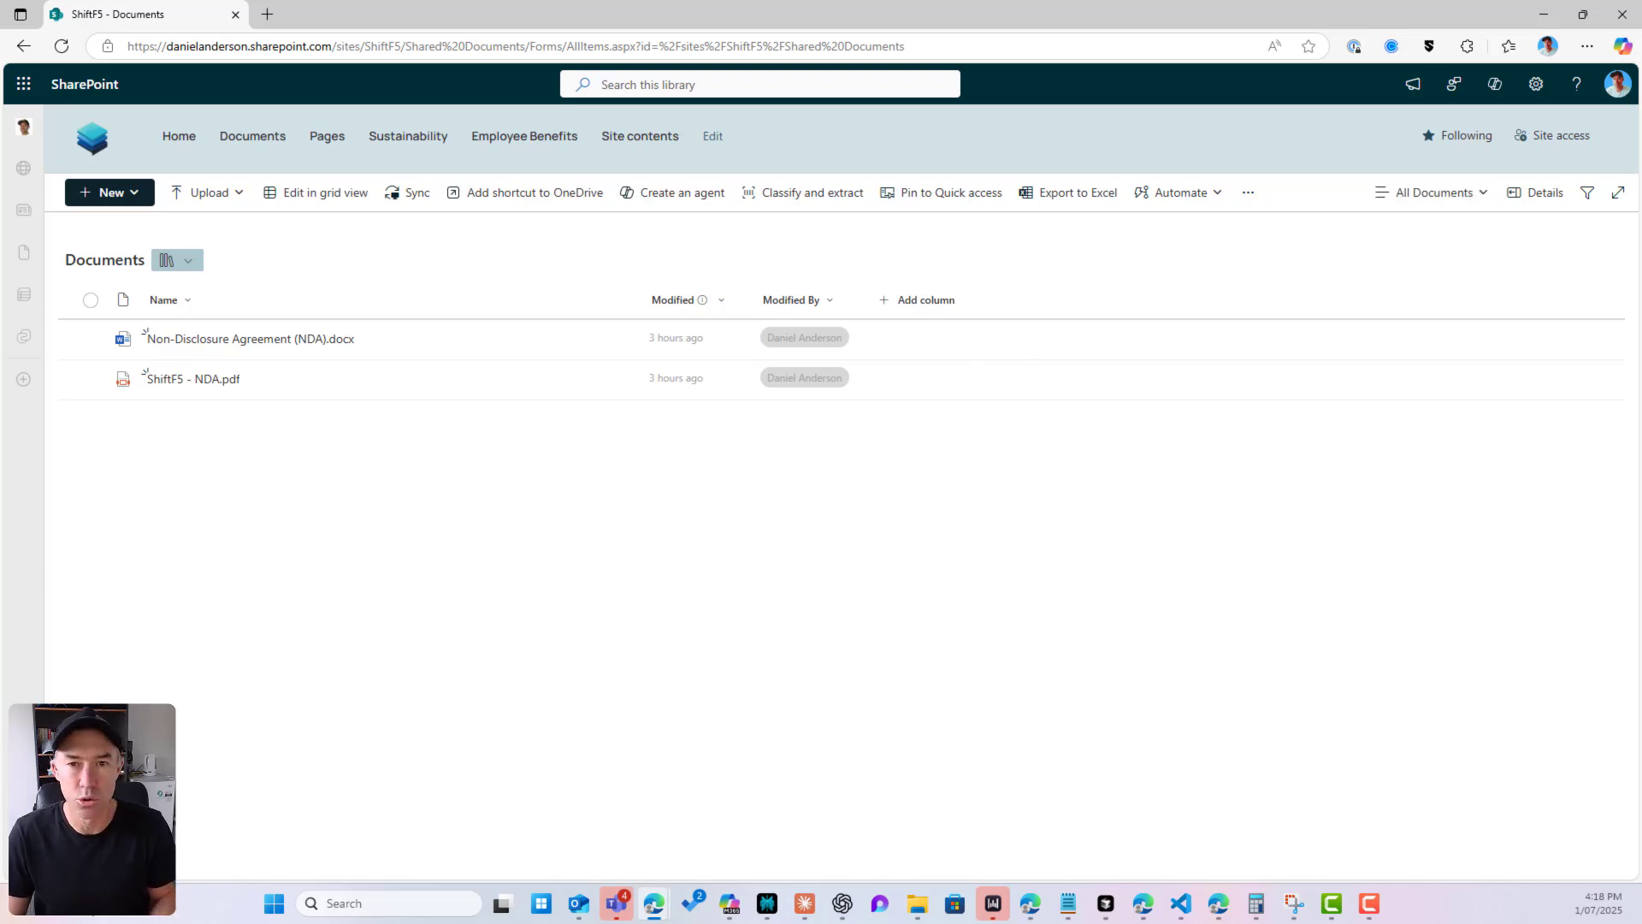
{"action": "left_click", "coordinate": [756, 14]}
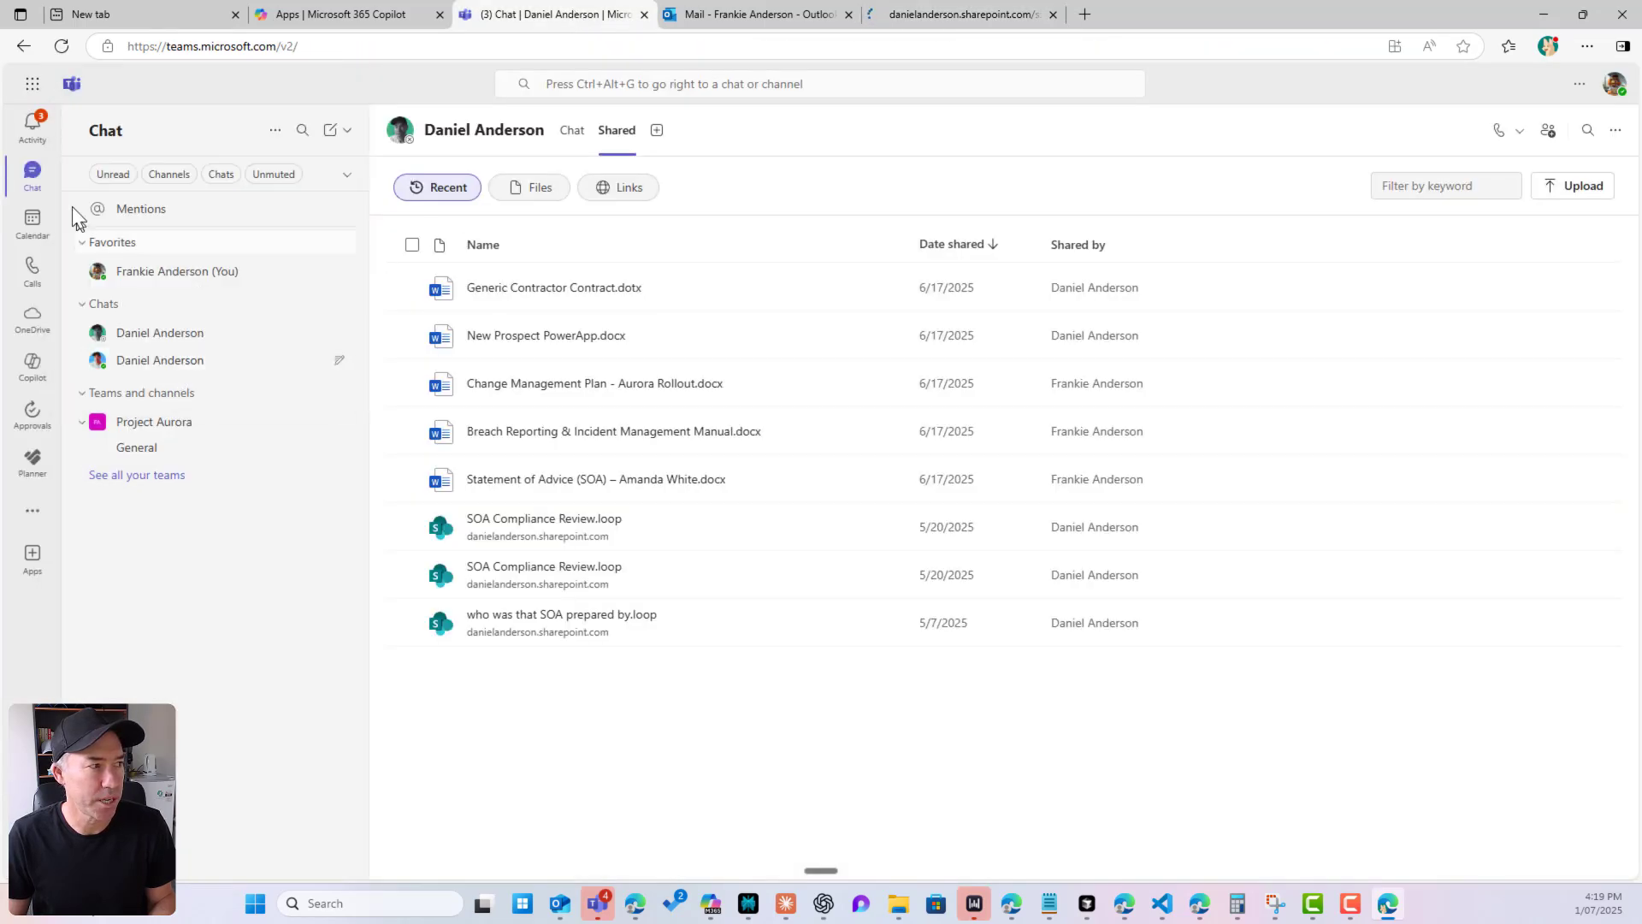
- Open the NDA request from the Teams Activity notification and accept the eSignature terms
{"action": "left_click", "coordinate": [32, 125]}
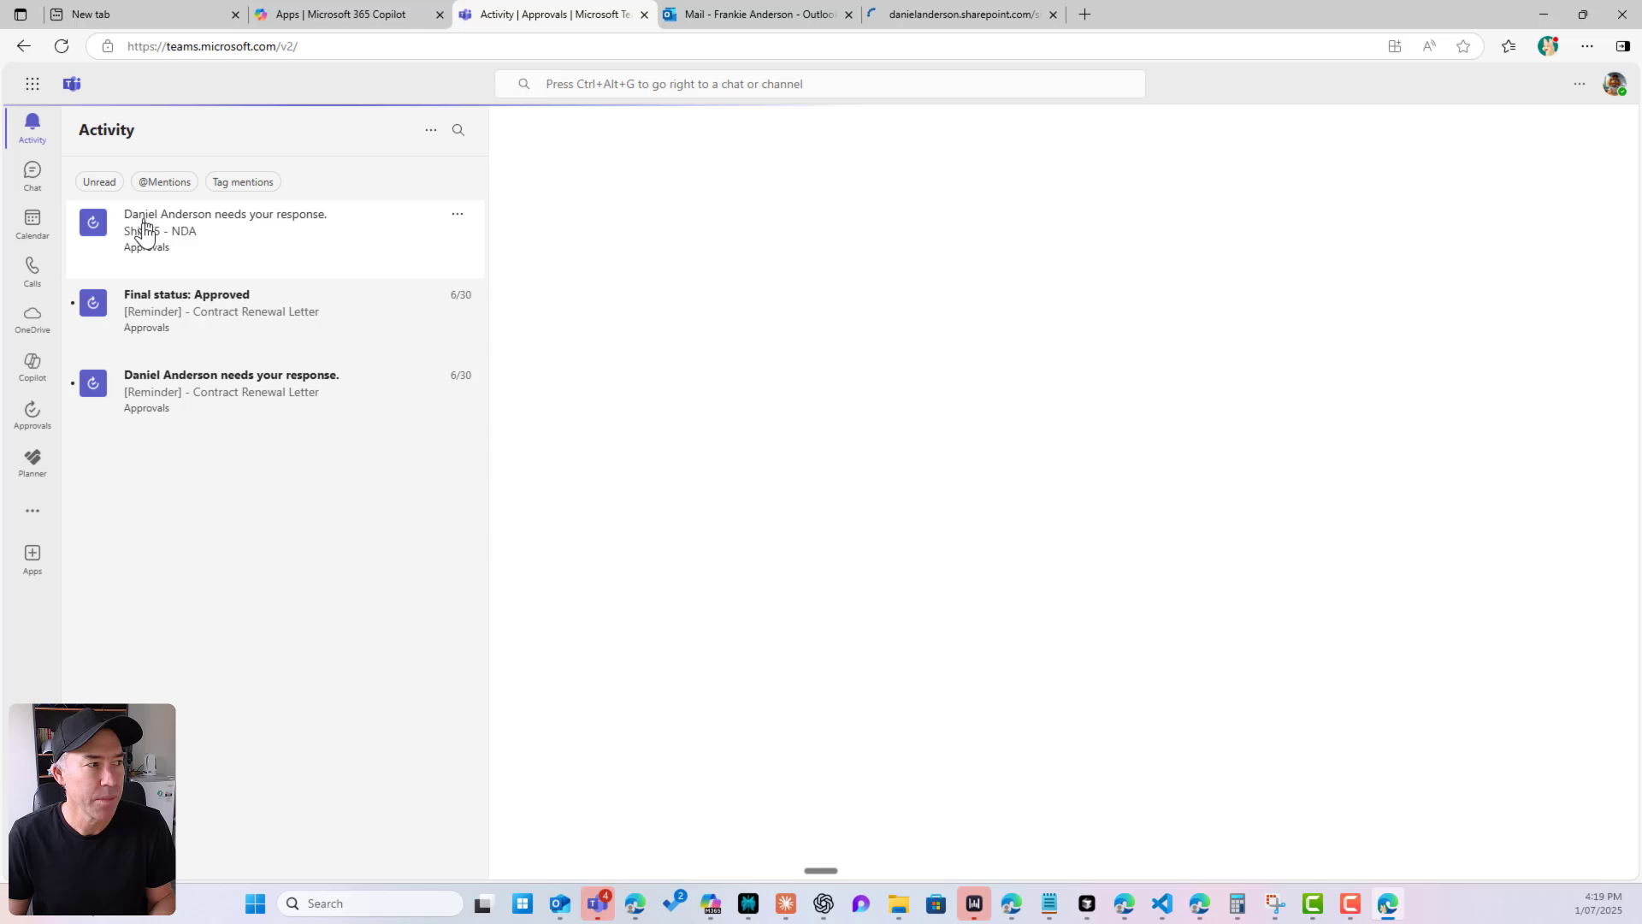
{"action": "left_click", "coordinate": [225, 230]}
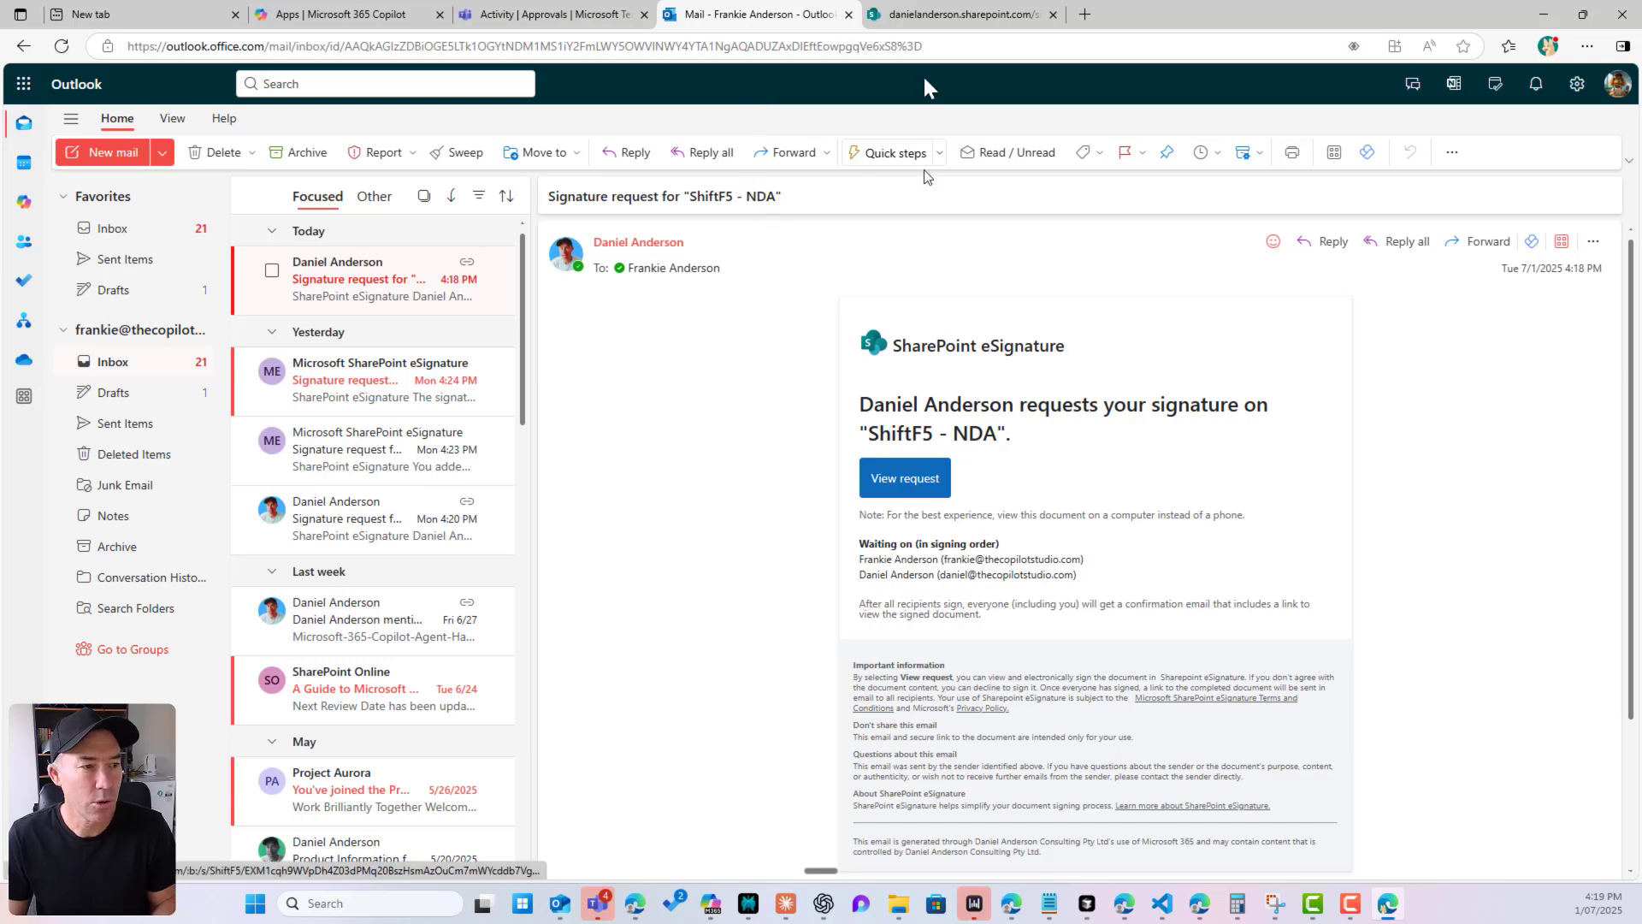
{"action": "left_click", "coordinate": [903, 477]}
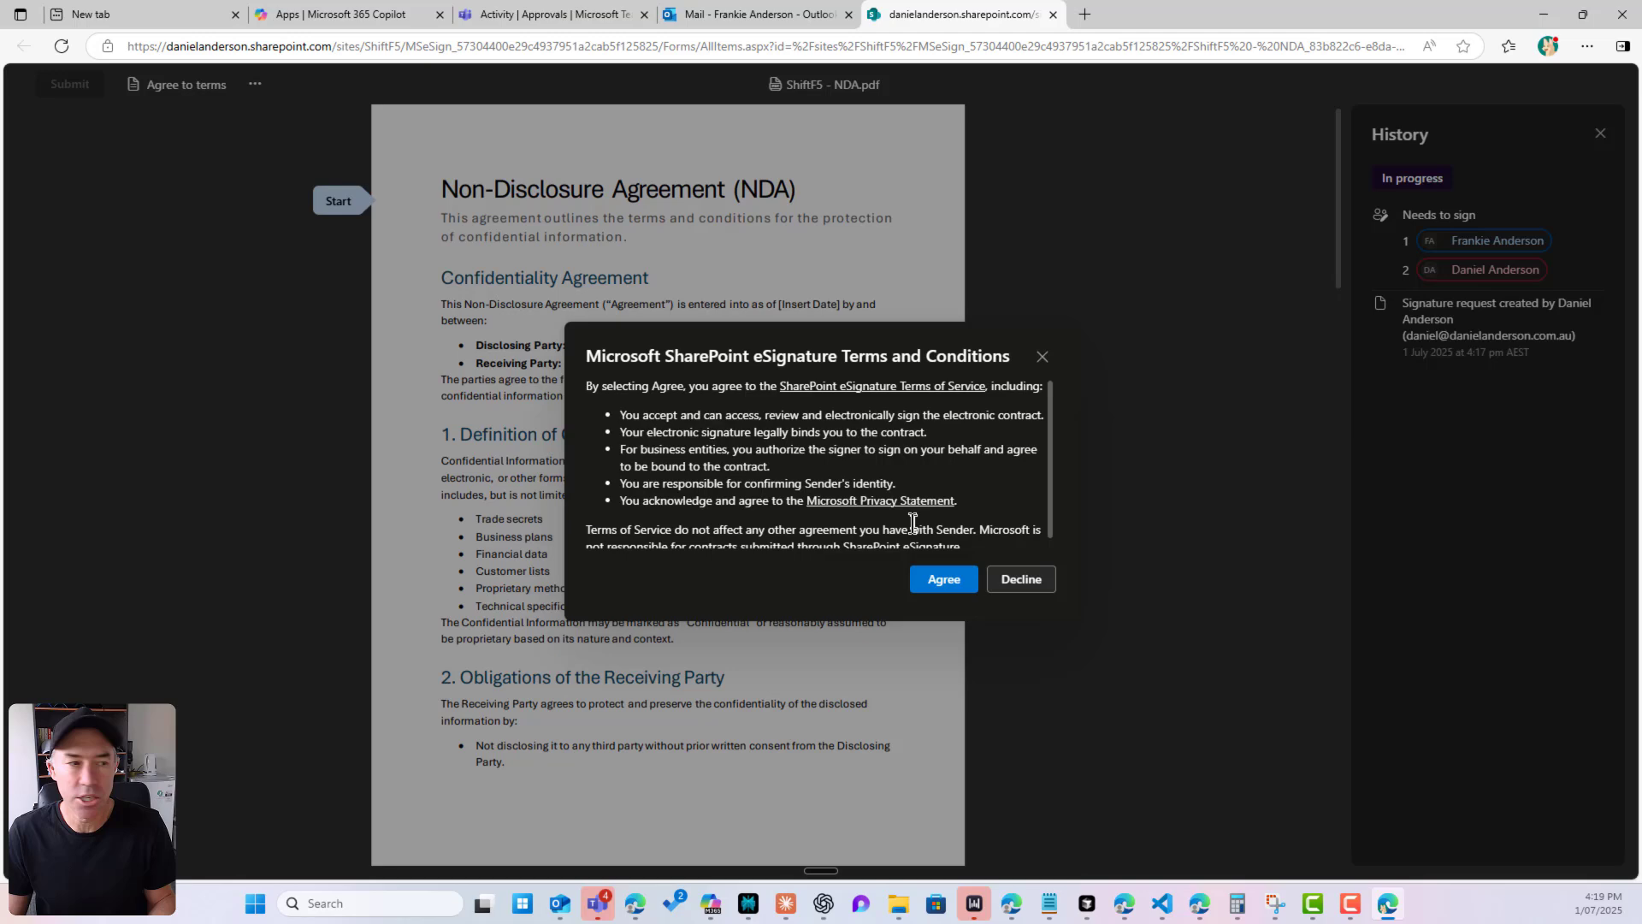
{"action": "left_click", "coordinate": [942, 579]}
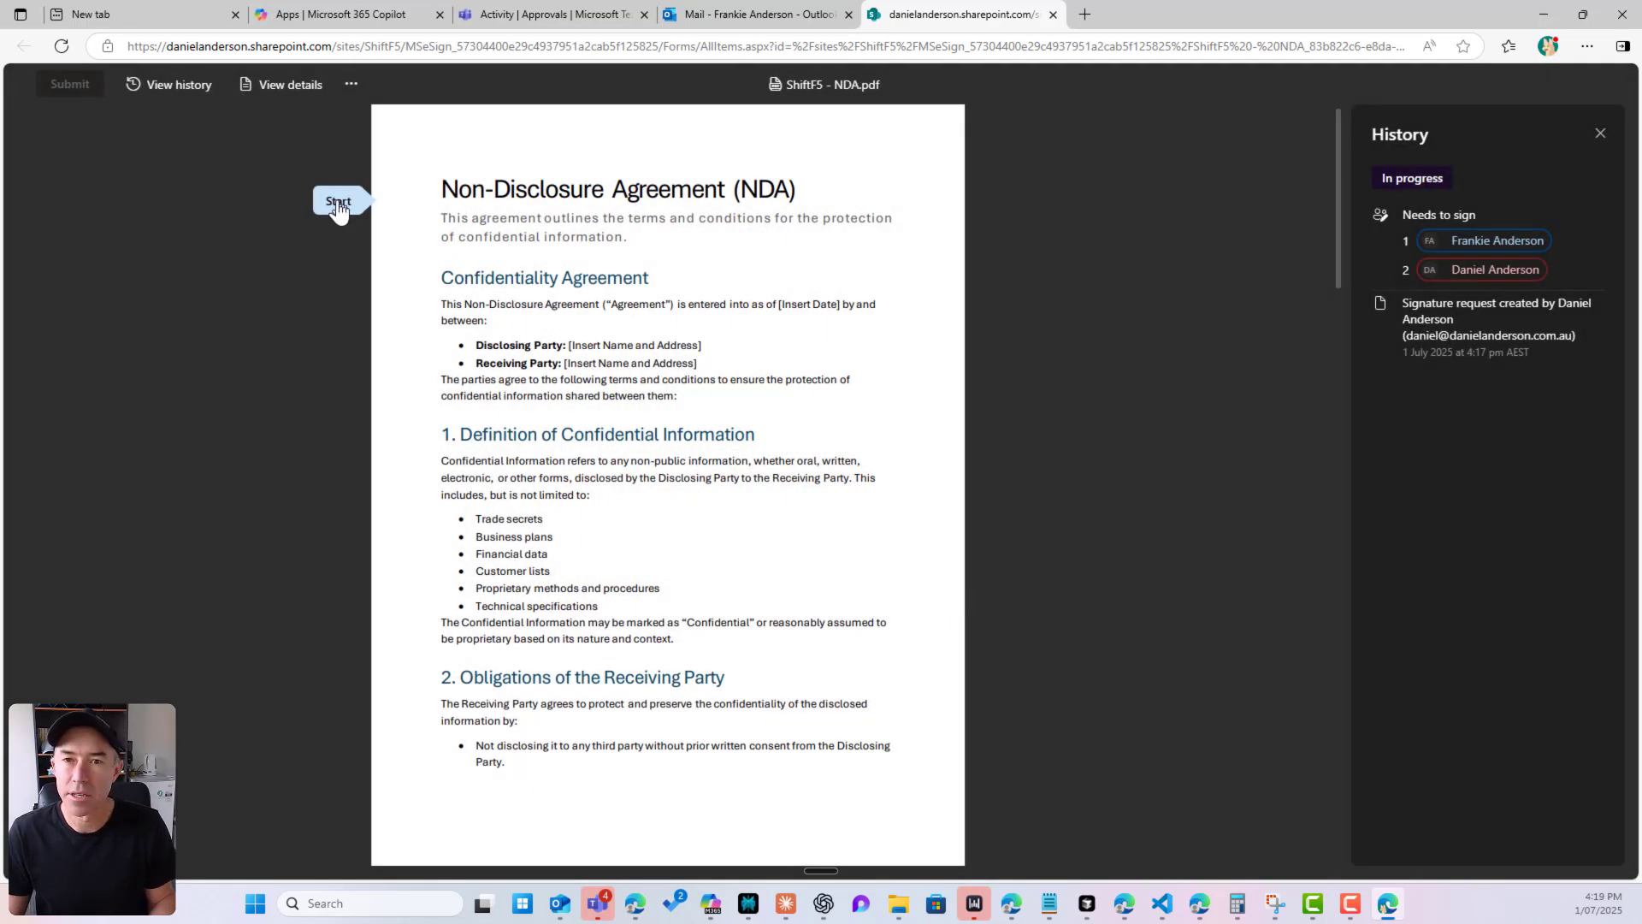
- Add the first signer's Party 1 initials in Freestyle Script style
{"action": "left_click", "coordinate": [339, 201]}
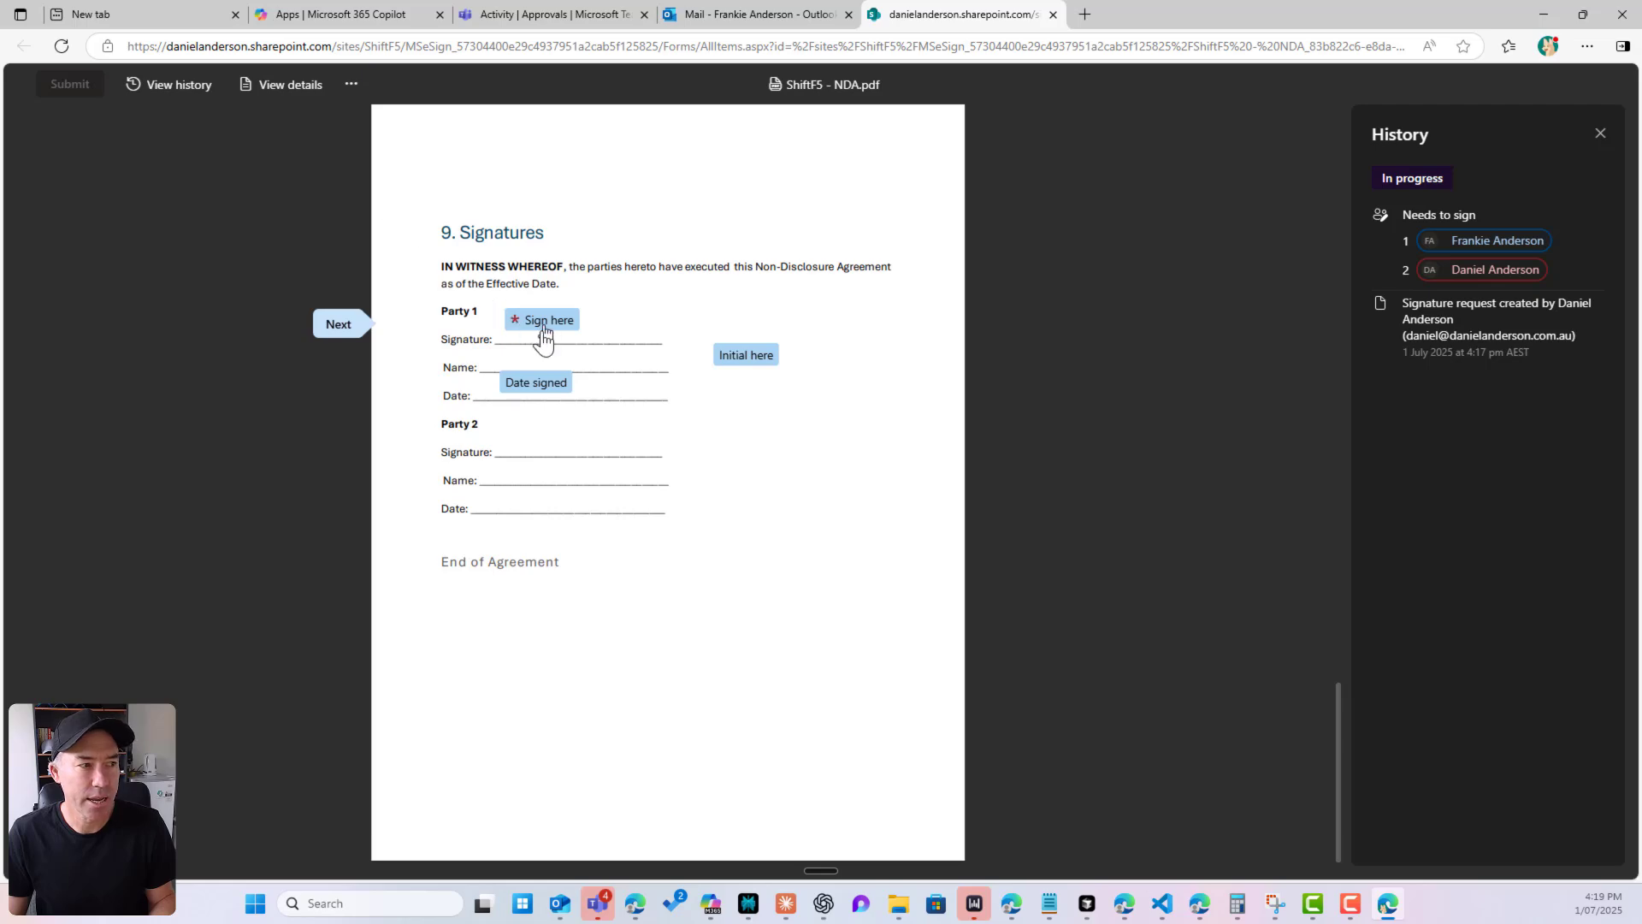
{"action": "left_click", "coordinate": [745, 355]}
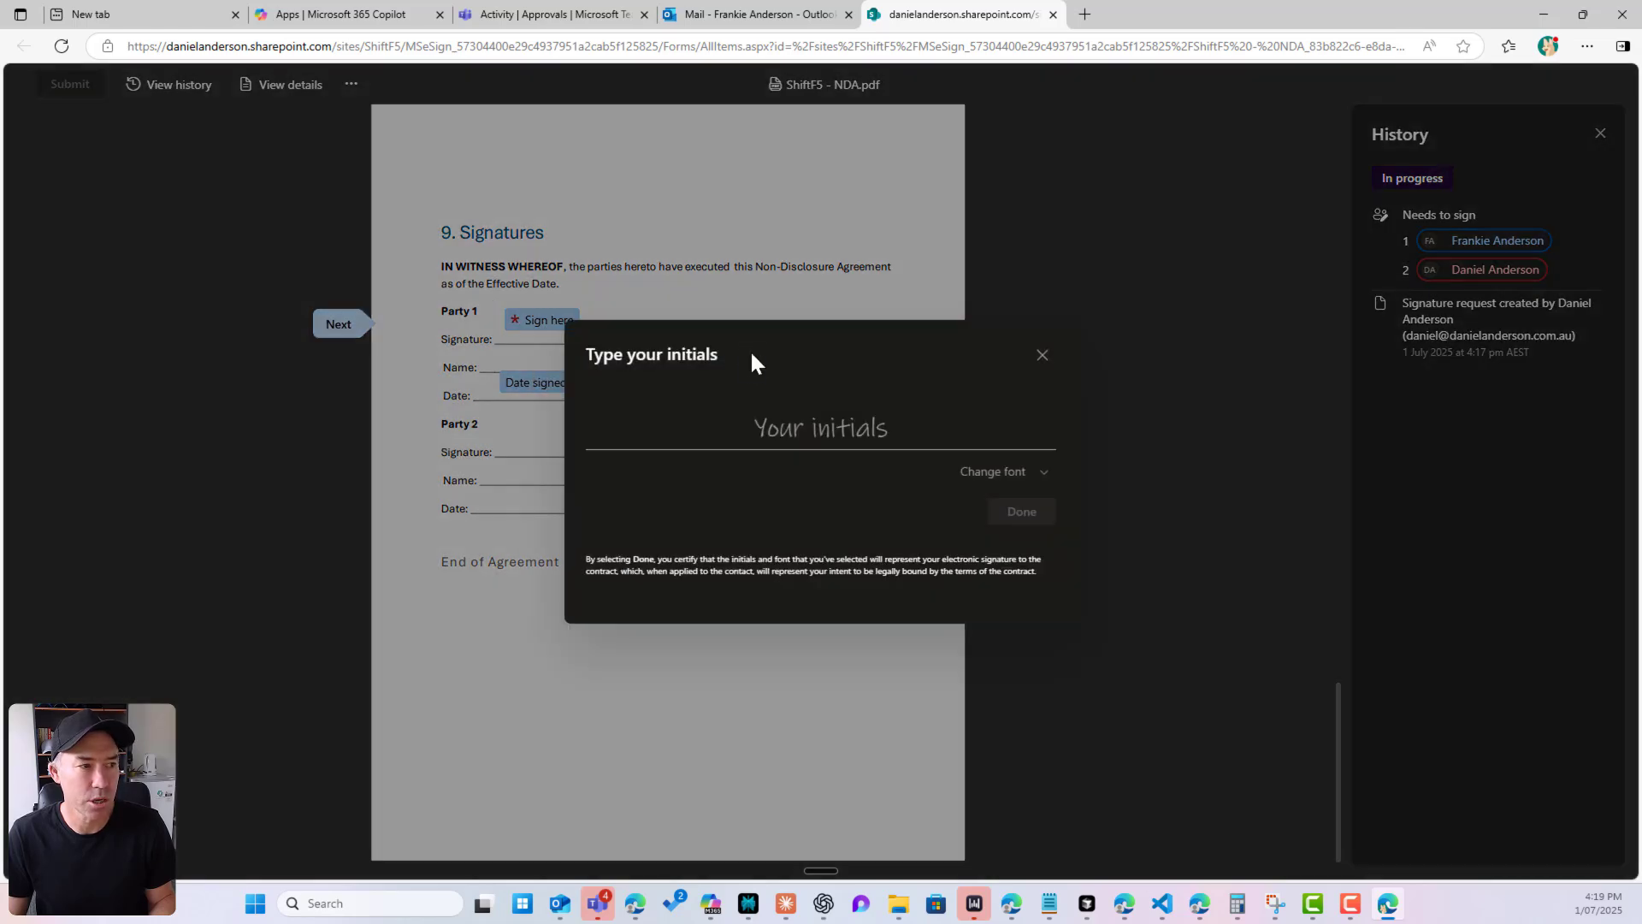
{"action": "type", "text": "Da"}
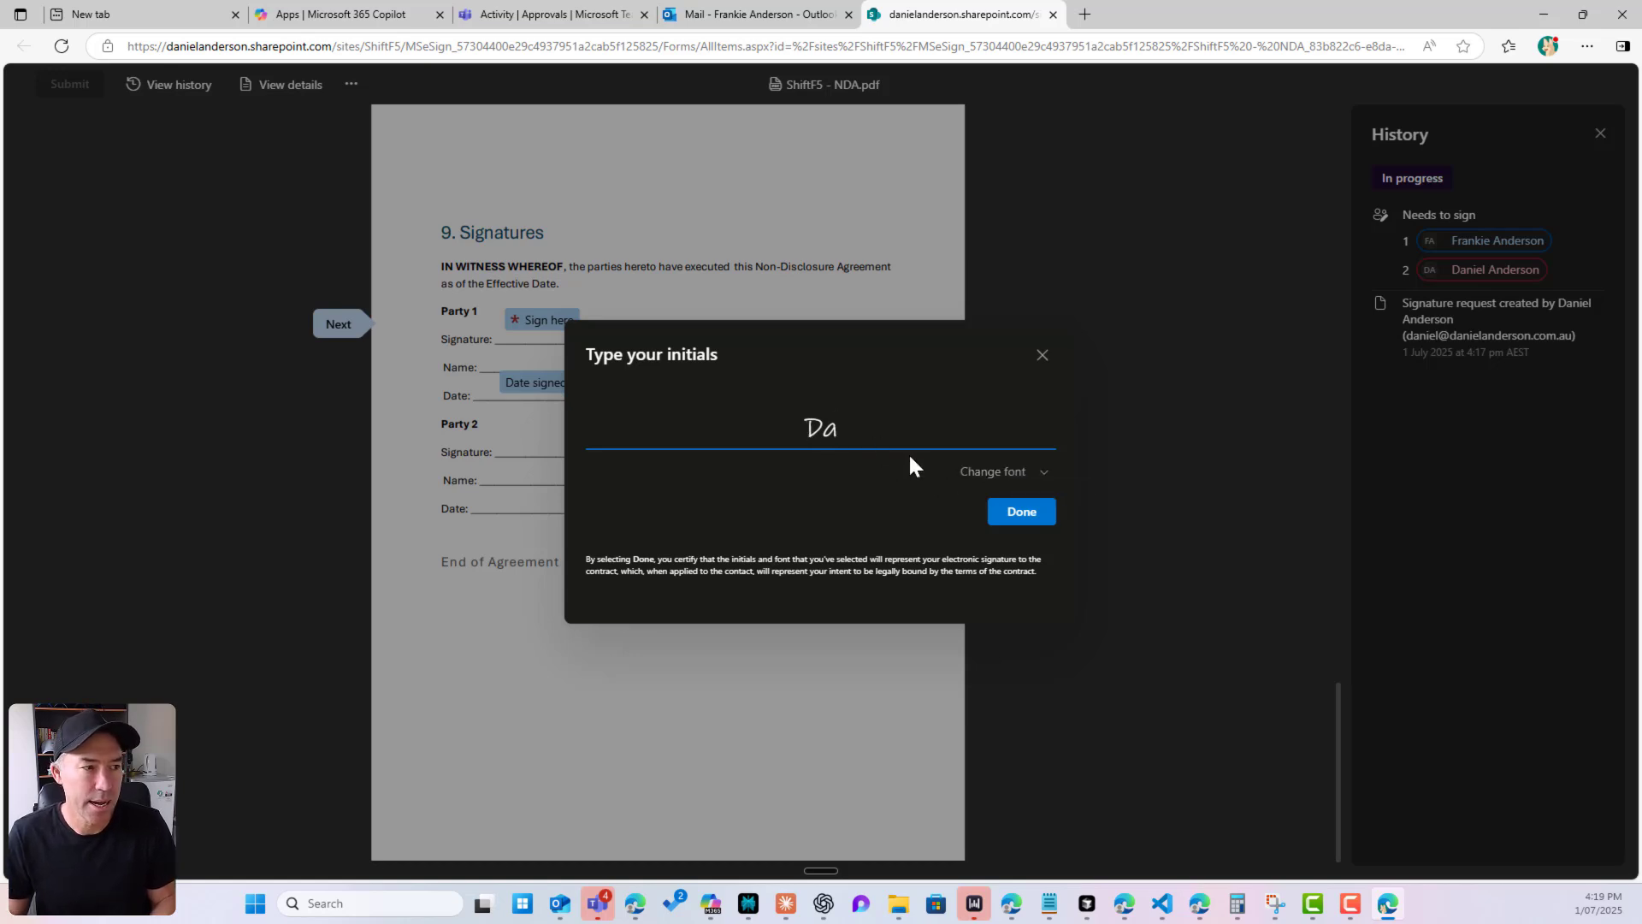
{"action": "type", "text": "F"}
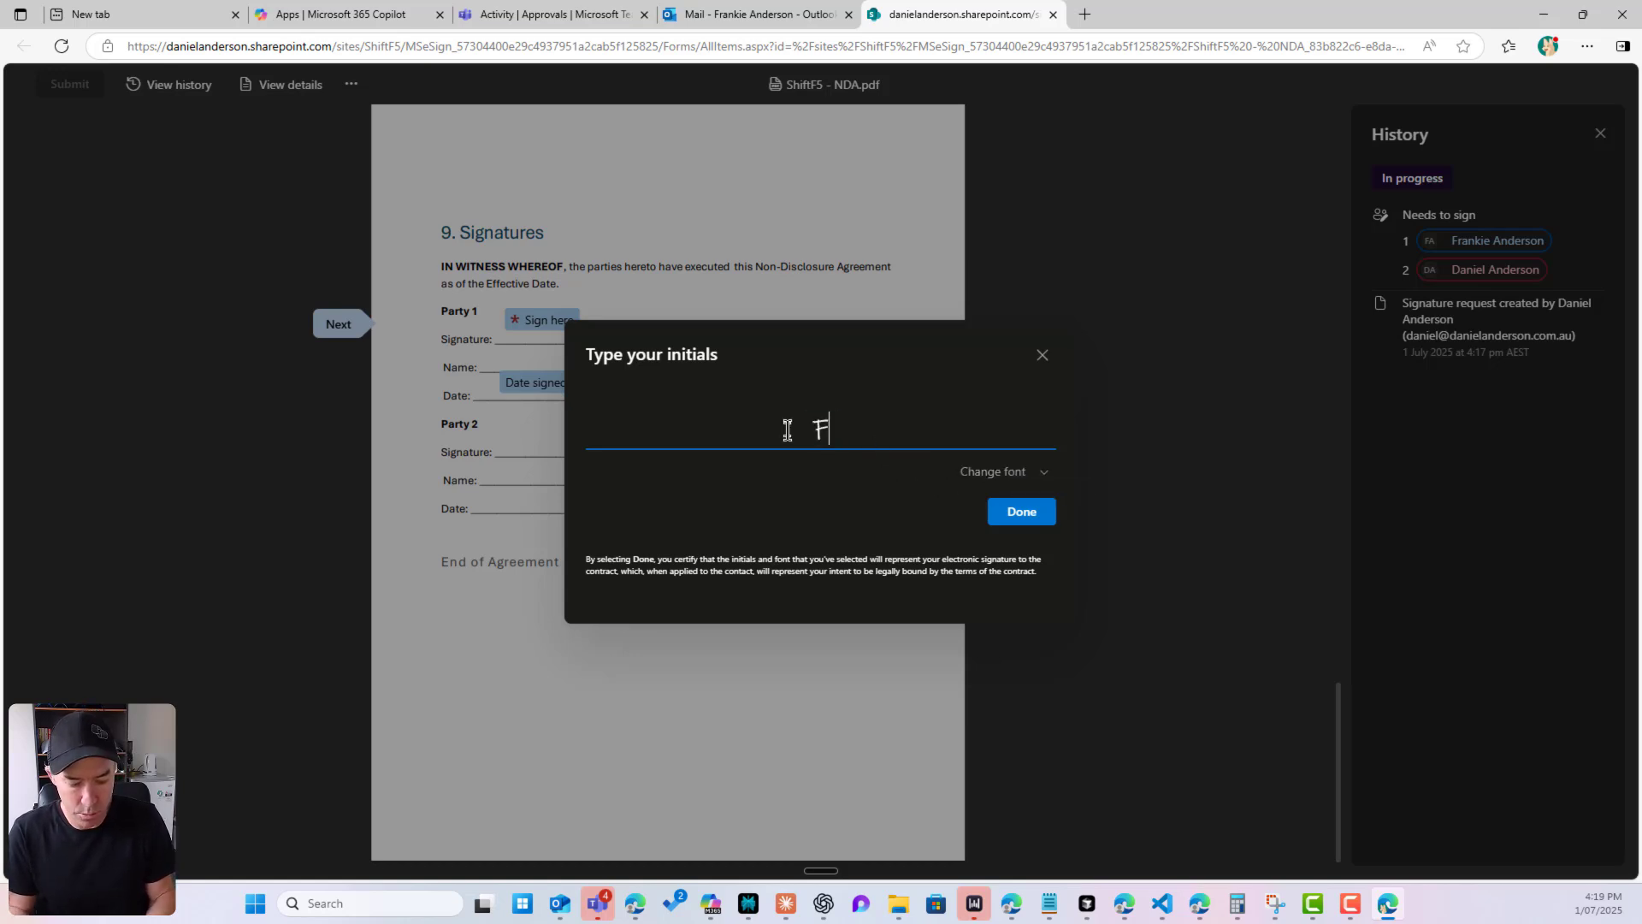
{"action": "left_click", "coordinate": [992, 471]}
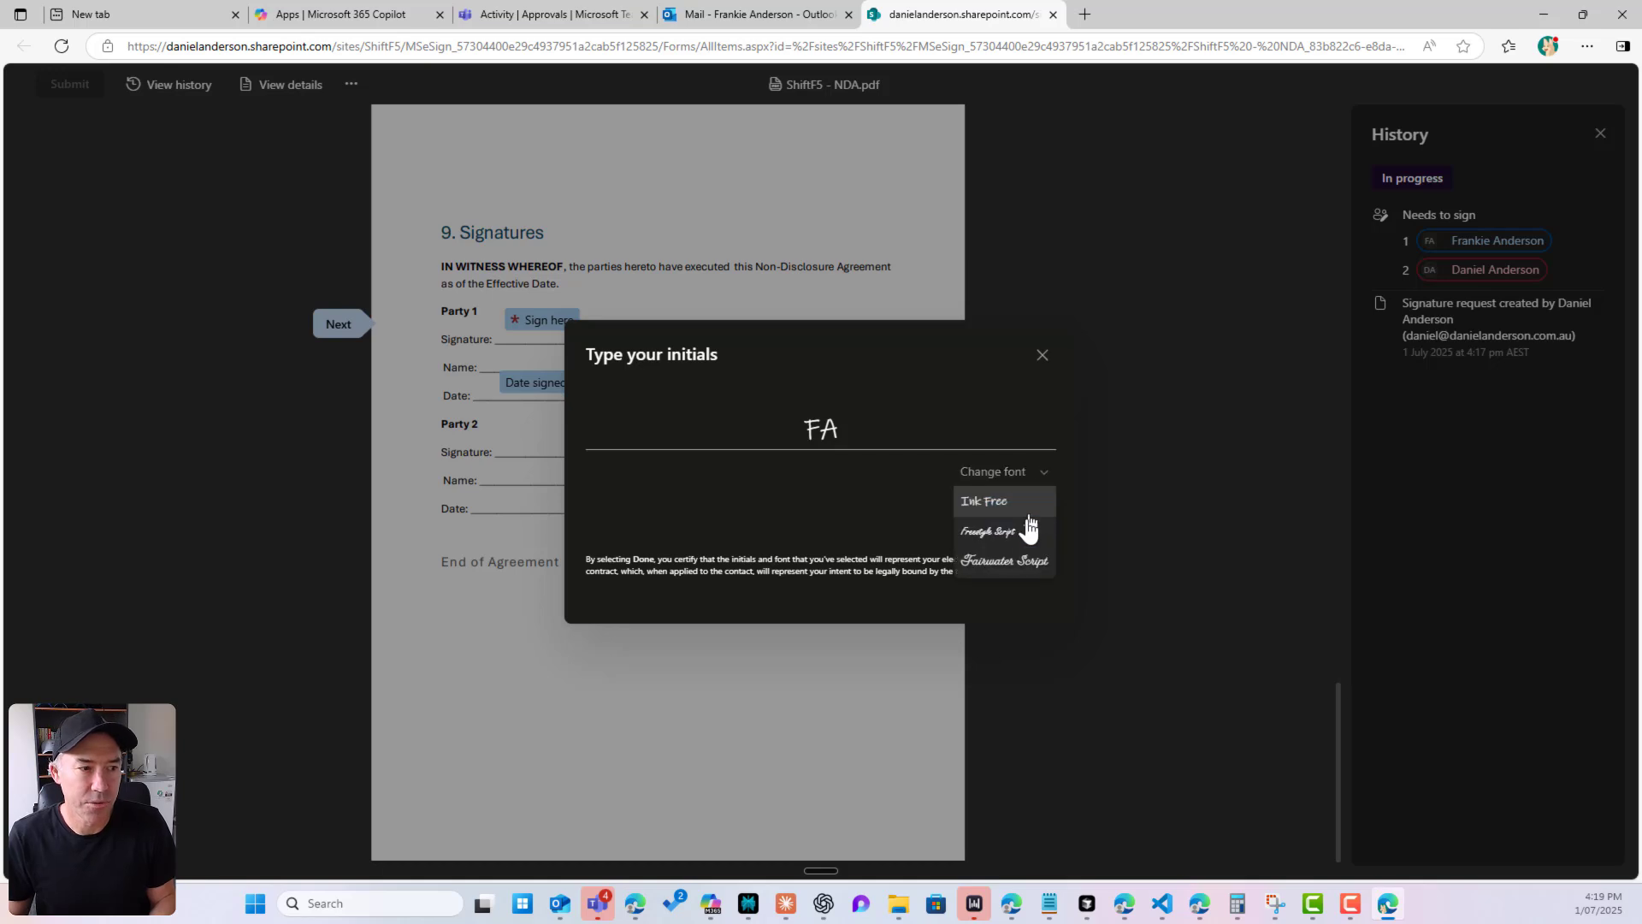
{"action": "left_click", "coordinate": [984, 531]}
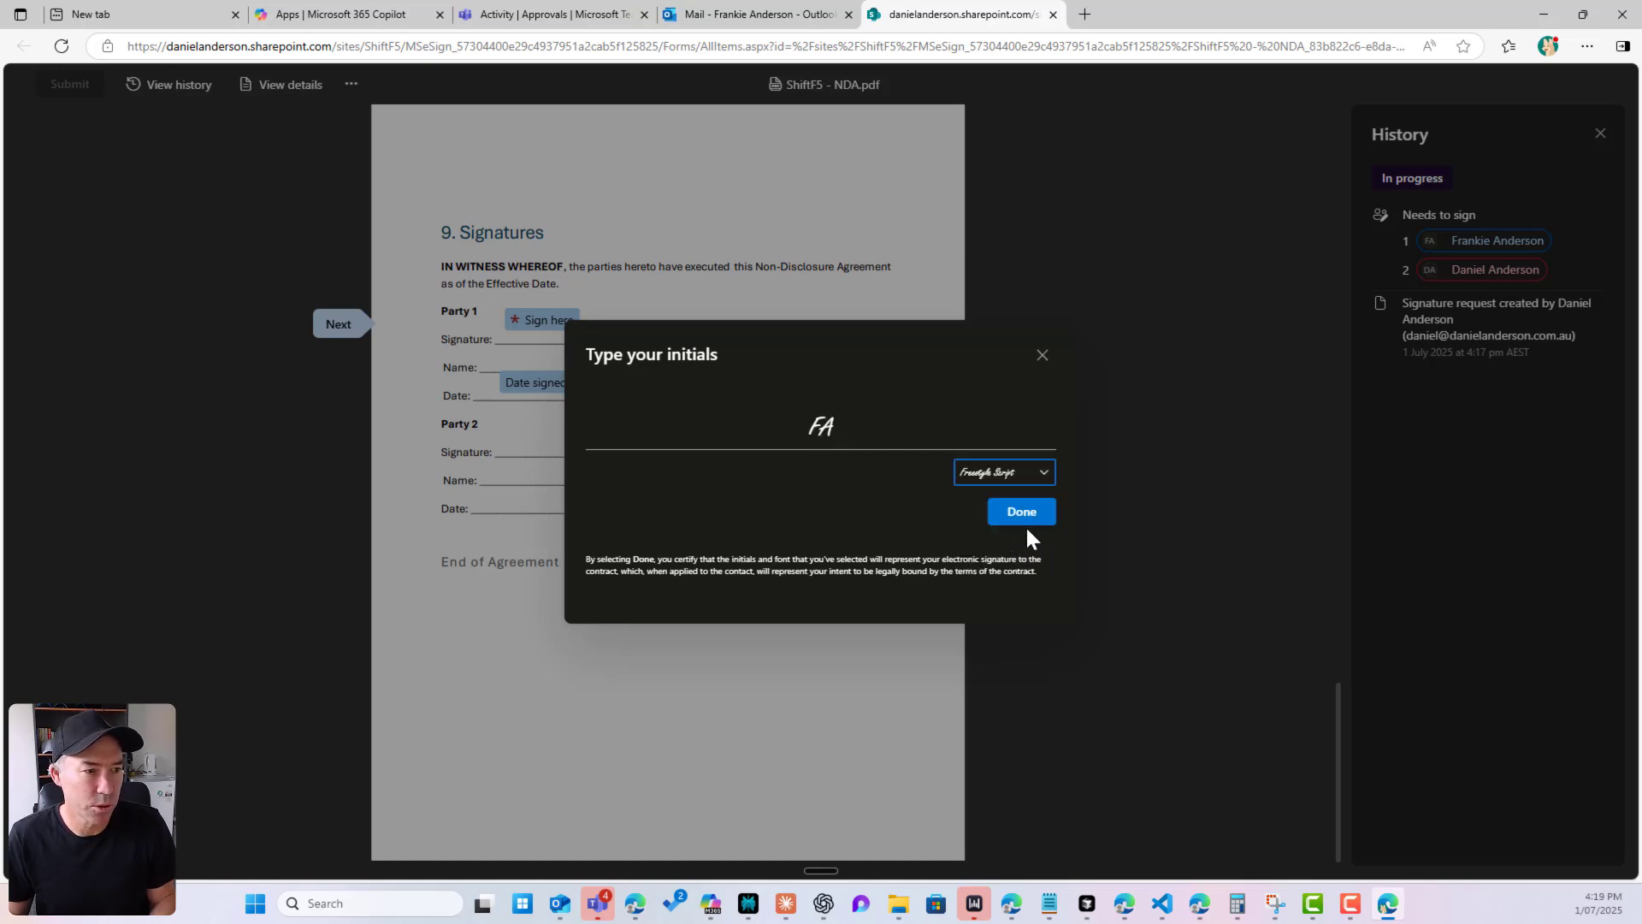
{"action": "left_click", "coordinate": [1021, 512]}
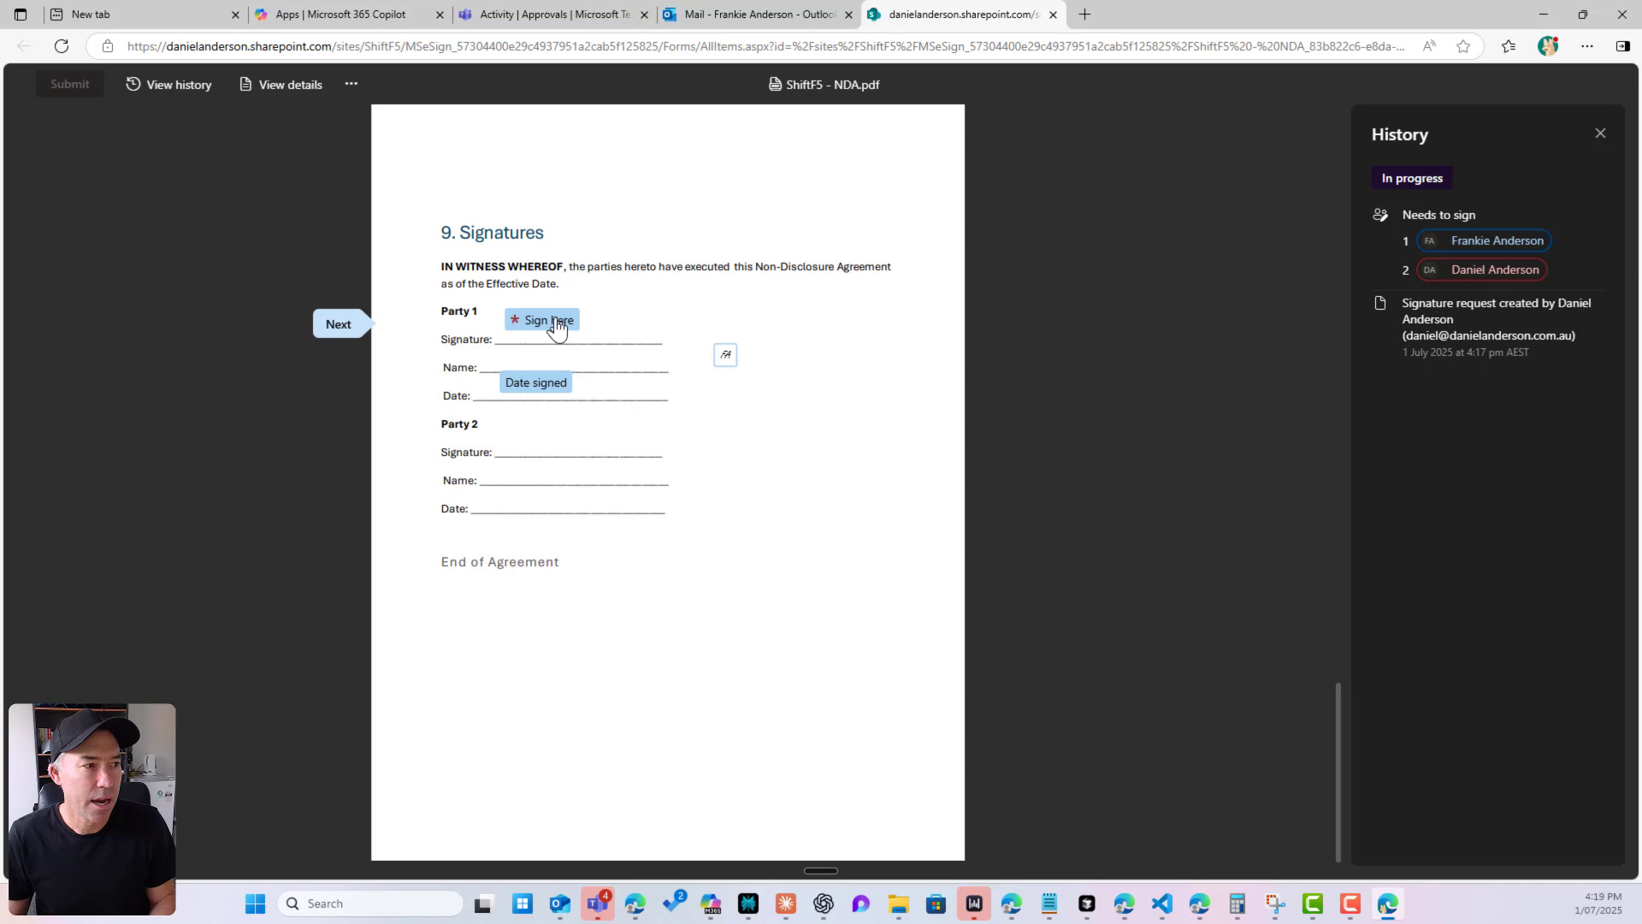
- Sign the Party 1 signature field as 'Frankie' and submit the document
{"action": "left_click", "coordinate": [542, 319]}
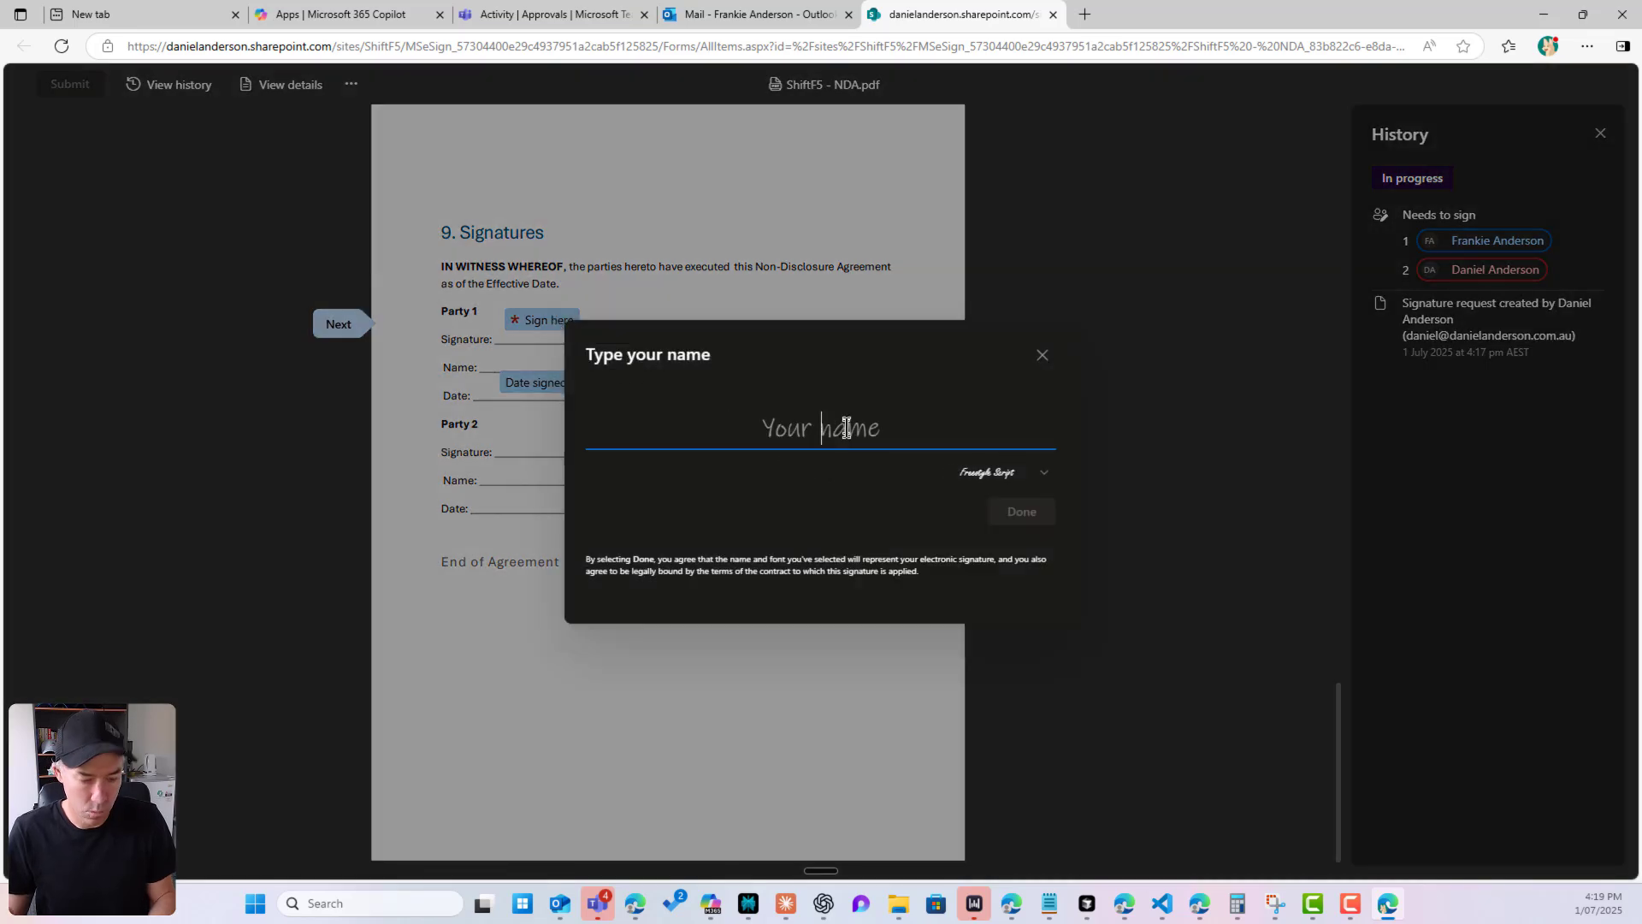
{"action": "type", "text": "Frankie Anderson"}
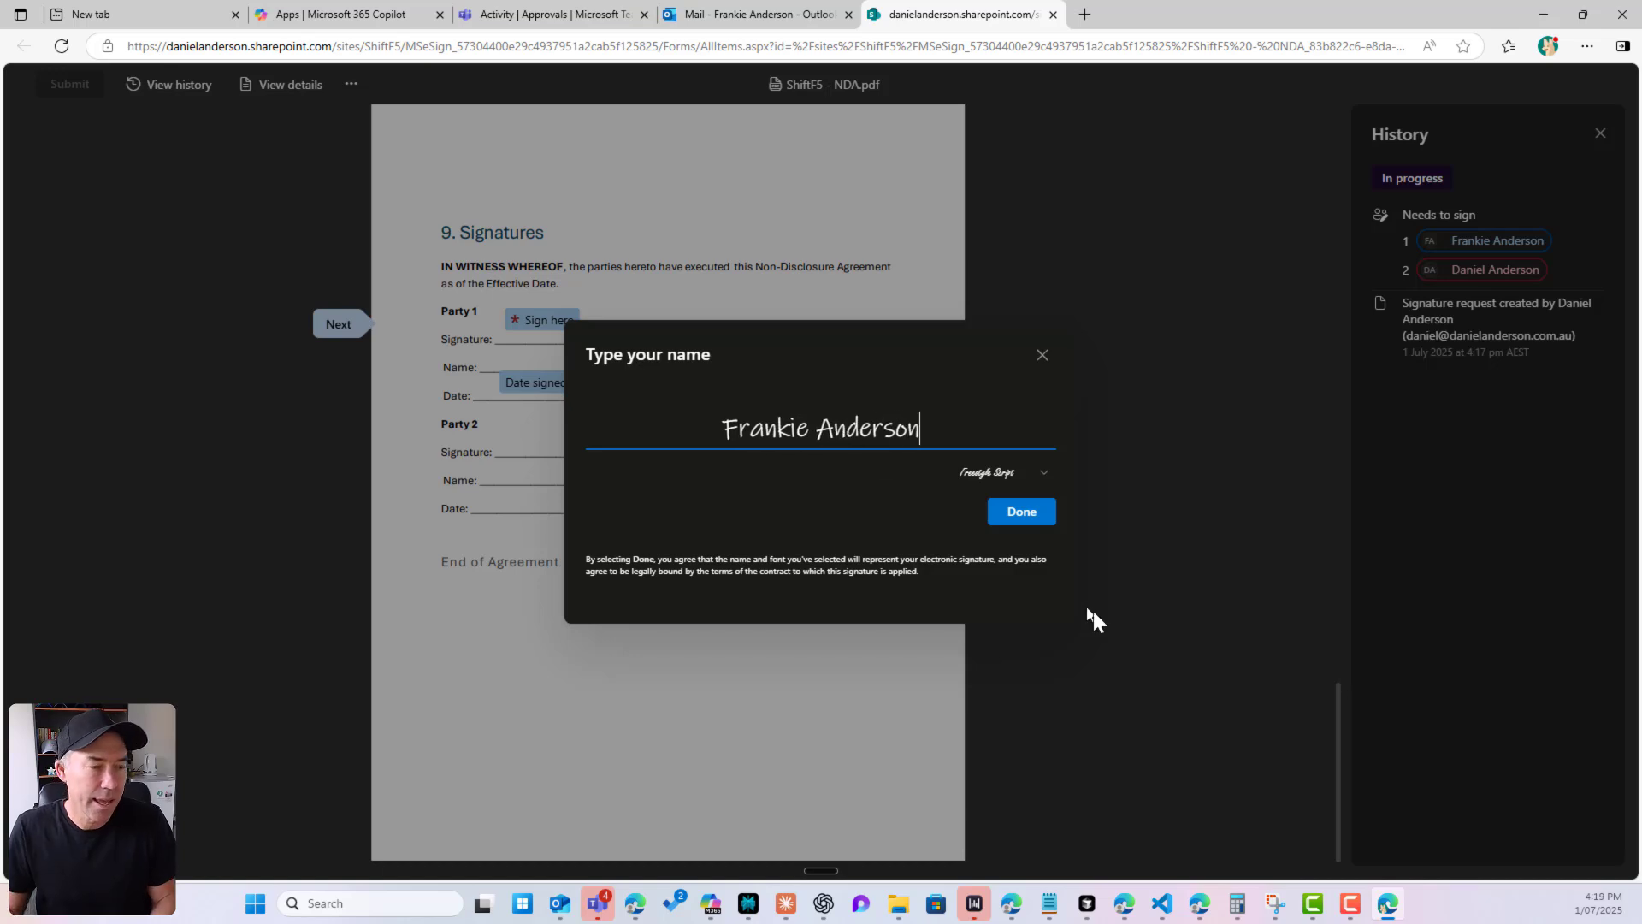
{"action": "left_click", "coordinate": [1019, 512]}
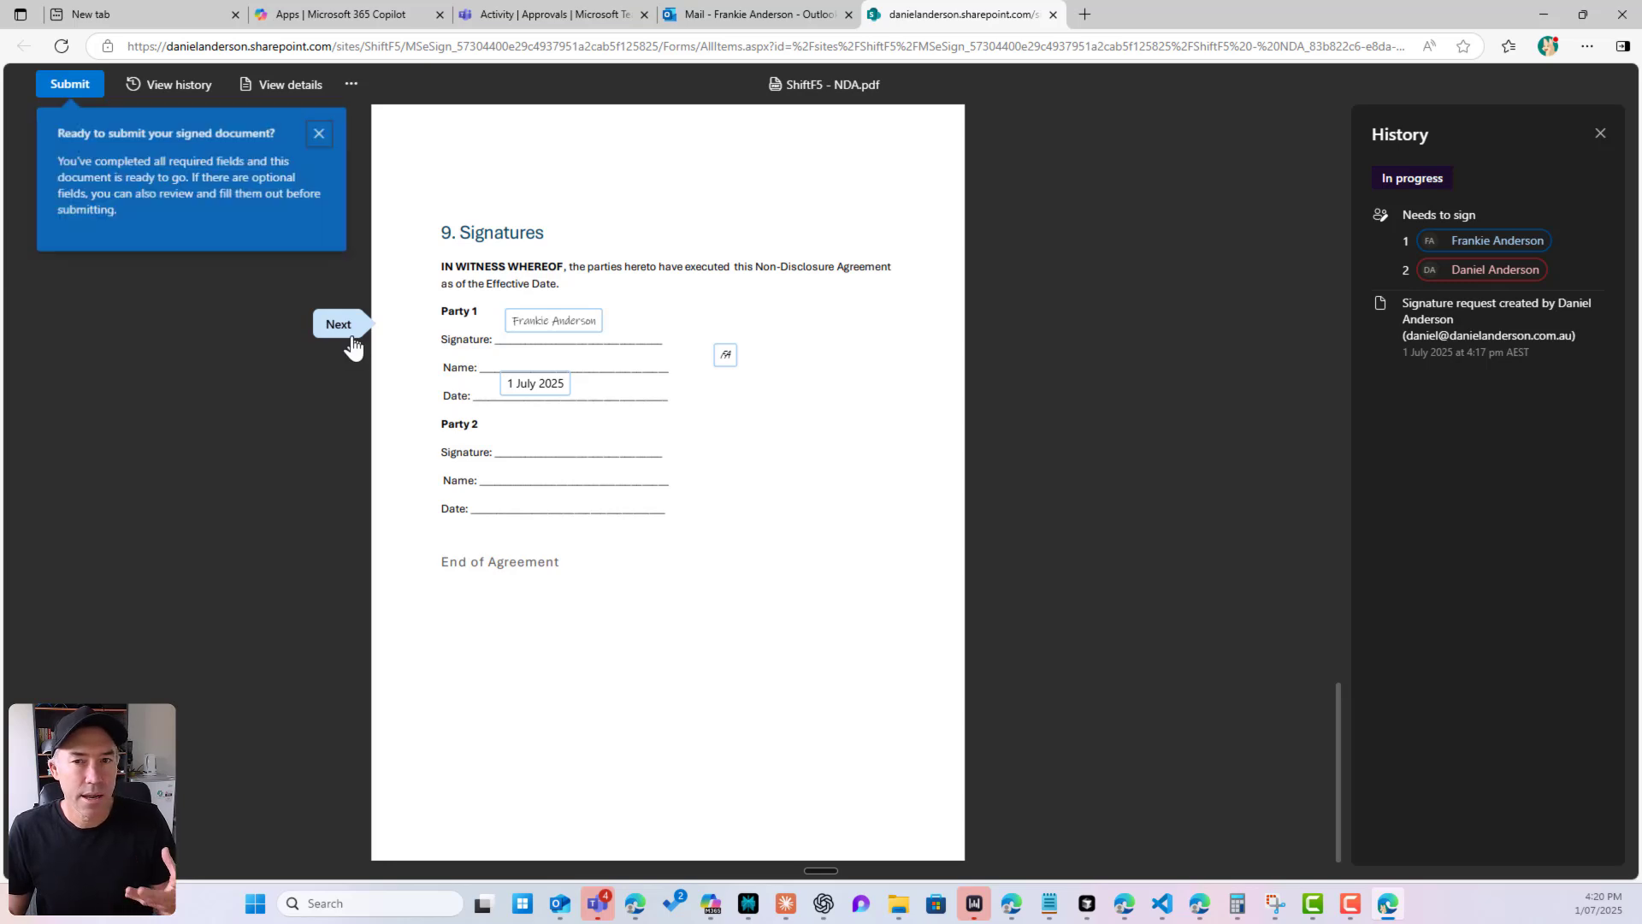
{"action": "mouse_move", "coordinate": [69, 84]}
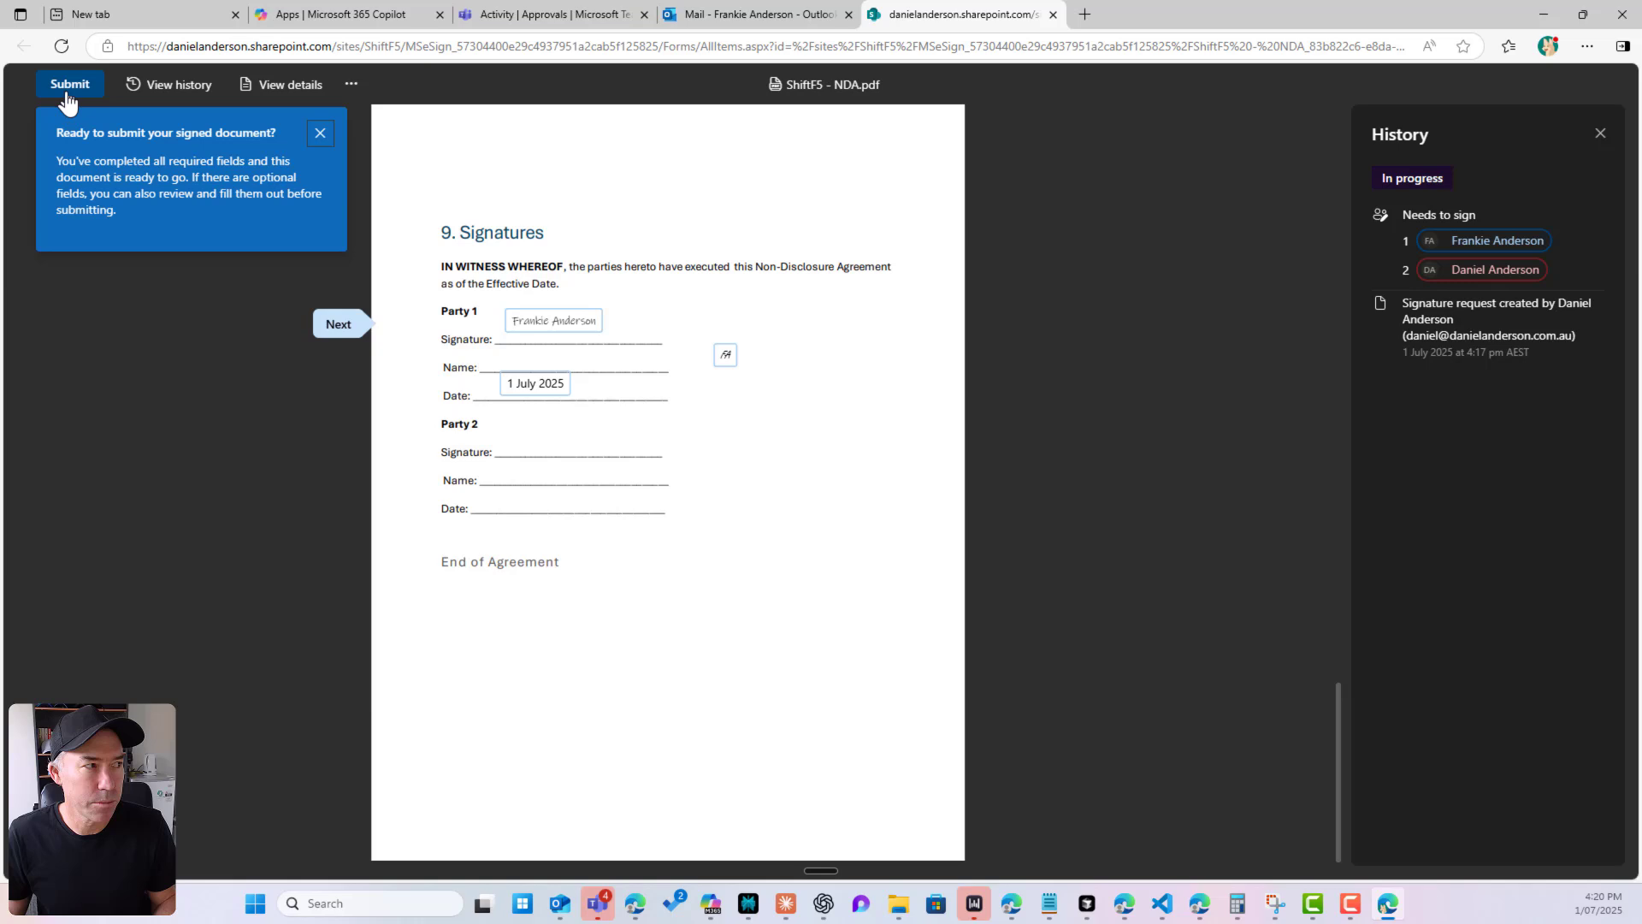
{"action": "left_click", "coordinate": [69, 84]}
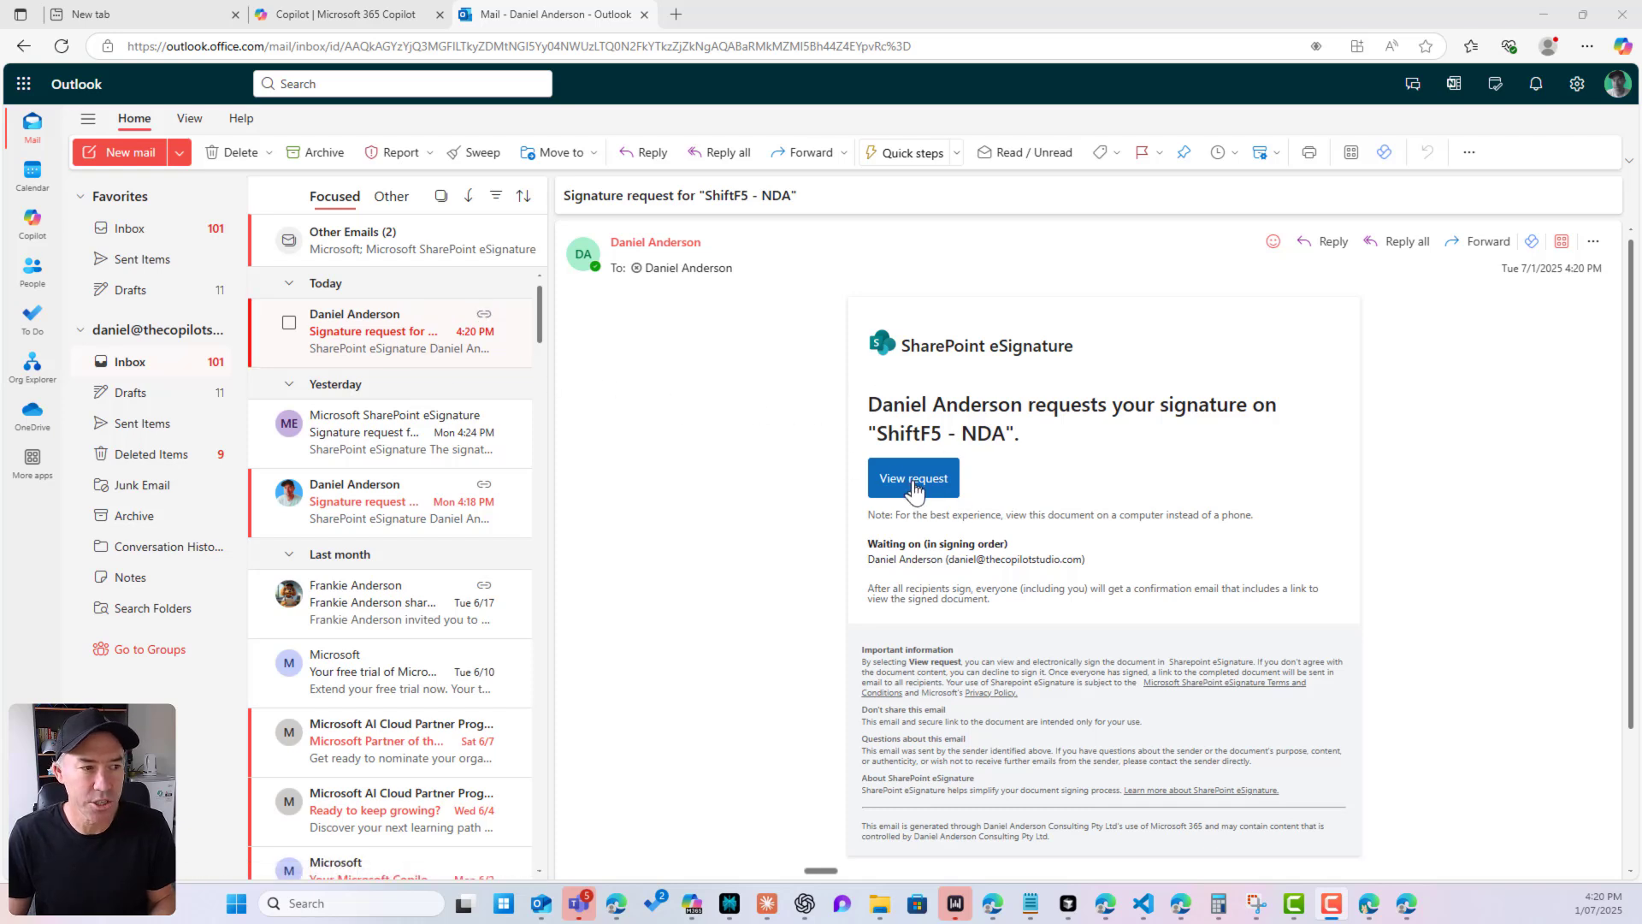
{"action": "left_click", "coordinate": [913, 478]}
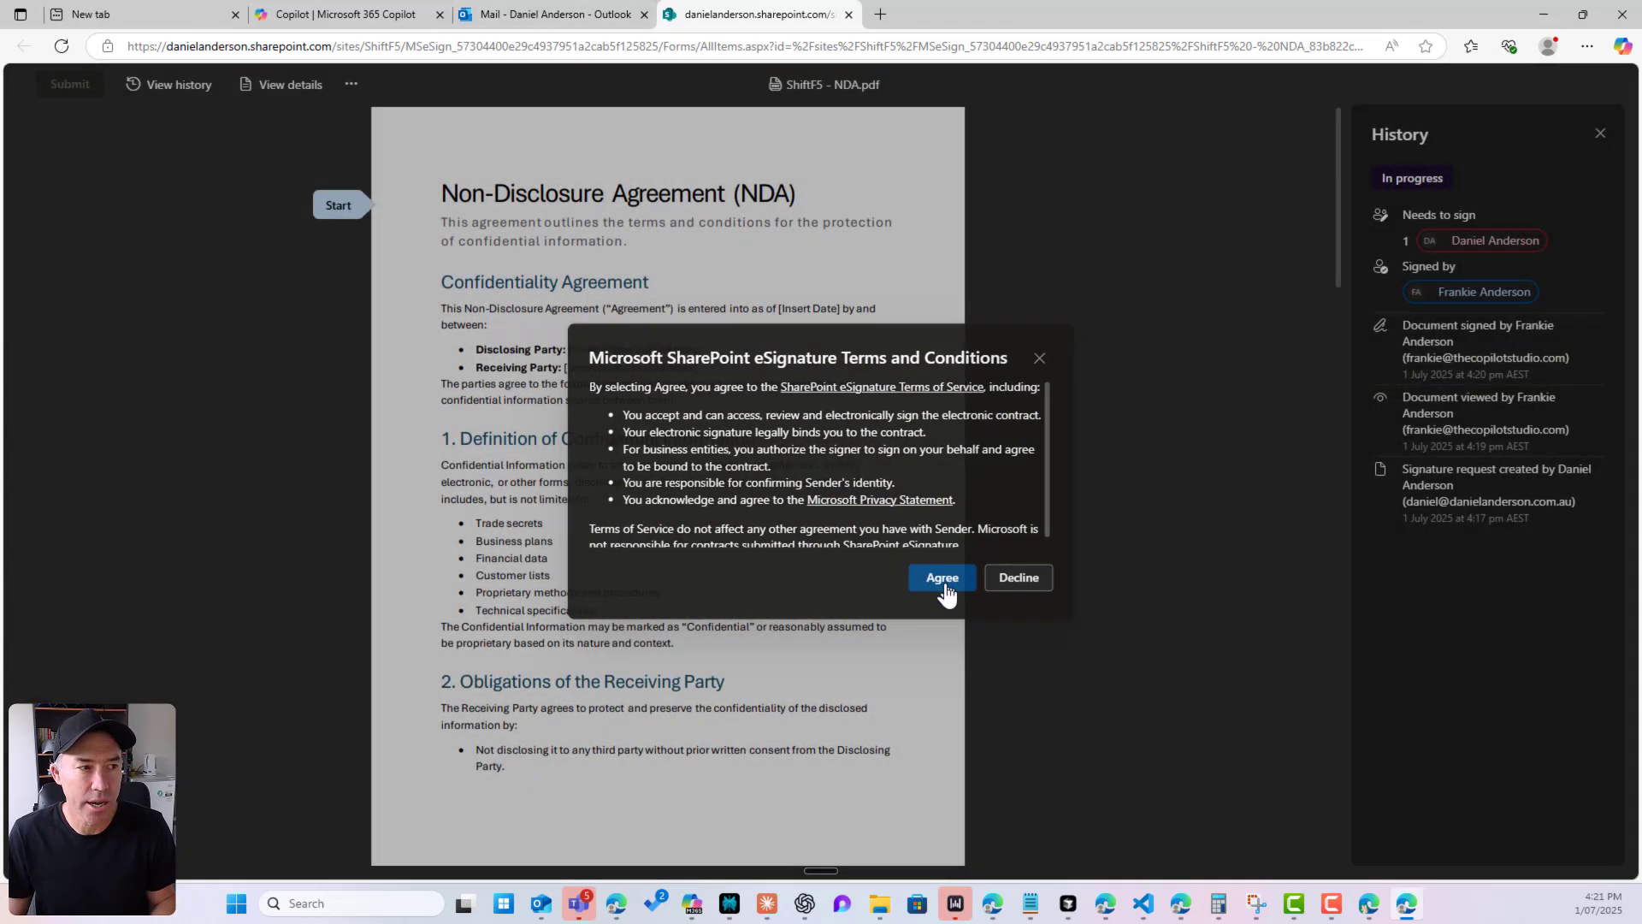
- Accept the eSignature terms and conditions as Daniel Anderson
{"action": "left_click", "coordinate": [941, 578]}
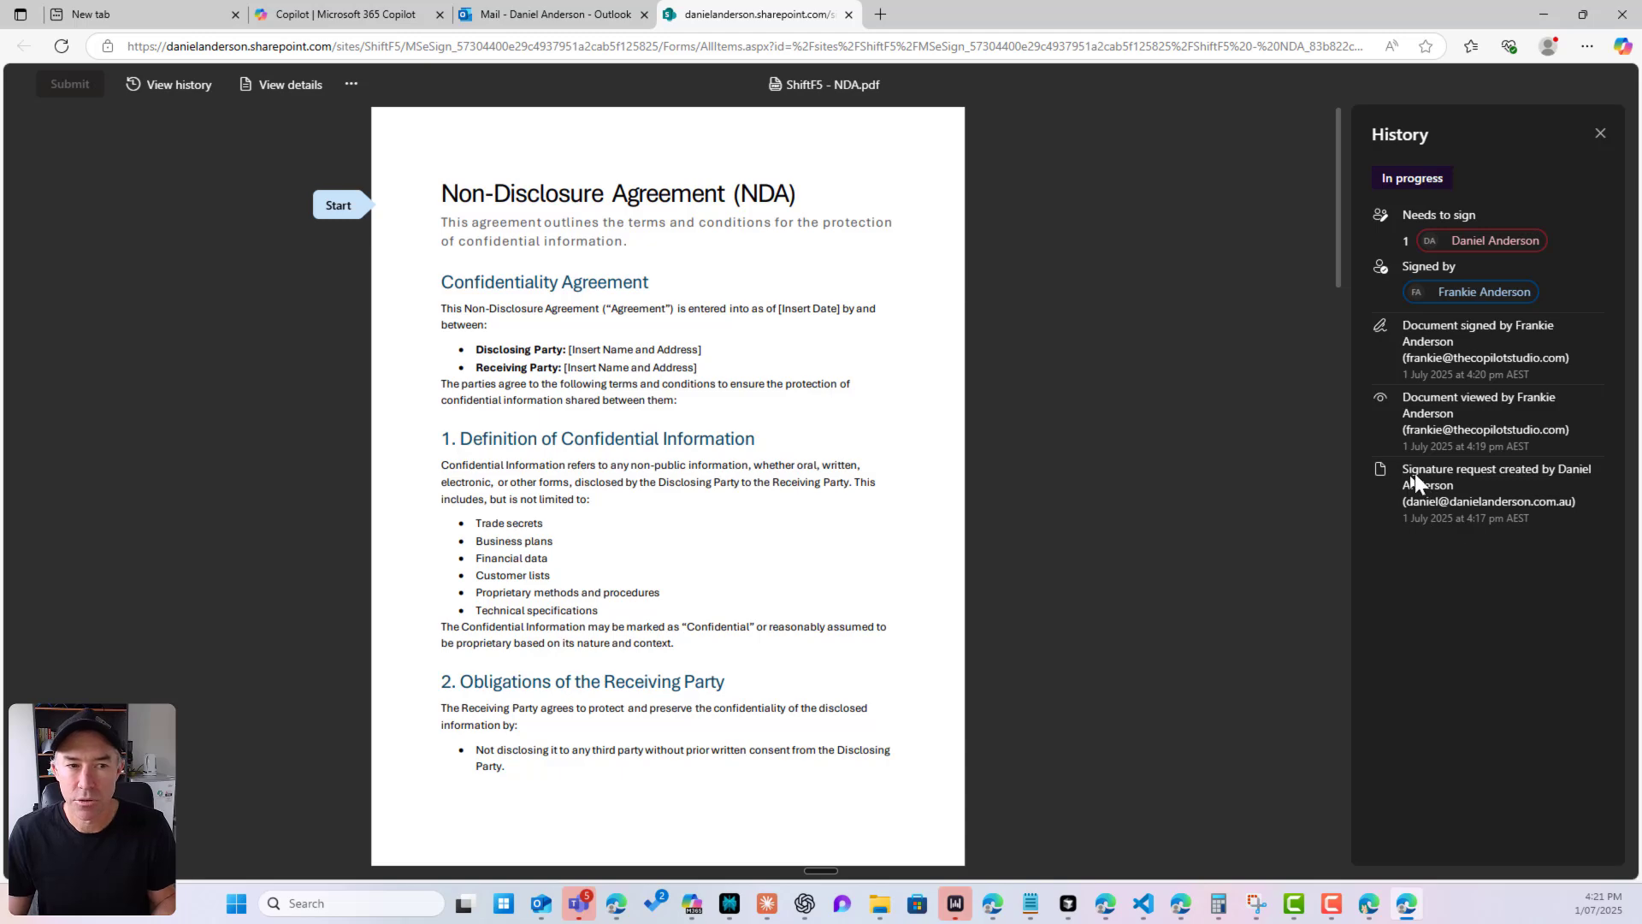
{"action": "mouse_move", "coordinate": [1465, 505]}
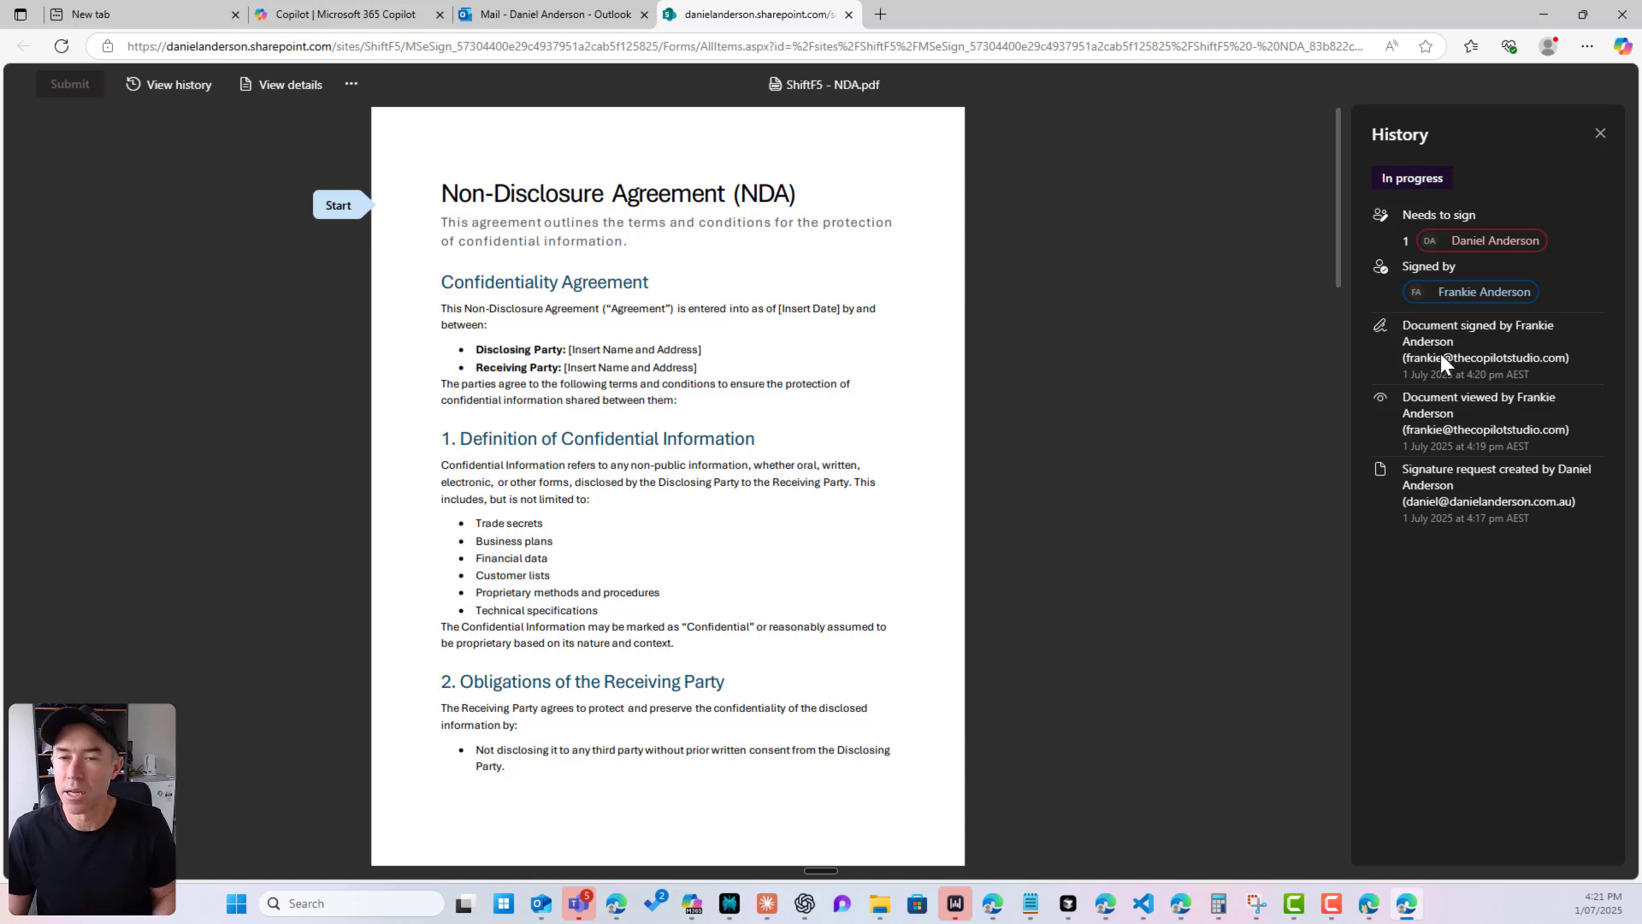
{"action": "mouse_move", "coordinate": [1432, 286]}
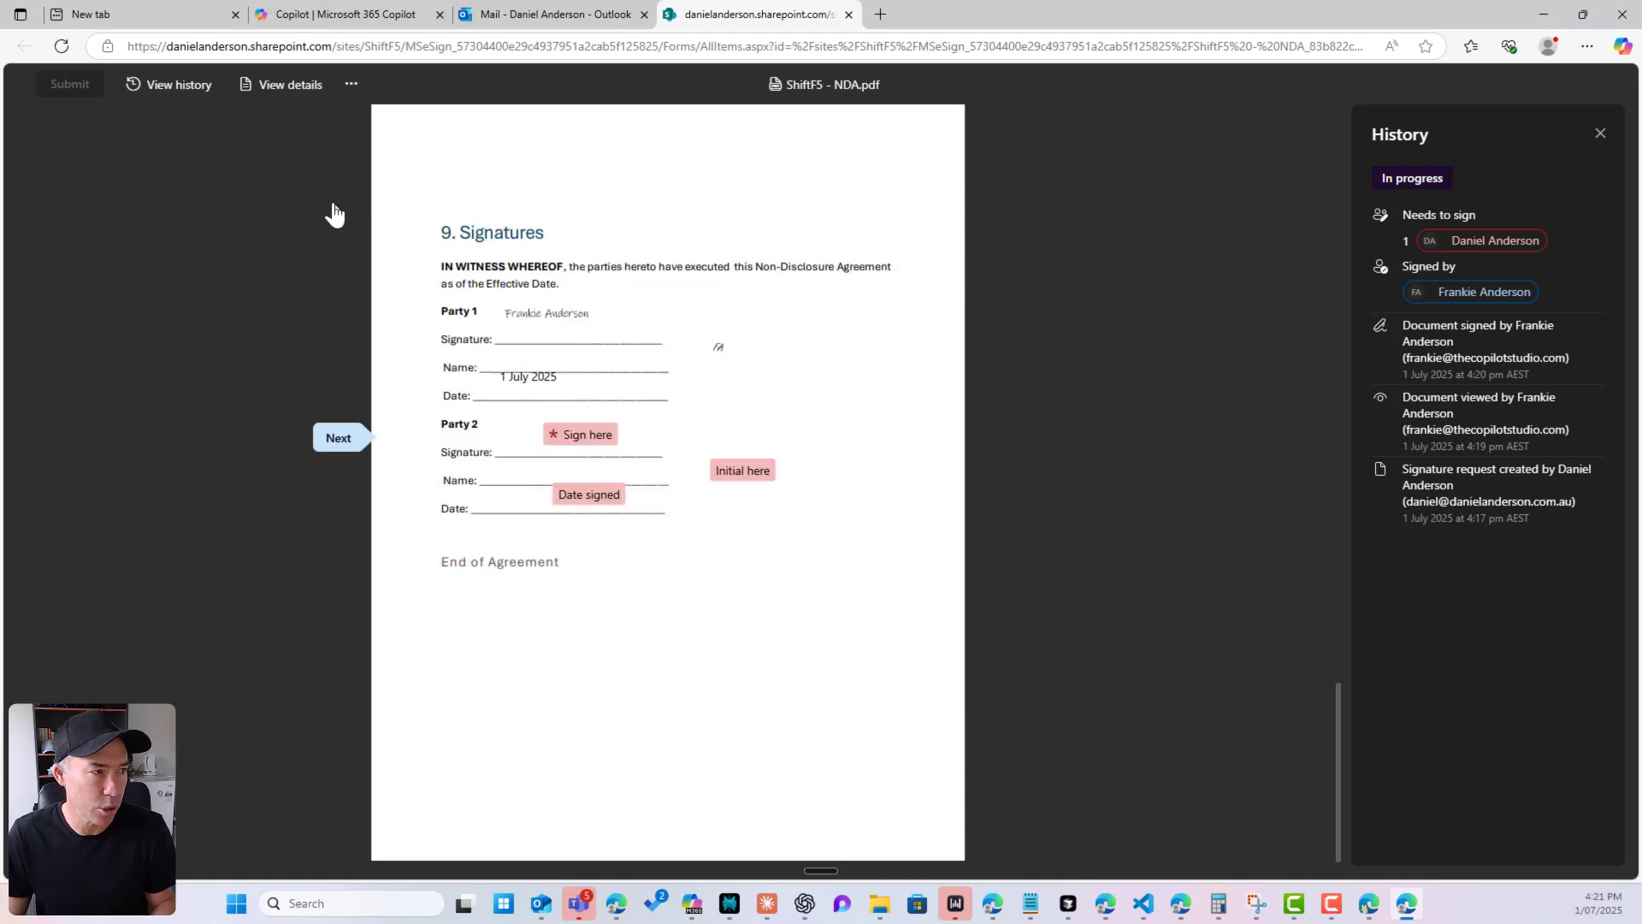
{"action": "left_click", "coordinate": [741, 469]}
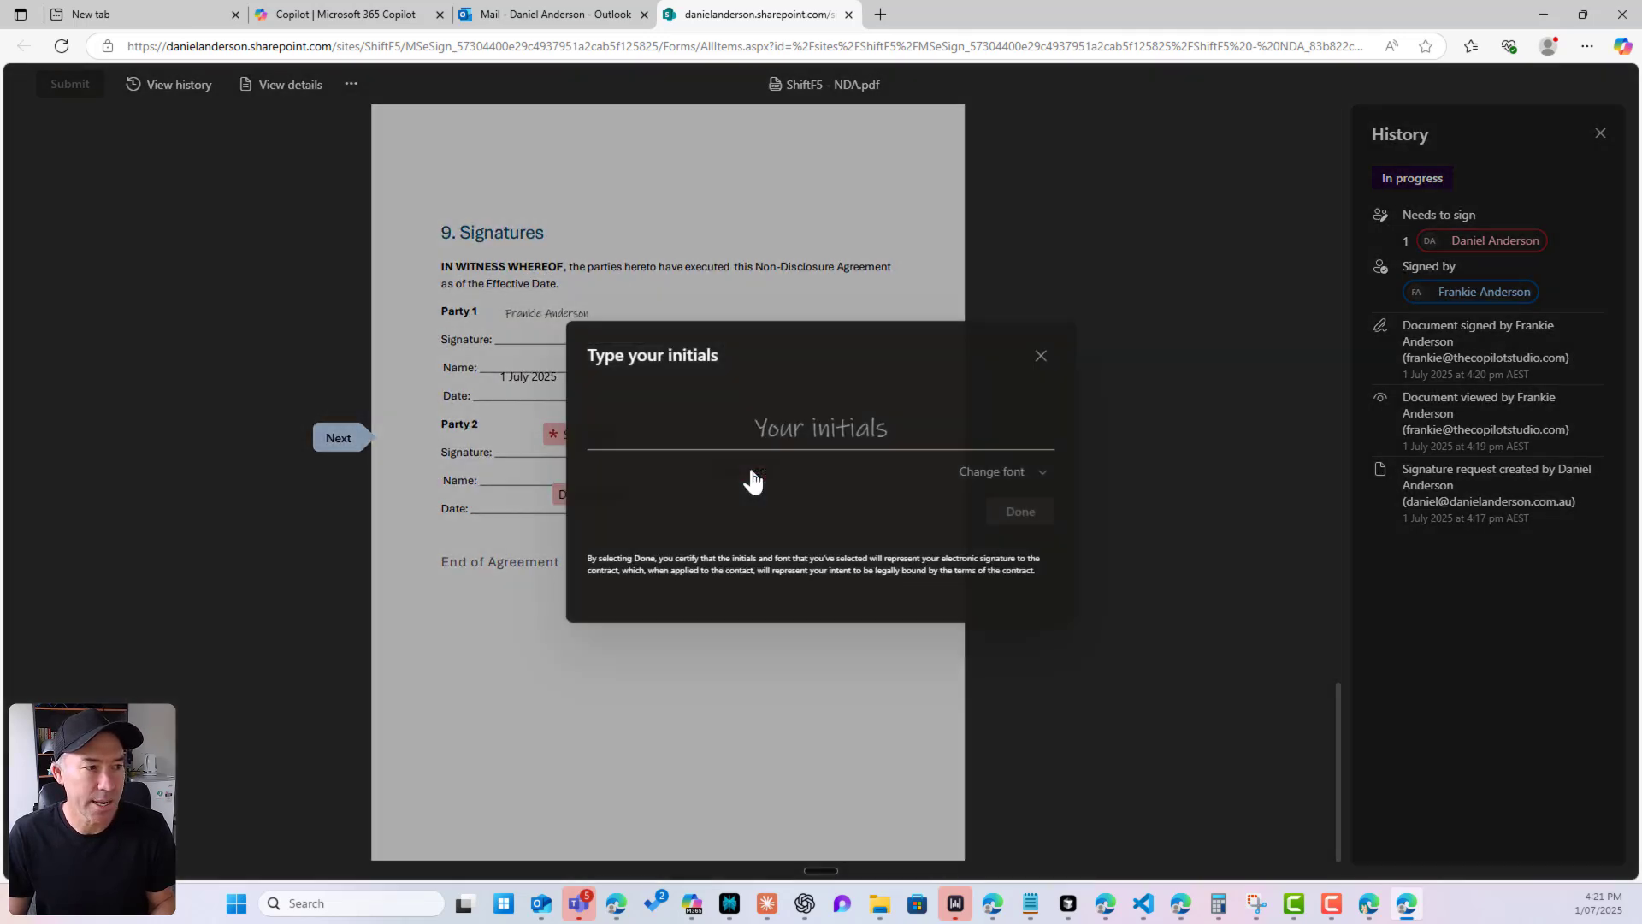
{"action": "type", "text": "Daniel Anderson"}
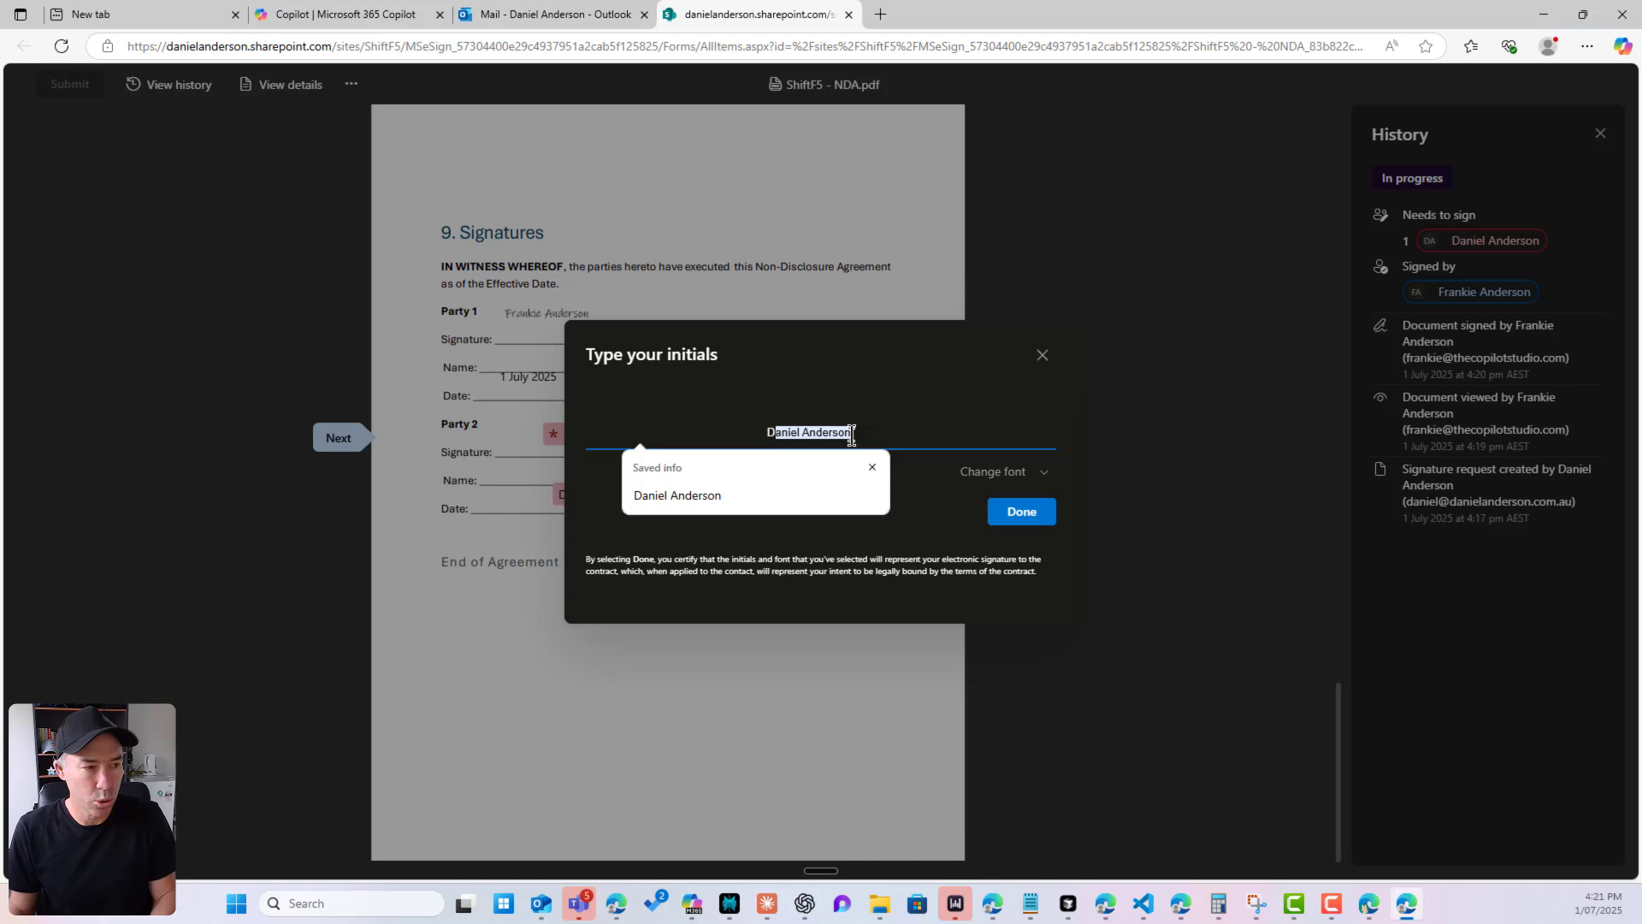
{"action": "type", "text": "DA"}
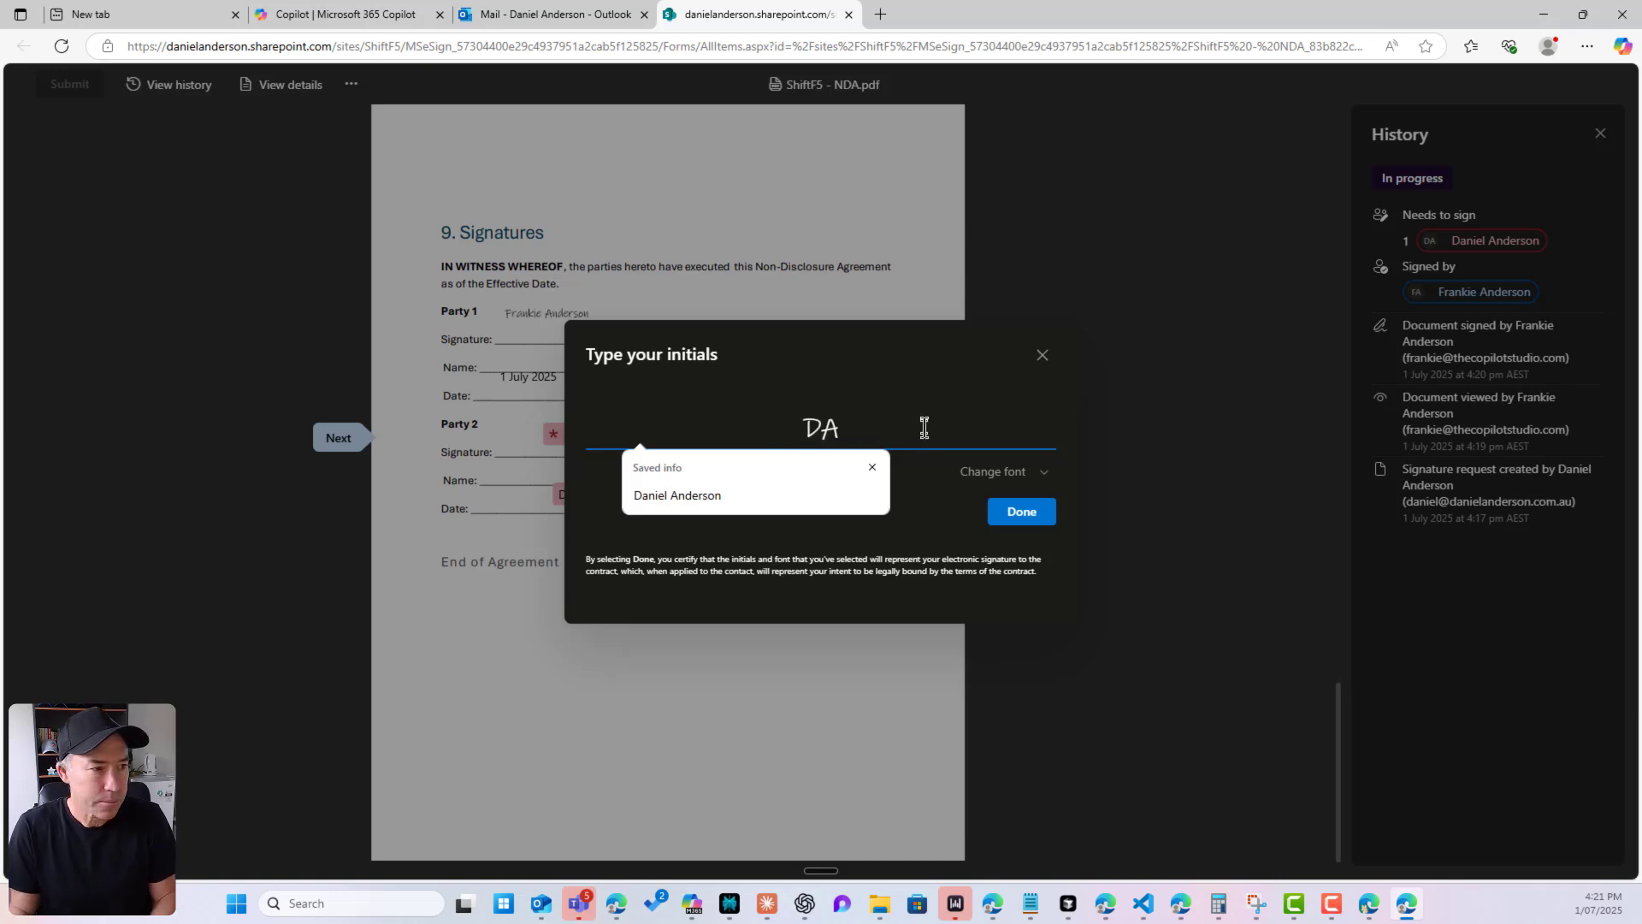
{"action": "left_click", "coordinate": [1021, 512]}
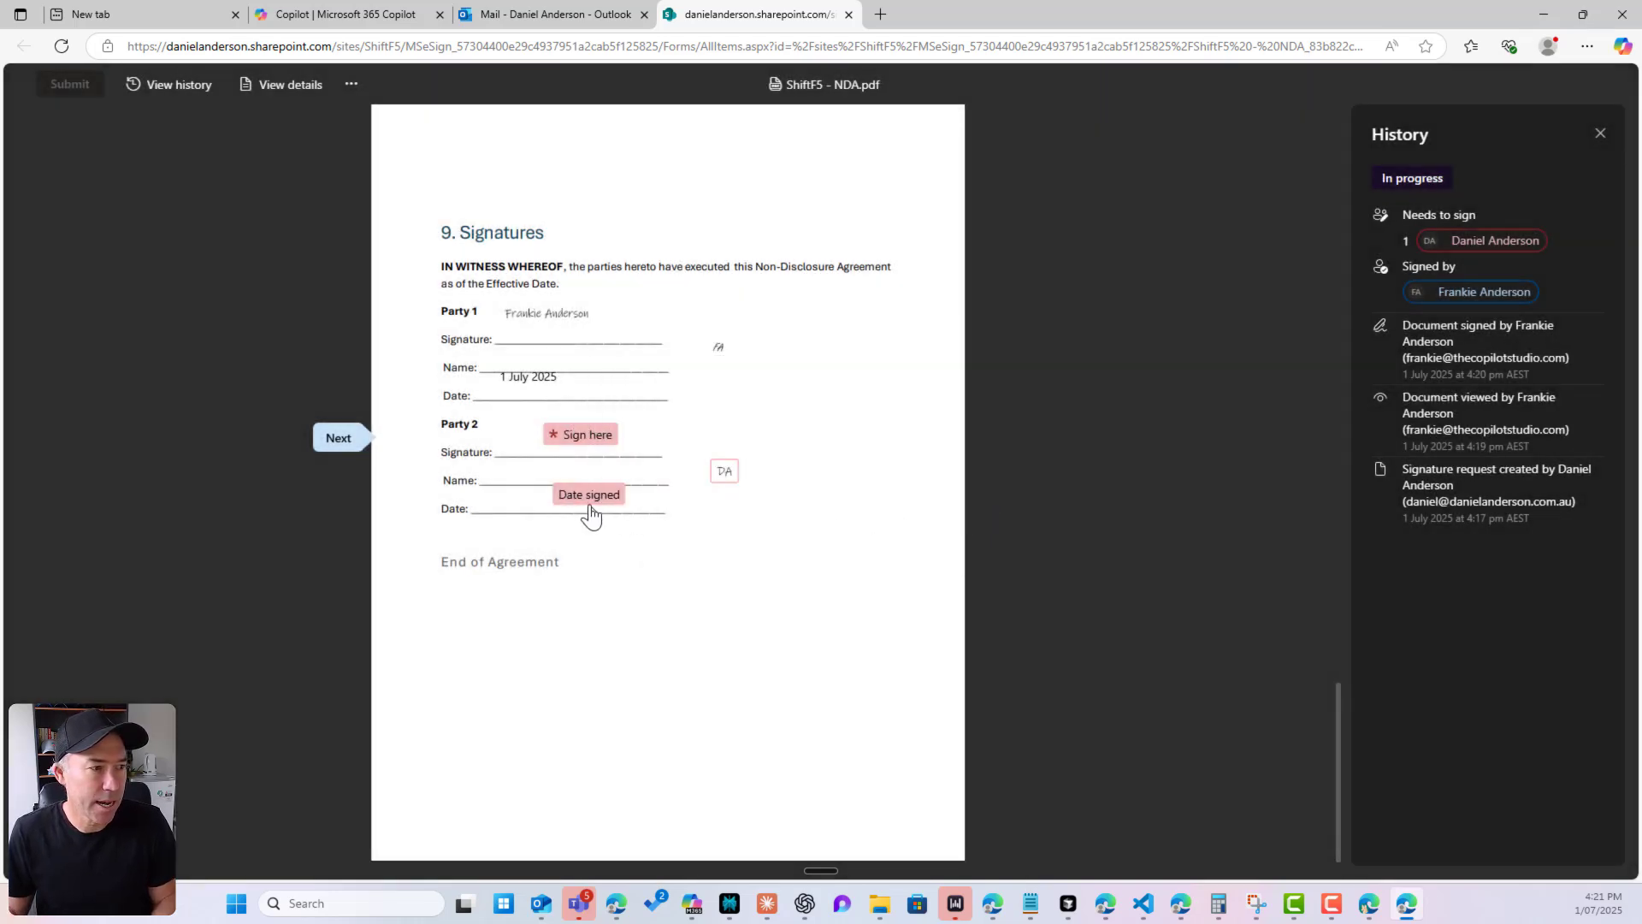
{"action": "left_click", "coordinate": [579, 434]}
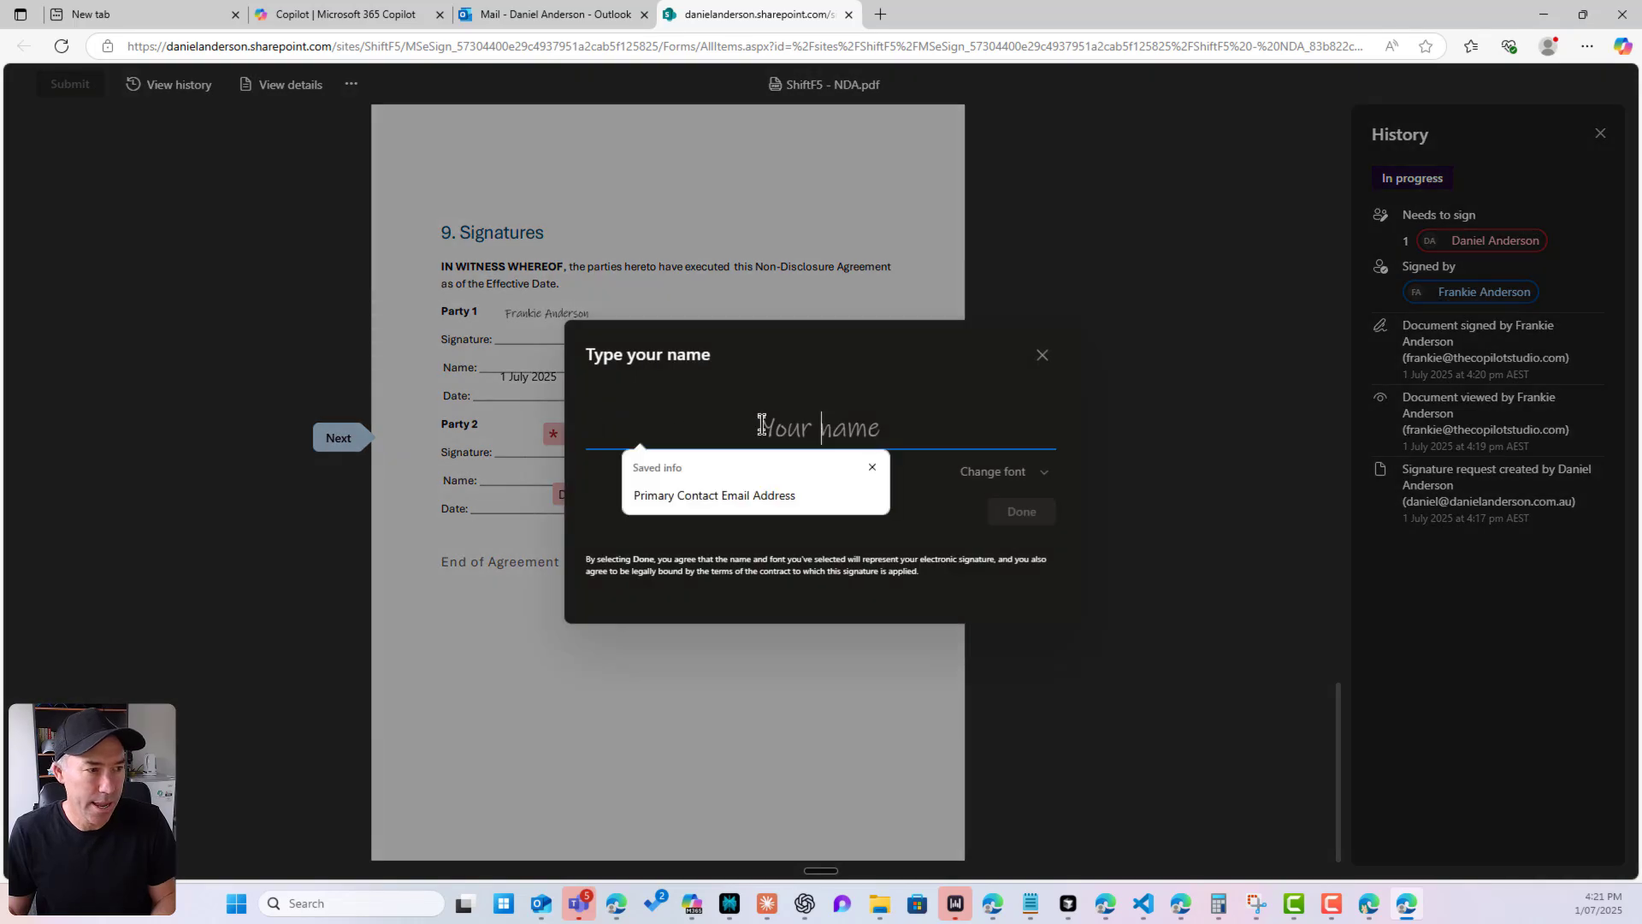
{"action": "type", "text": "Daniel Anderson"}
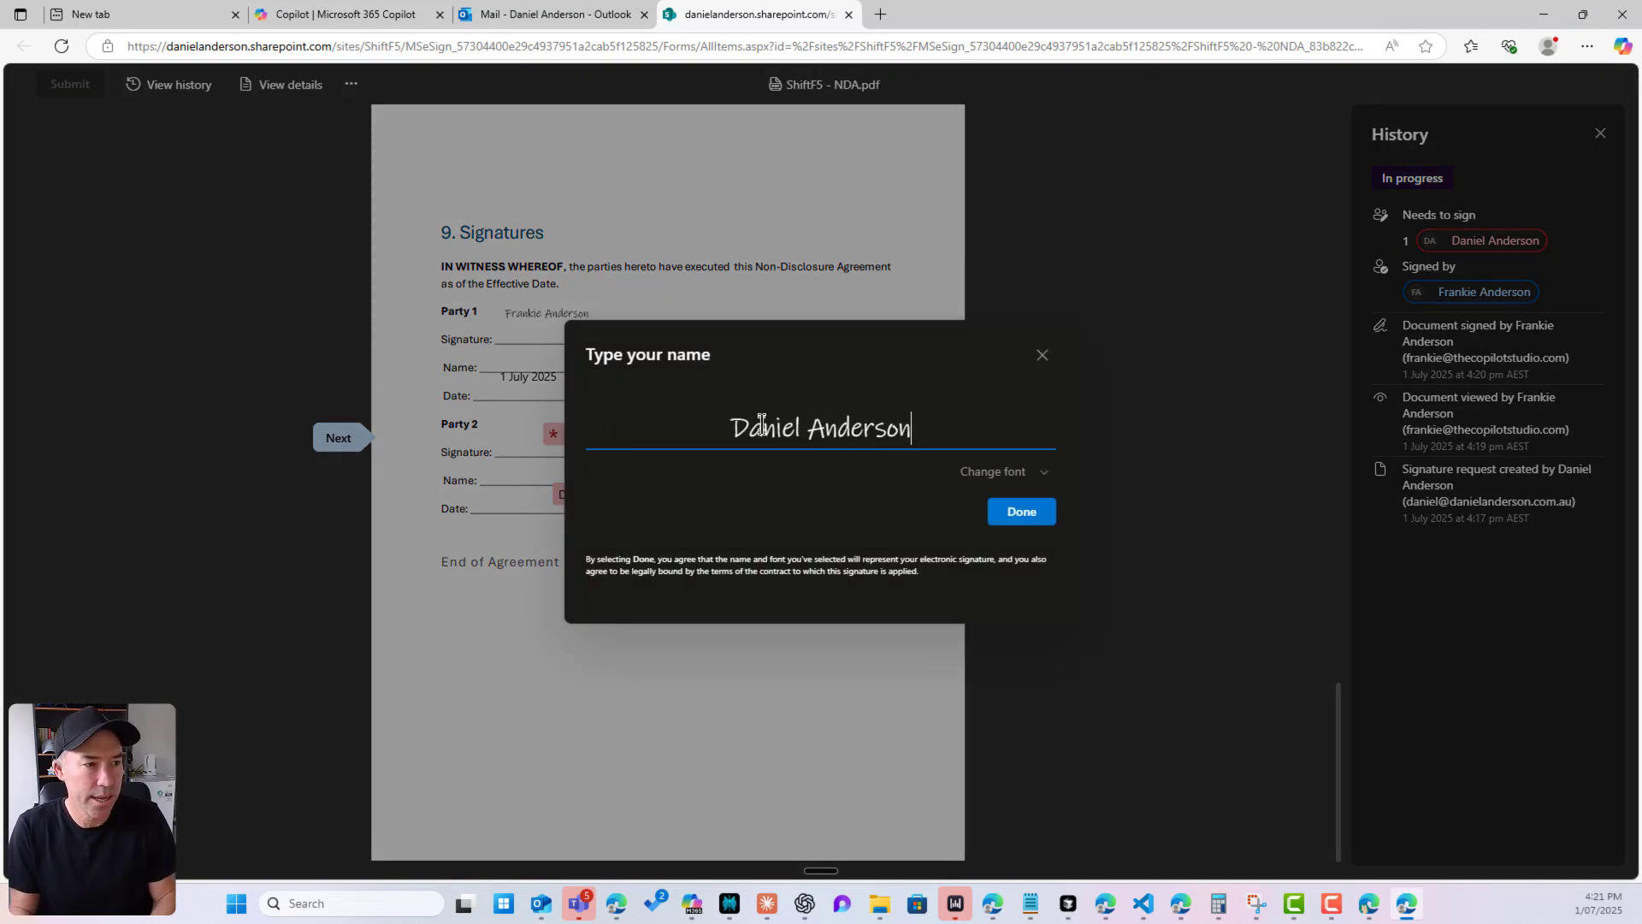
{"action": "left_click", "coordinate": [1019, 512]}
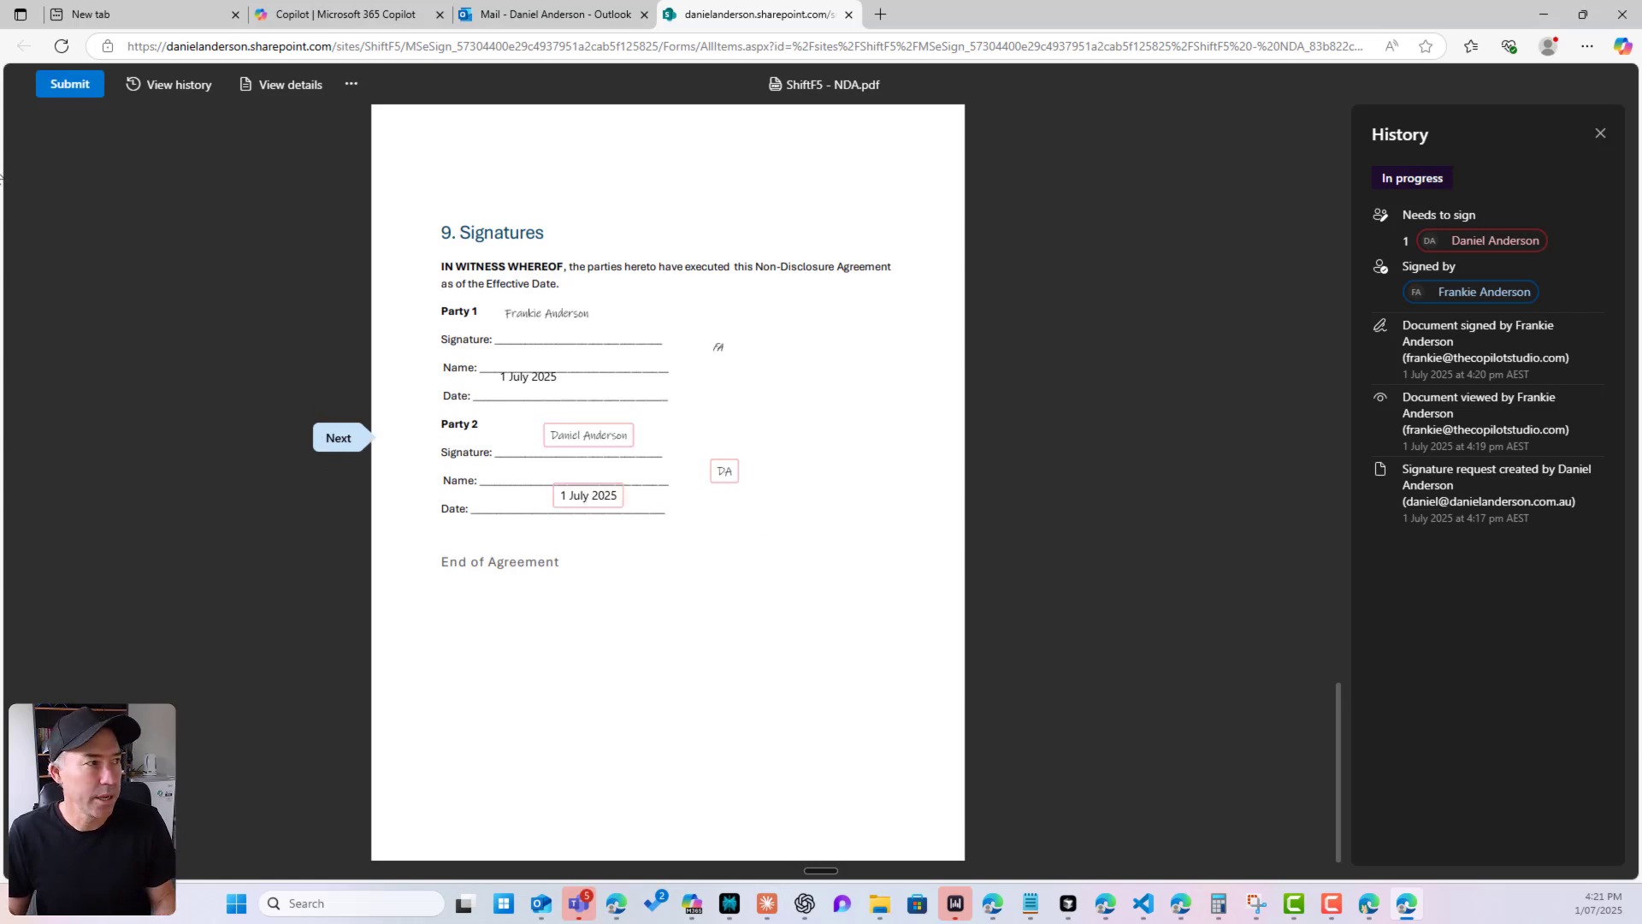
{"action": "left_click", "coordinate": [69, 84]}
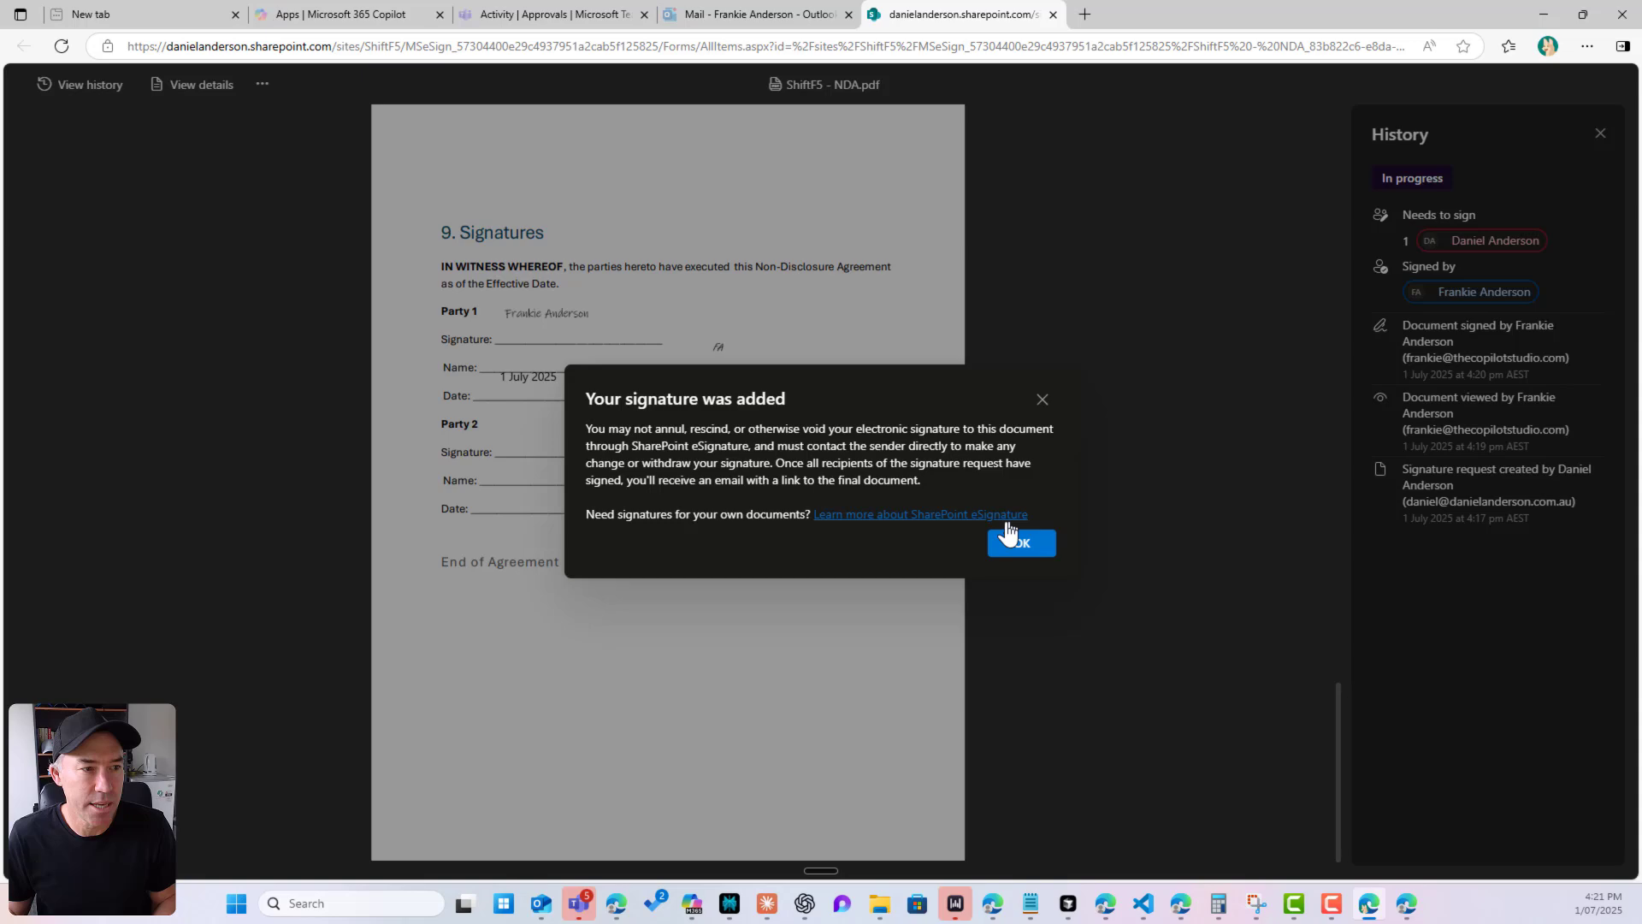
{"action": "left_click", "coordinate": [1017, 542]}
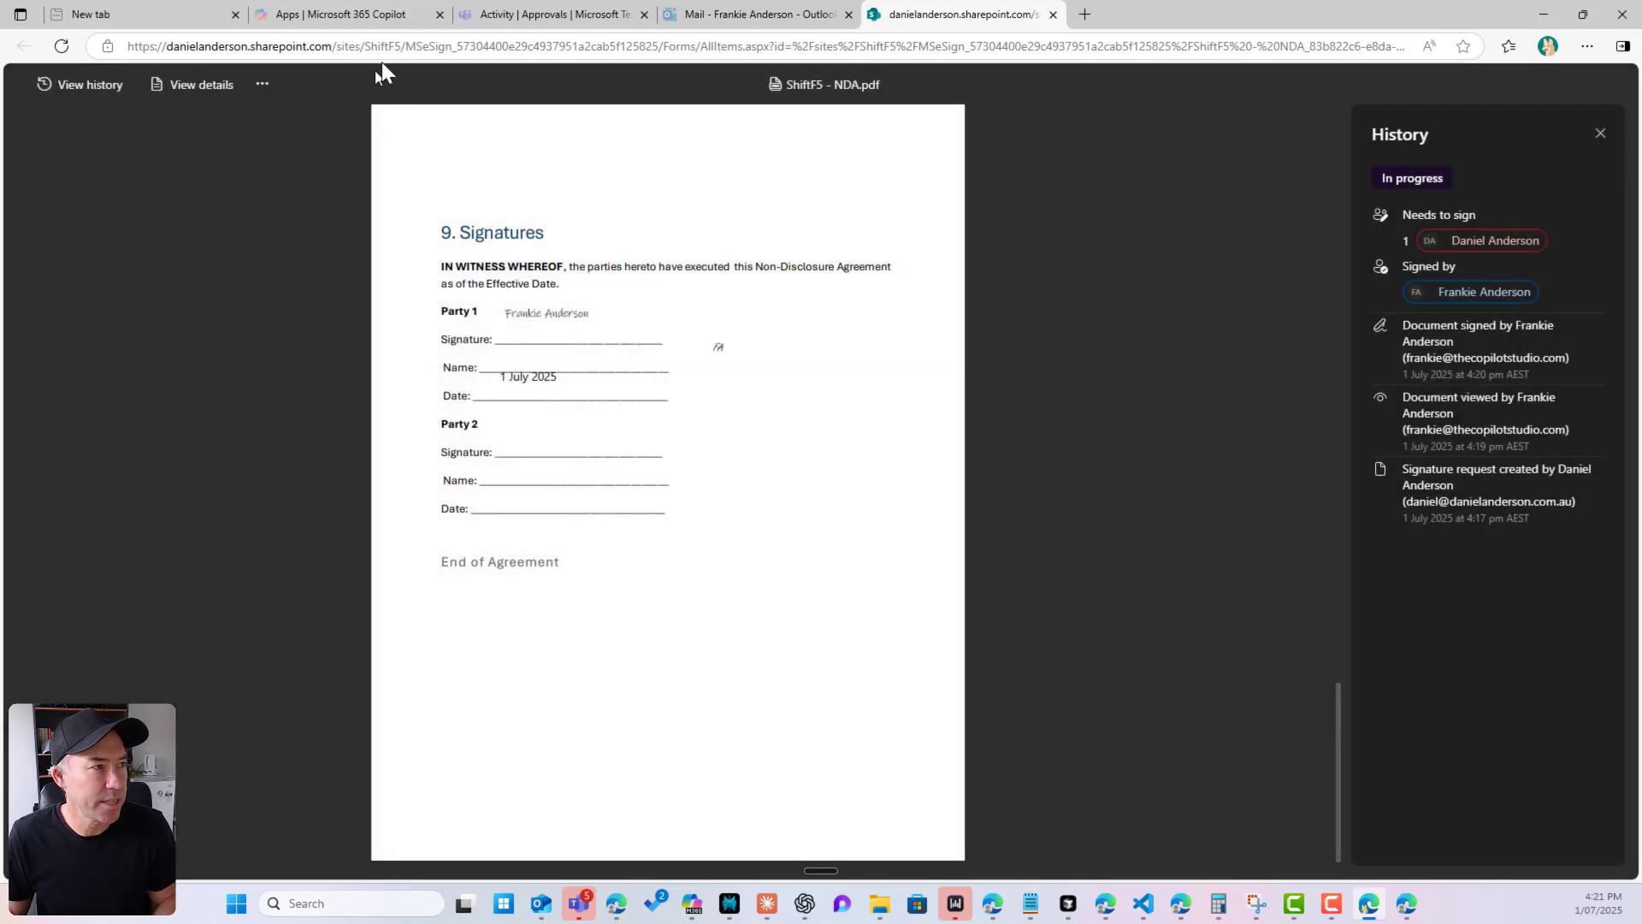
{"action": "left_click", "coordinate": [757, 14]}
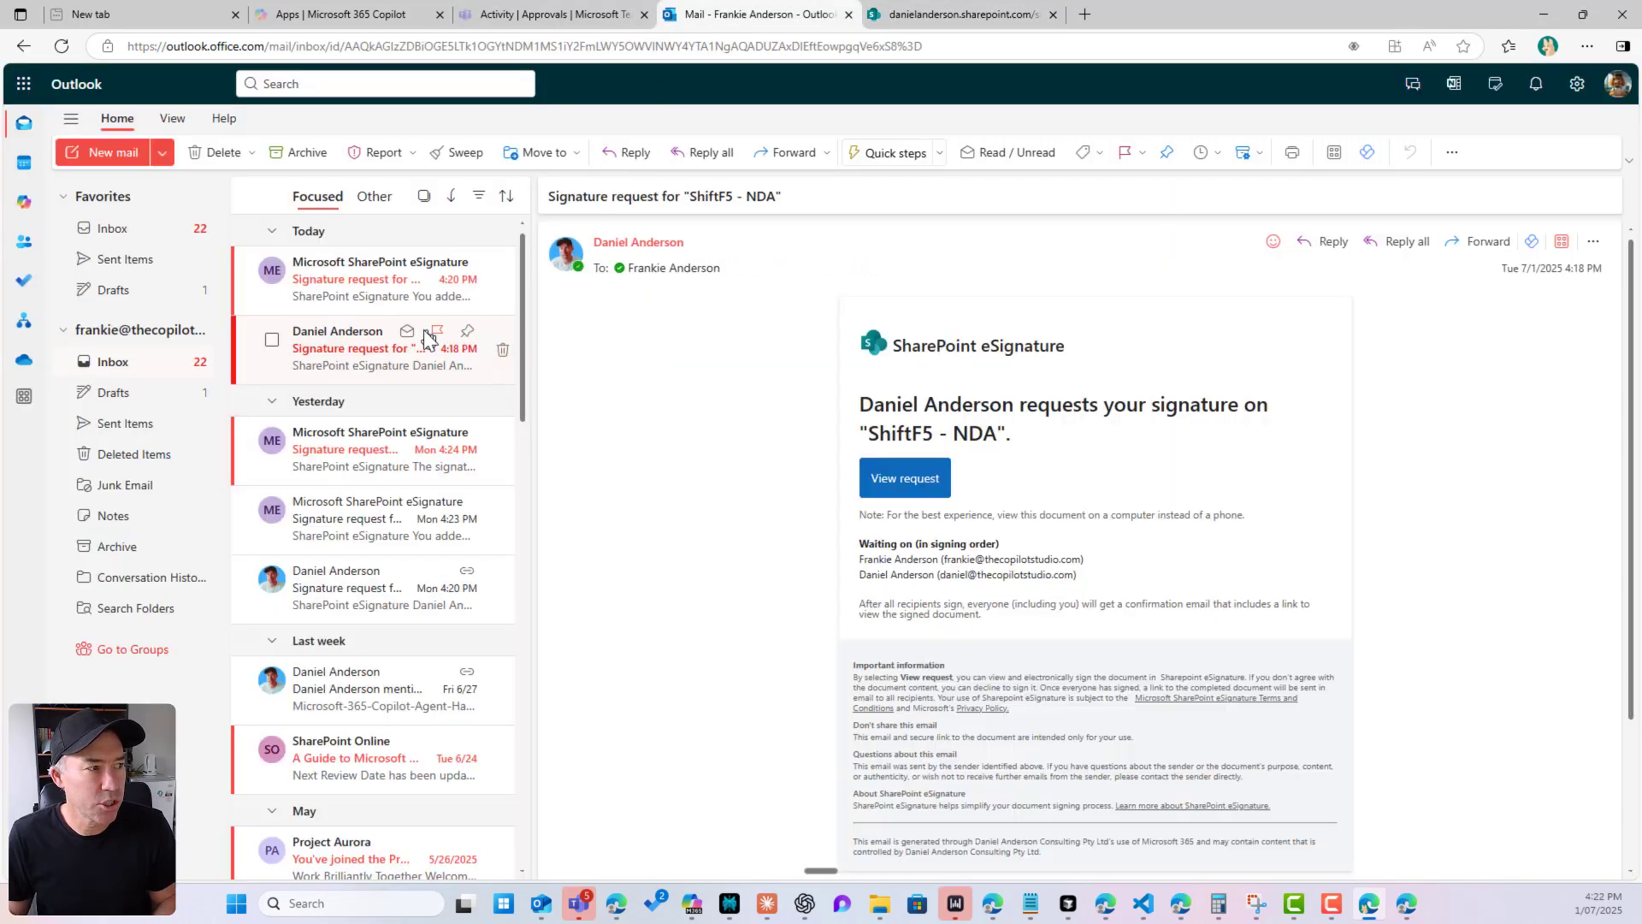
{"action": "mouse_move", "coordinate": [367, 288]}
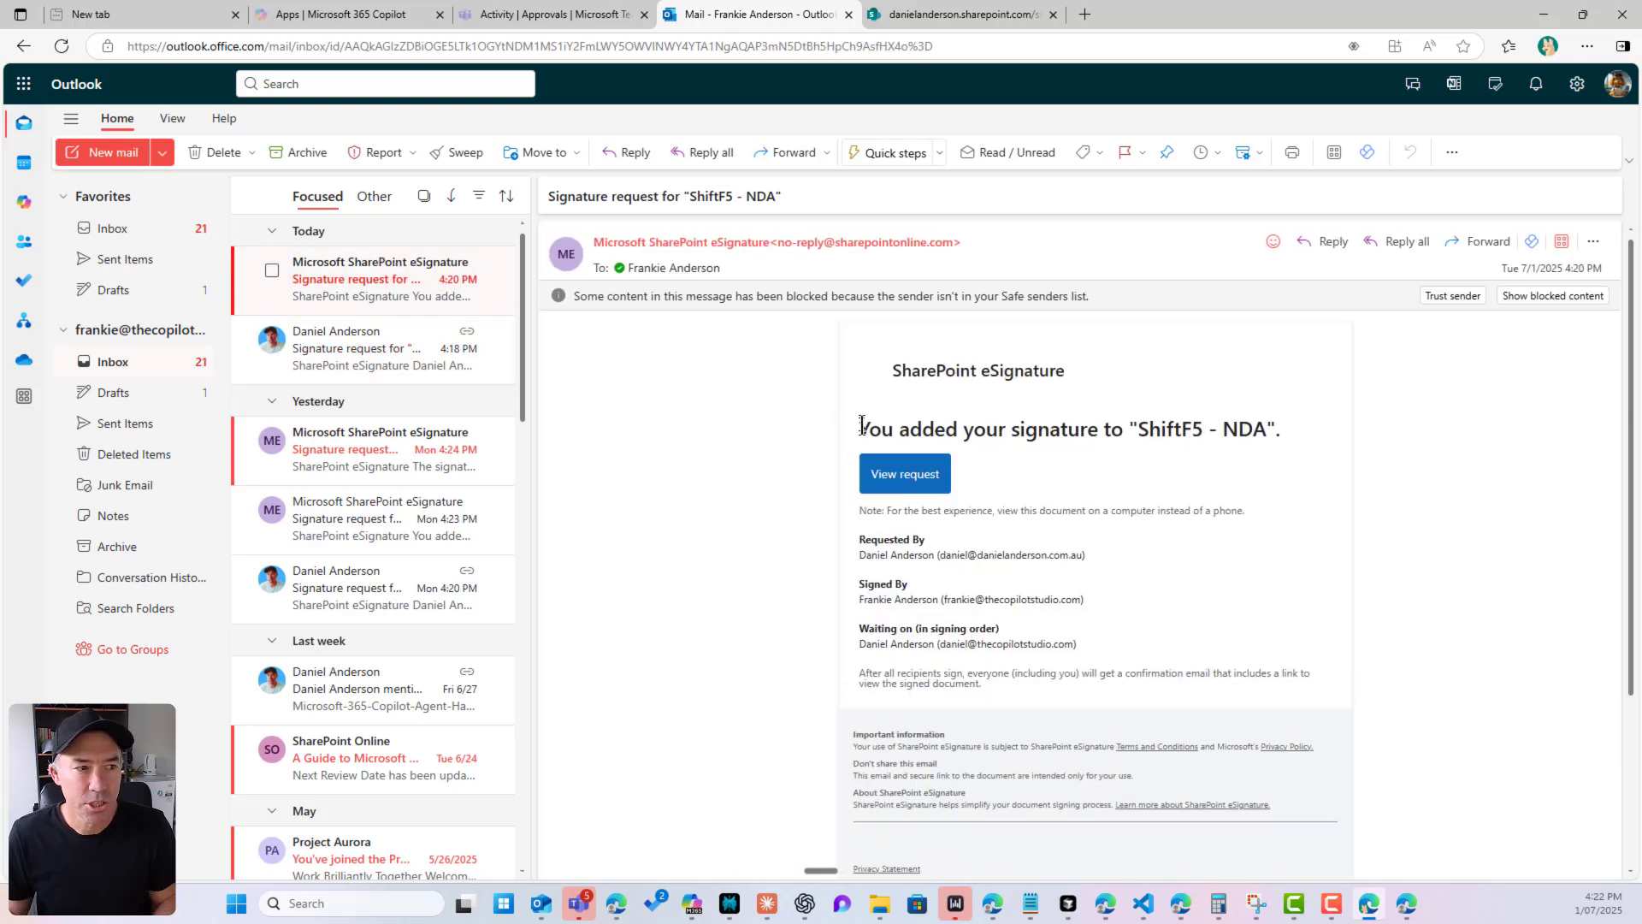
- Highlight the heading of the latest SharePoint eSignature email about ShiftF5 - NDA
{"action": "triple_click", "coordinate": [1069, 429]}
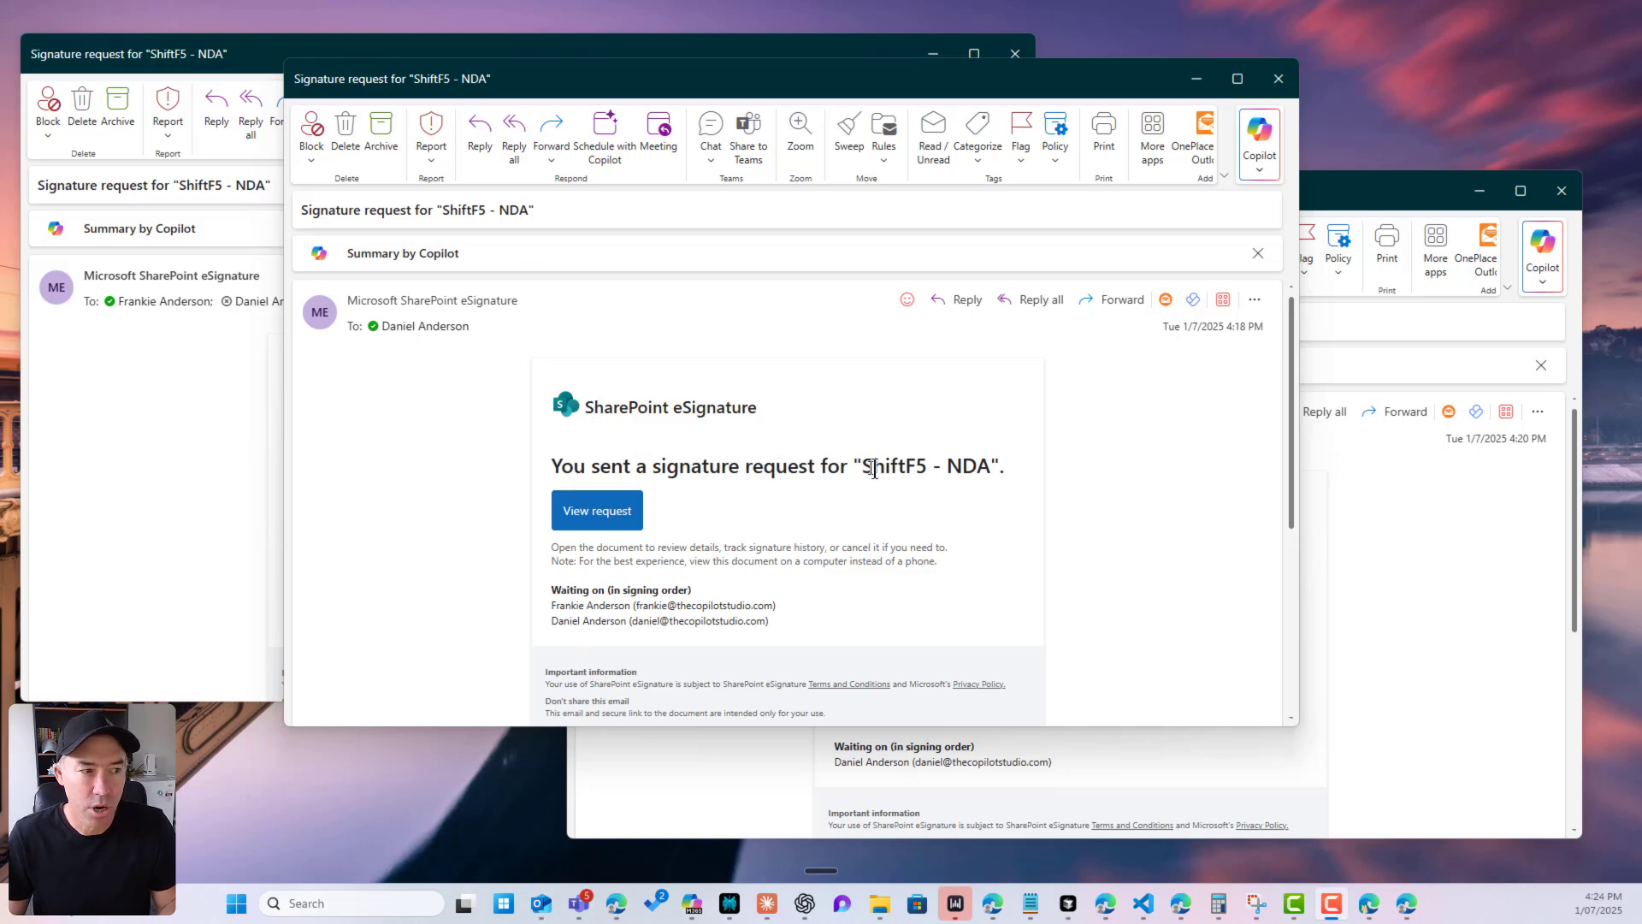
- Close the extra notification email and highlight the signer names in the completion email
{"action": "left_click_drag", "start_coordinate": [857, 465], "coordinate": [961, 465]}
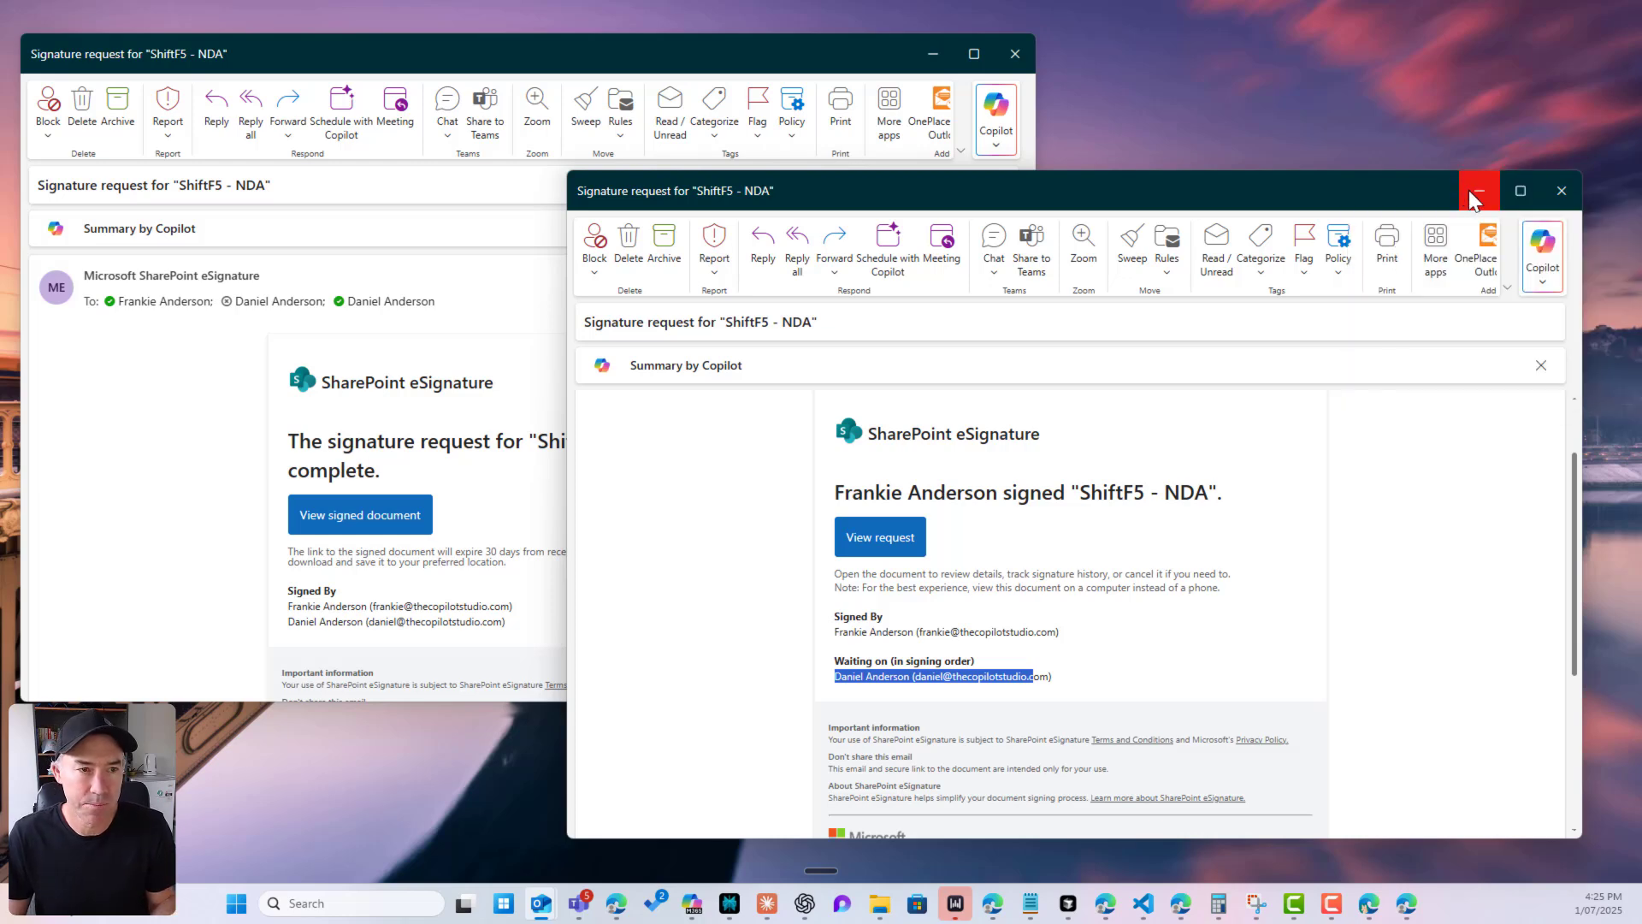
{"action": "left_click", "coordinate": [1478, 190]}
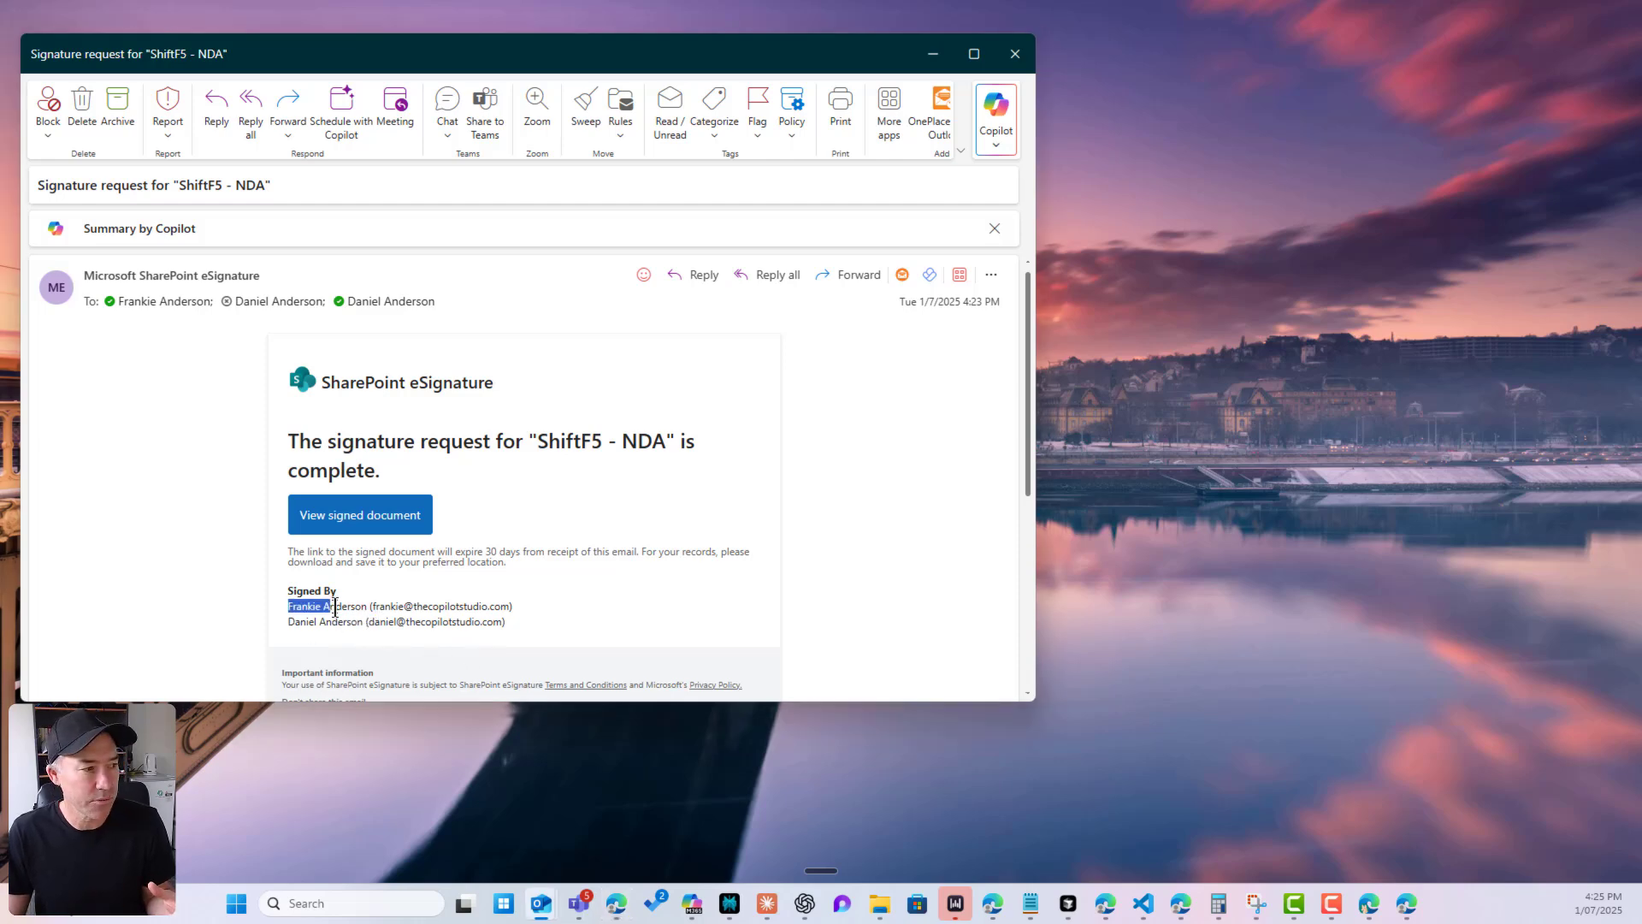
{"action": "double_click", "coordinate": [319, 620]}
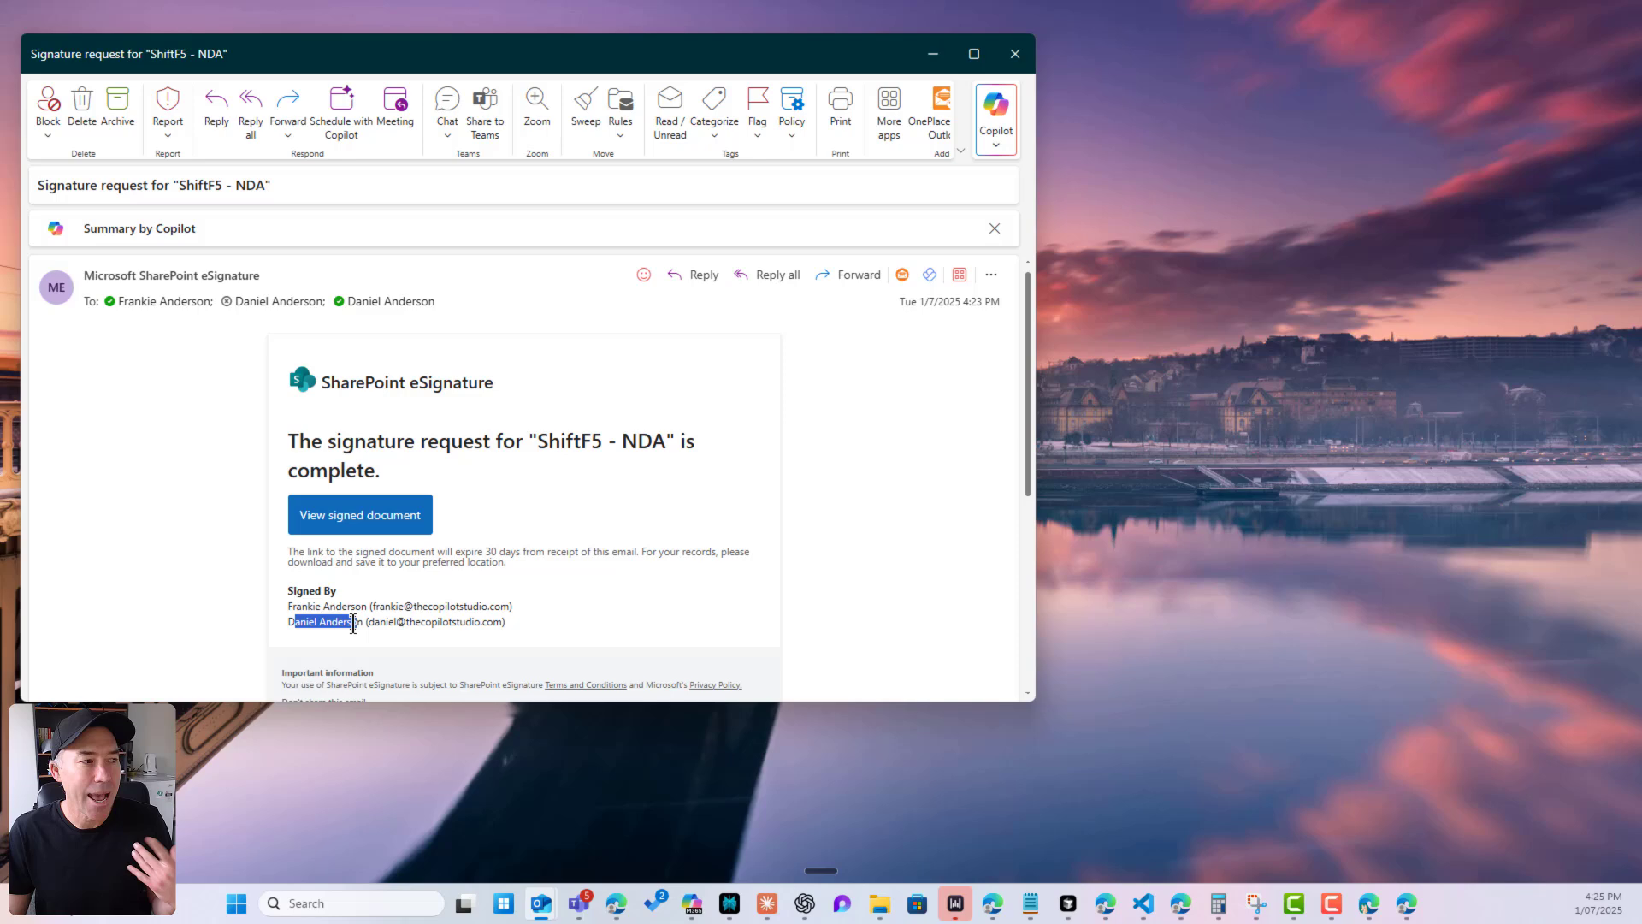
{"action": "mouse_move", "coordinate": [612, 308]}
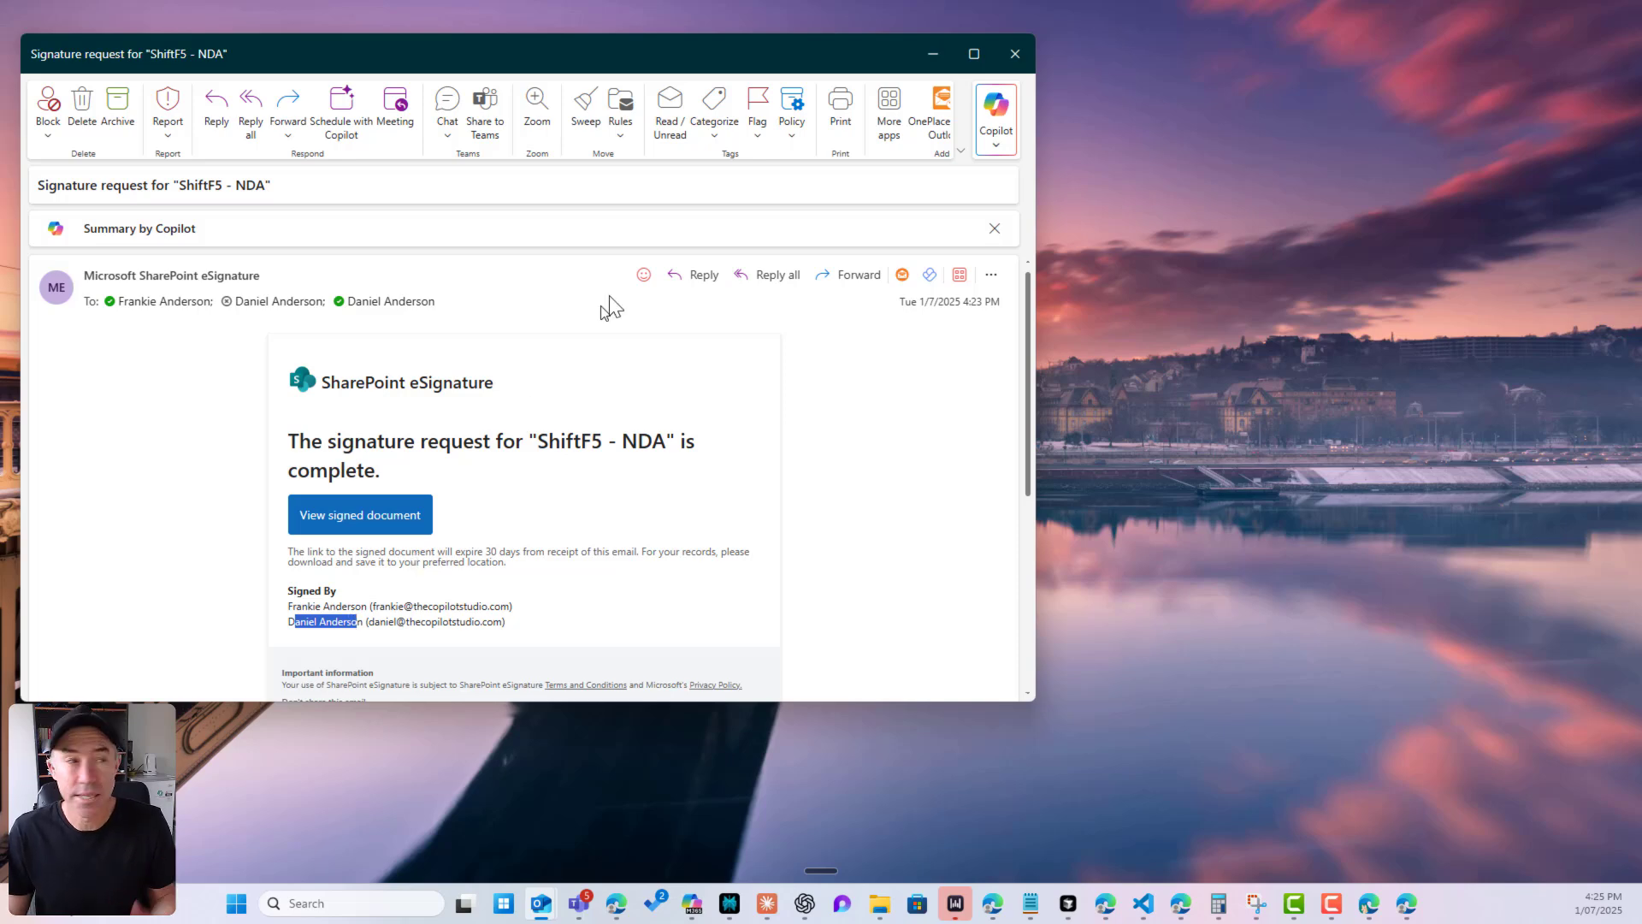
{"action": "left_click", "coordinate": [1012, 53]}
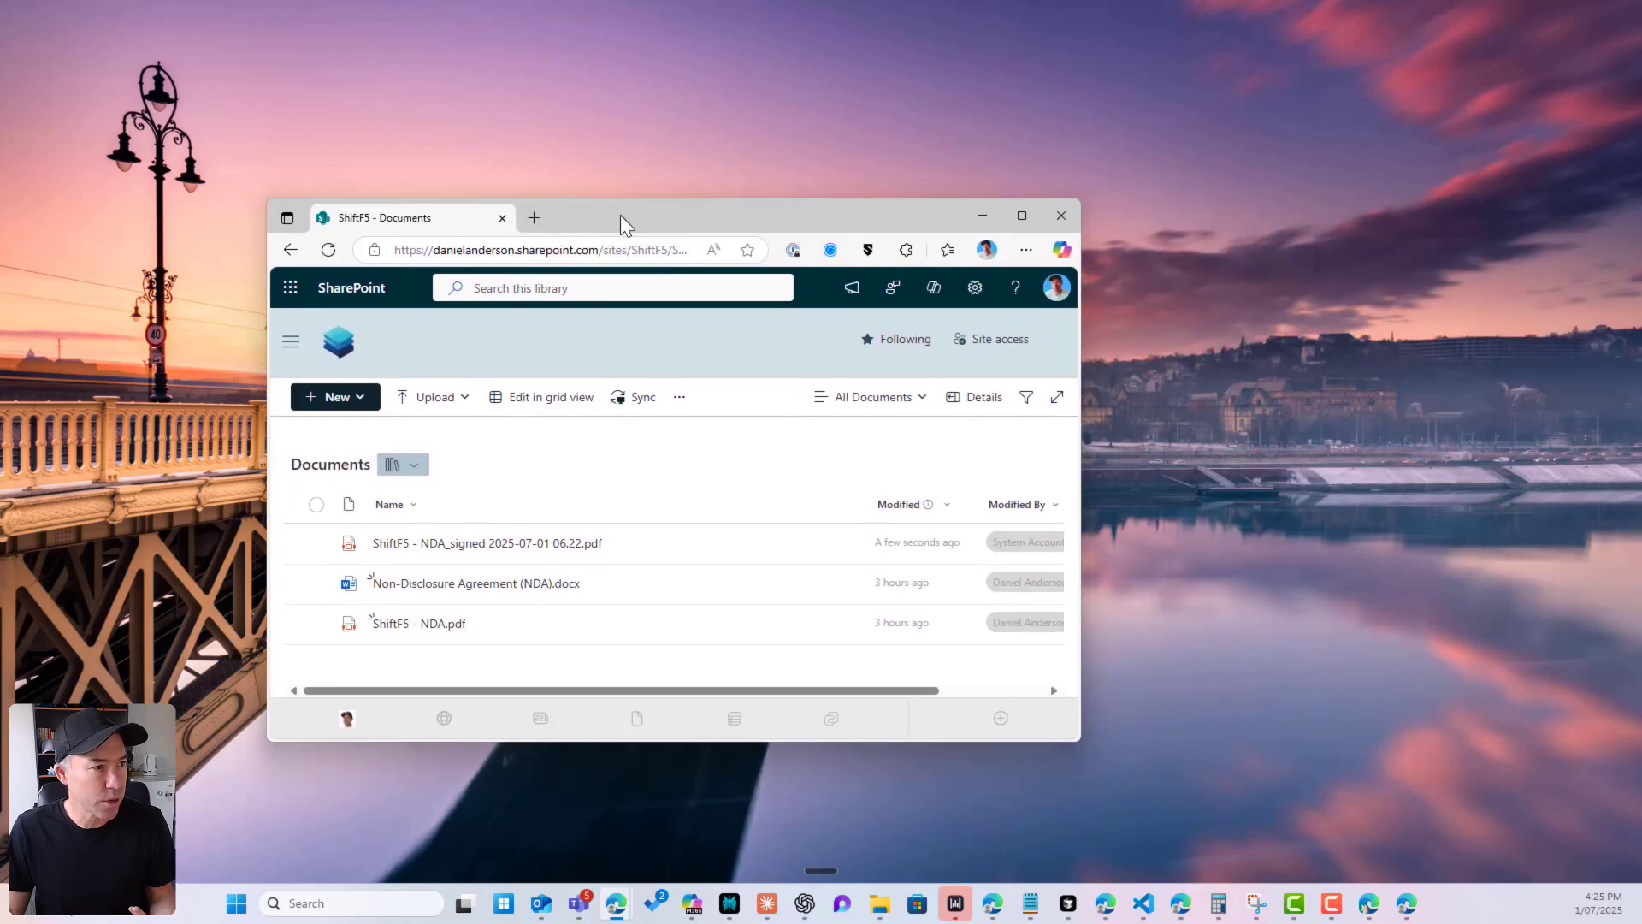
- Open ShiftF5 - NDA_signed 2025-07-01 06.22.pdf and scroll to both signatures and the summary
{"action": "left_click", "coordinate": [1020, 215]}
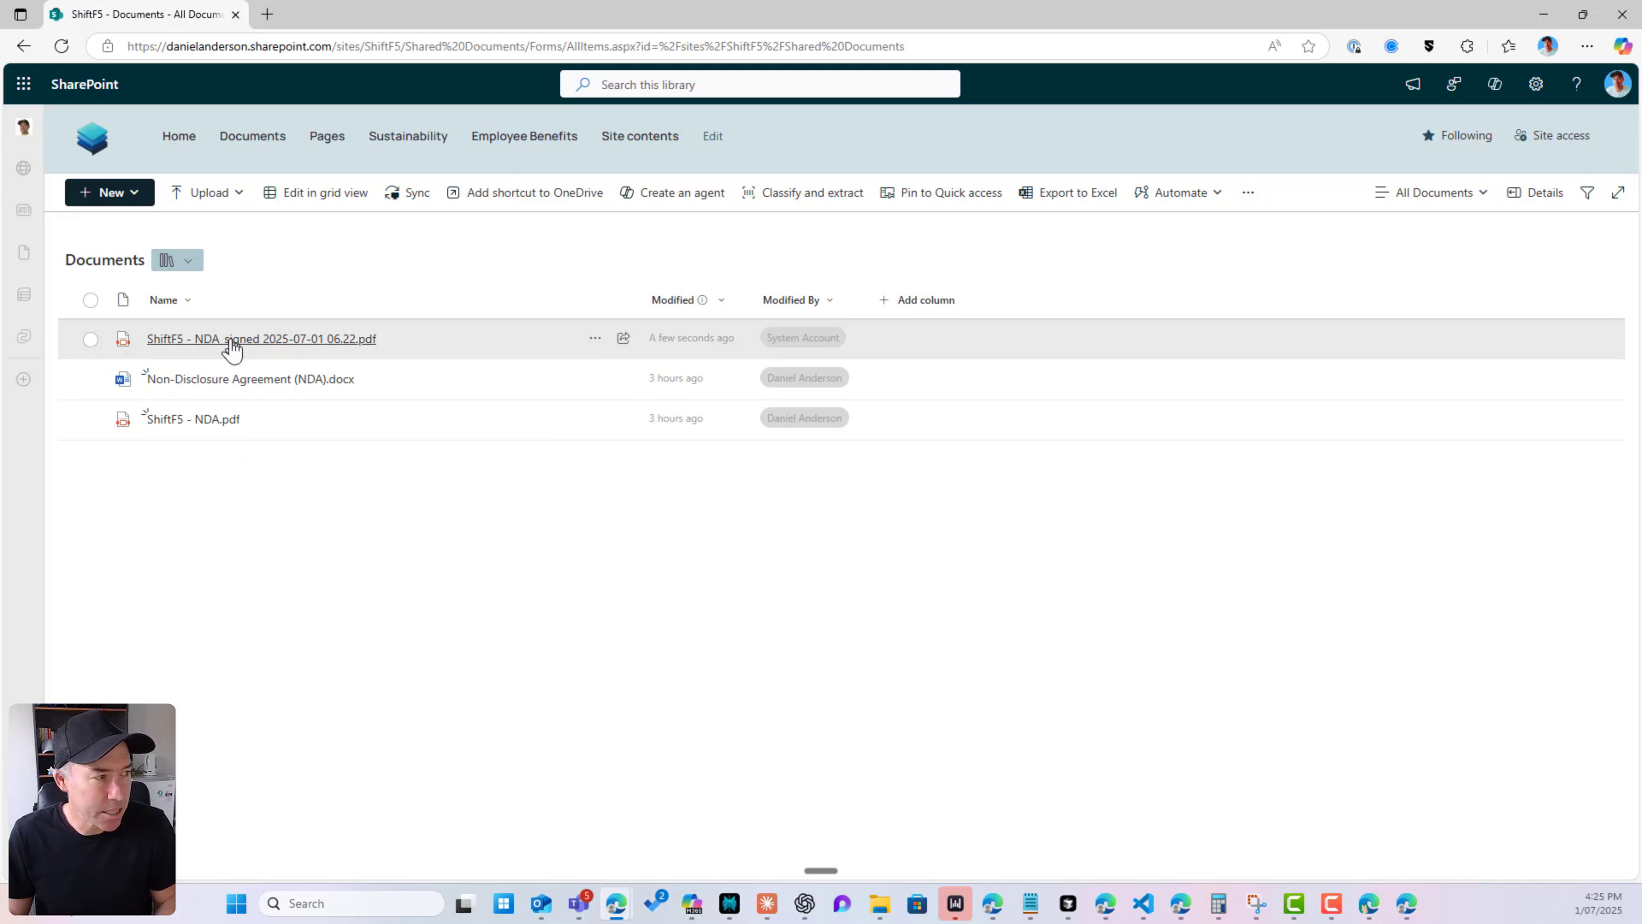
{"action": "left_click", "coordinate": [260, 338]}
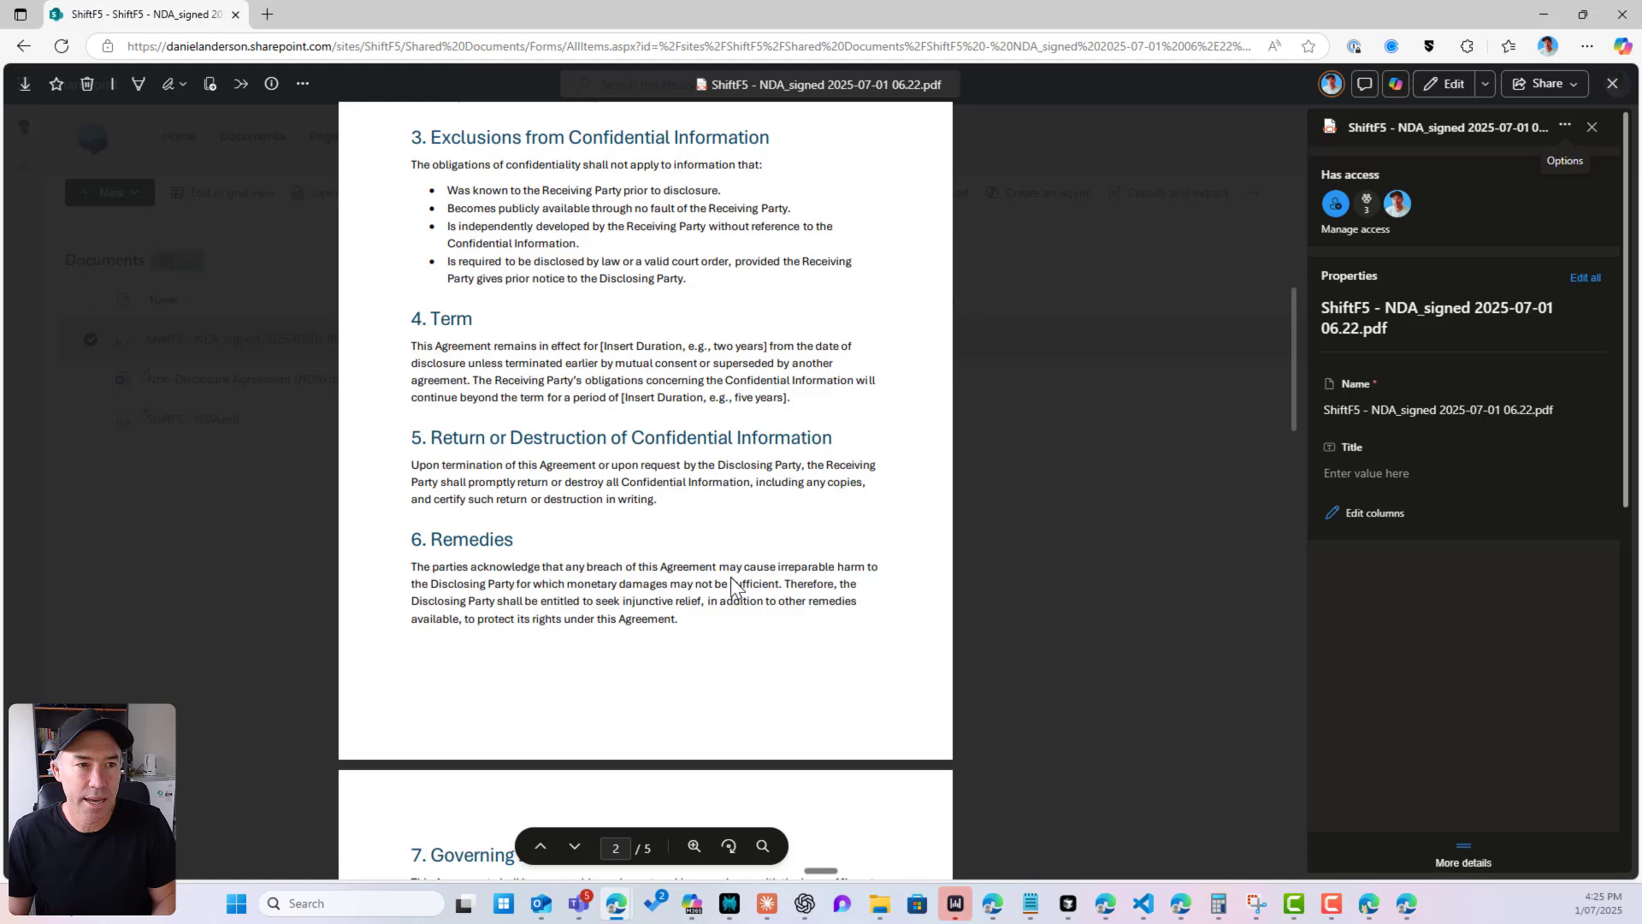
{"action": "scroll", "scroll_direction": "down", "scroll_amount": 3}
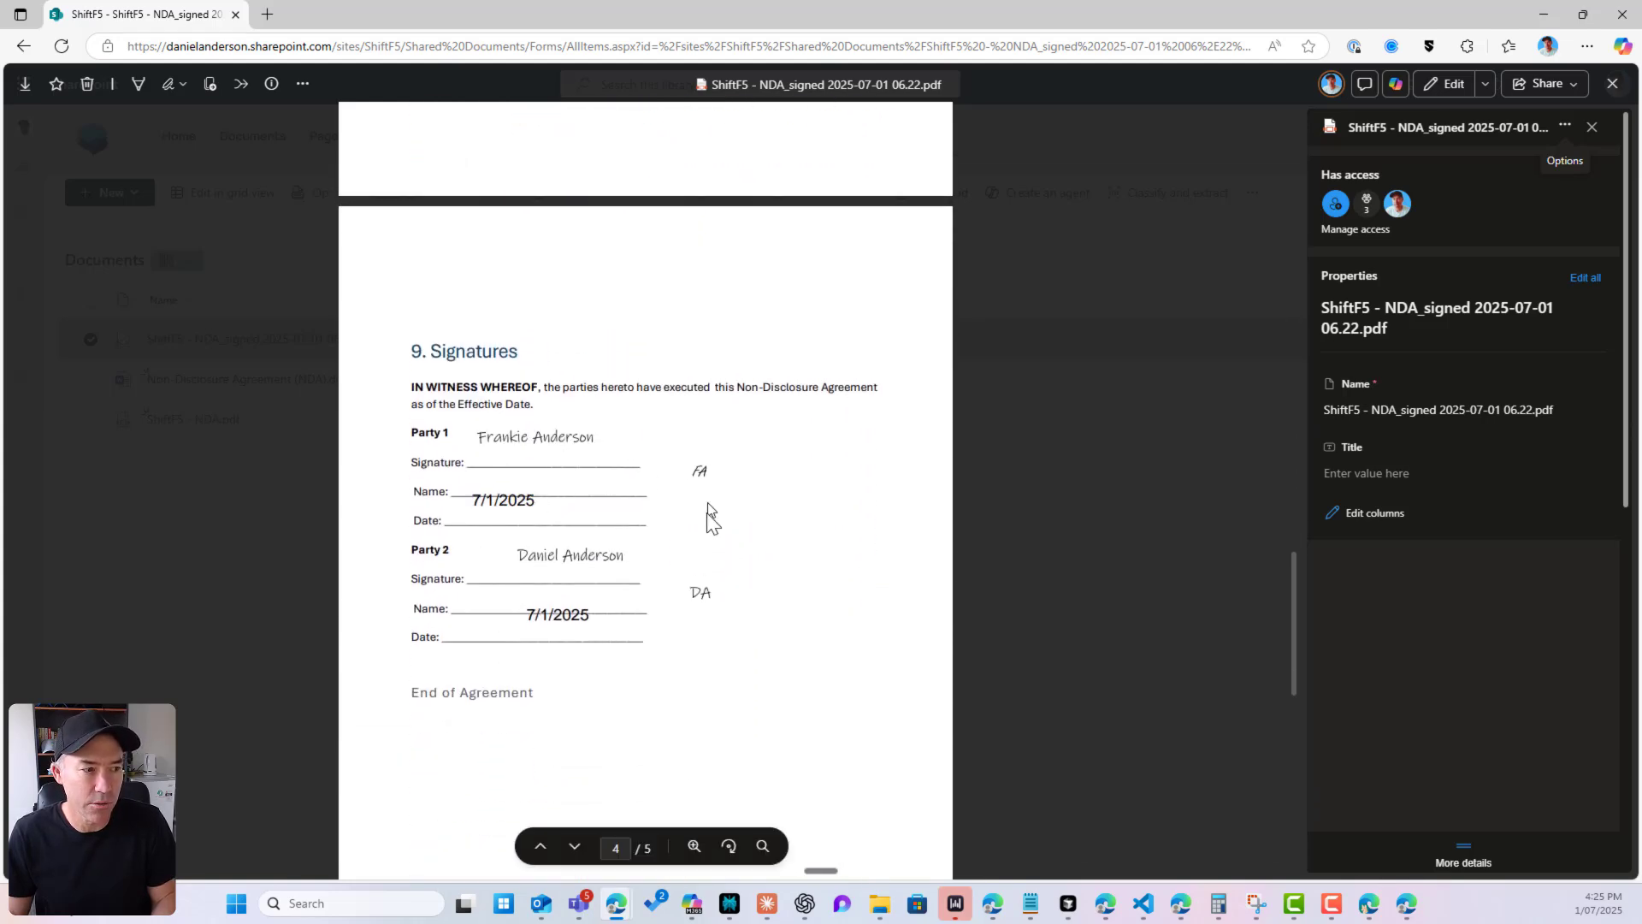
{"action": "scroll", "scroll_direction": "down", "scroll_amount": 3}
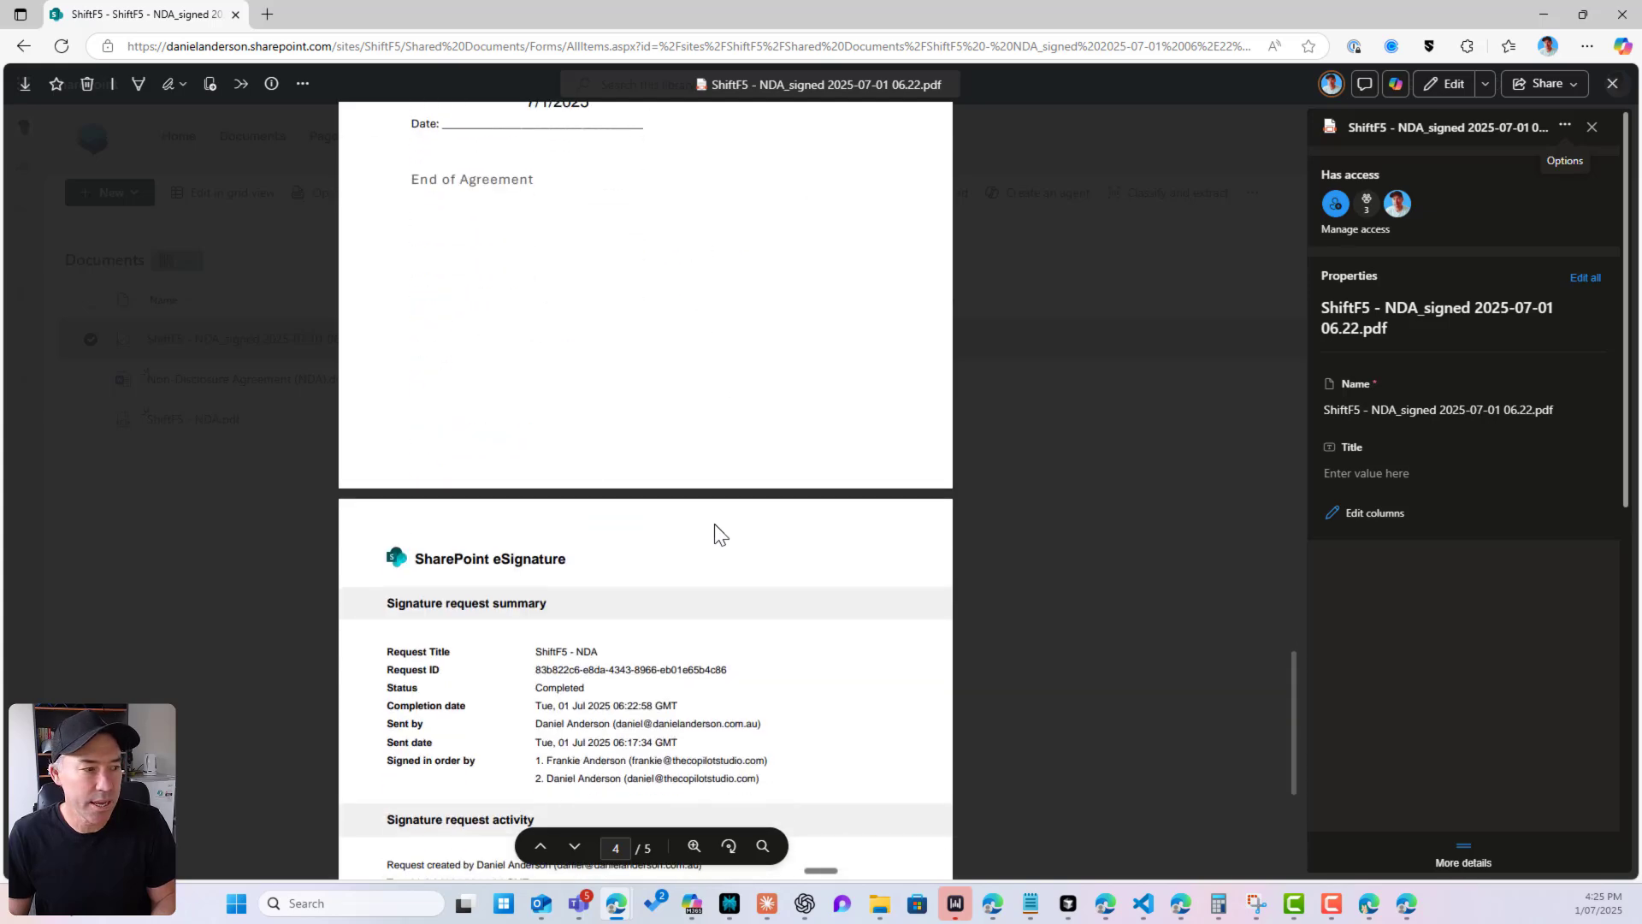
{"action": "scroll", "scroll_direction": "down", "scroll_amount": 3}
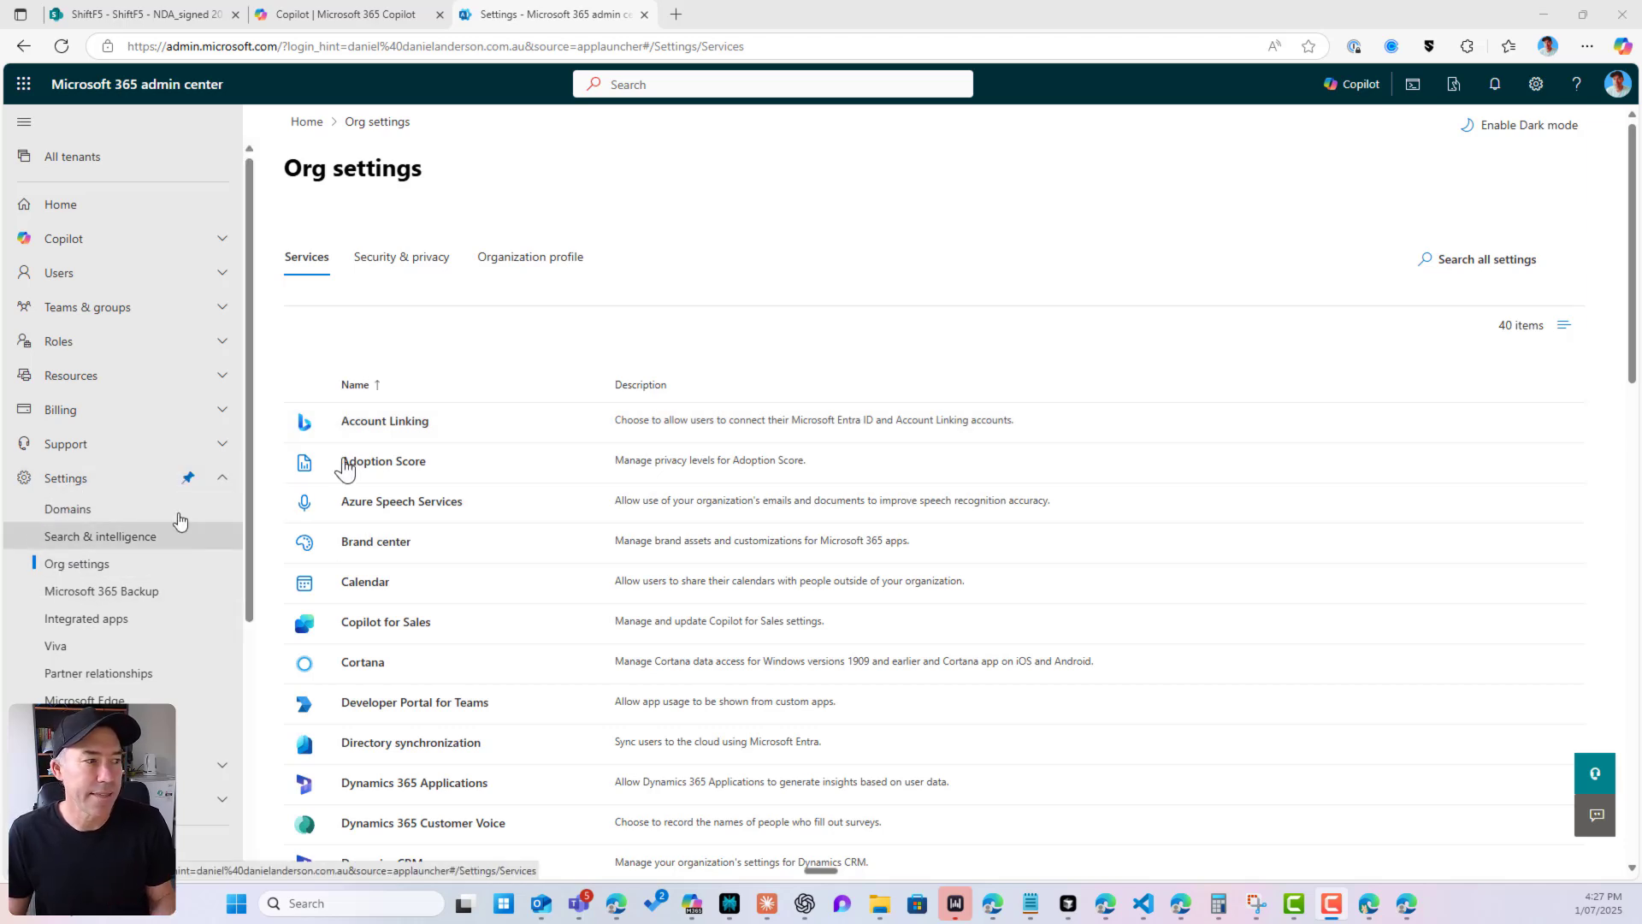
- Go through Pay-as-you-go services settings to the eSignature settings in Org settings
{"action": "scroll", "scroll_direction": "down", "scroll_amount": 3}
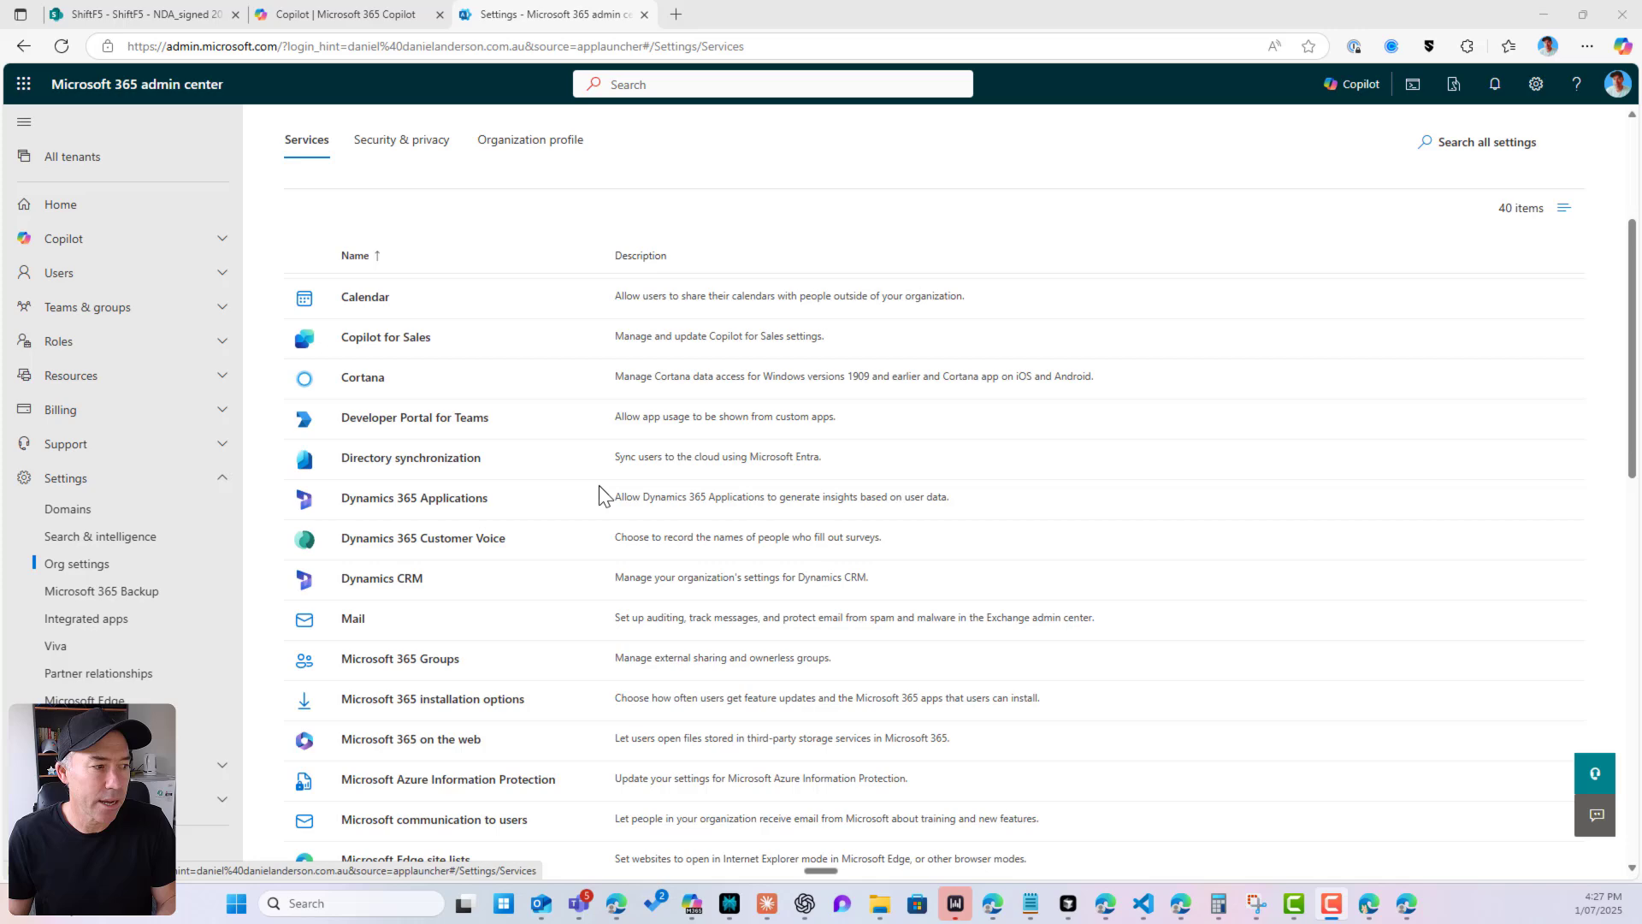
{"action": "scroll", "scroll_direction": "down", "scroll_amount": 3}
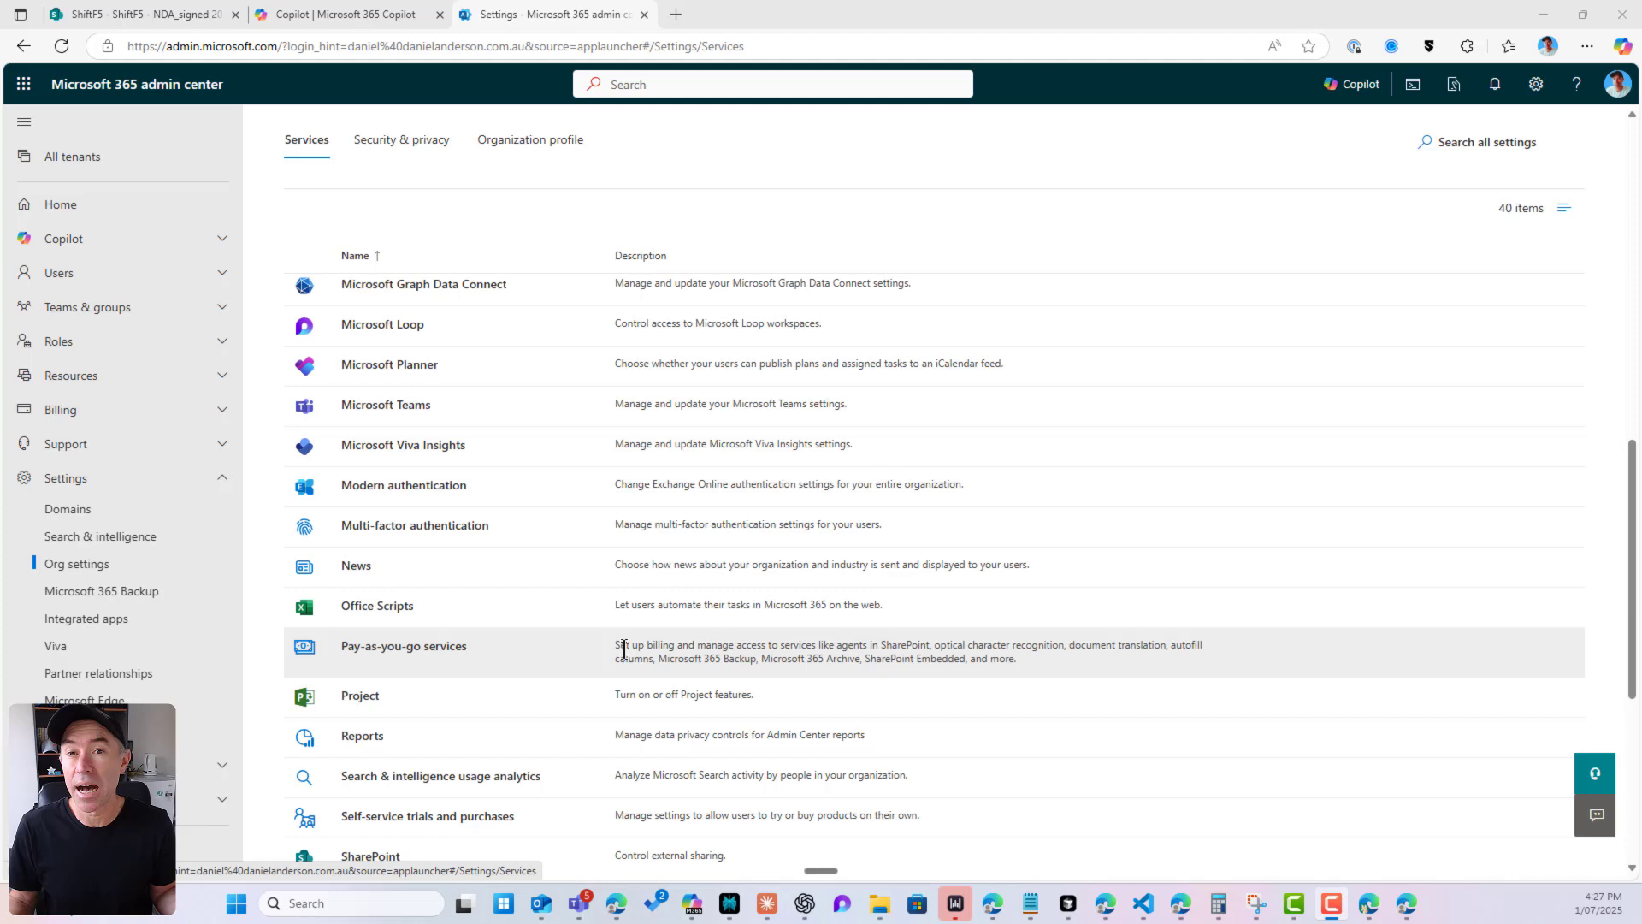
{"action": "mouse_move", "coordinate": [451, 666]}
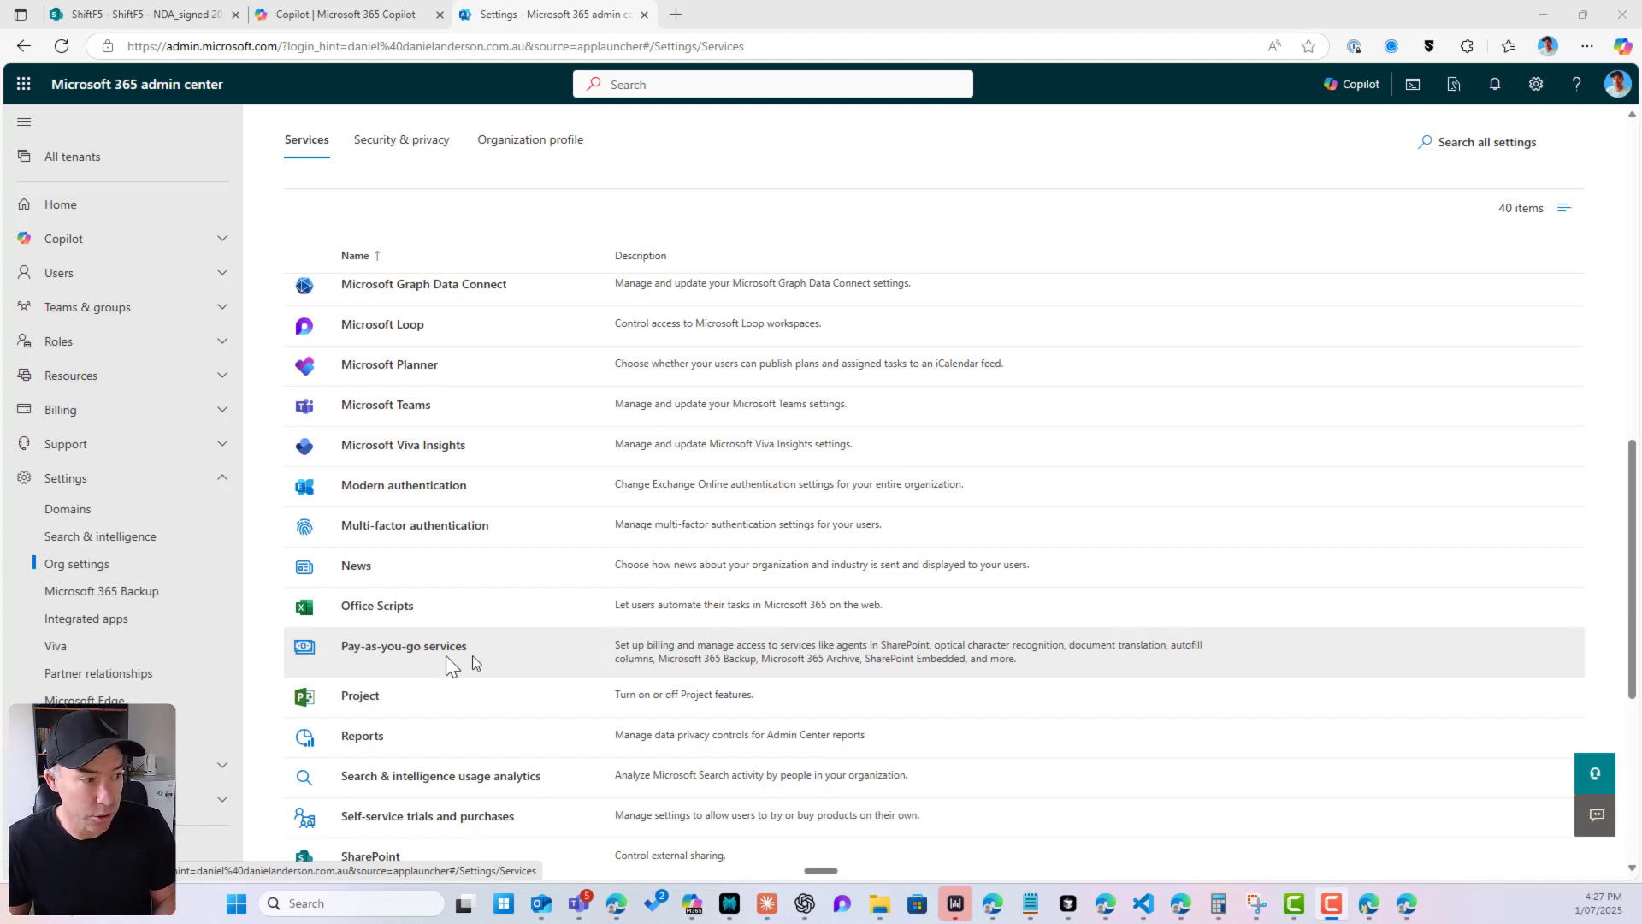
{"action": "left_click", "coordinate": [402, 645]}
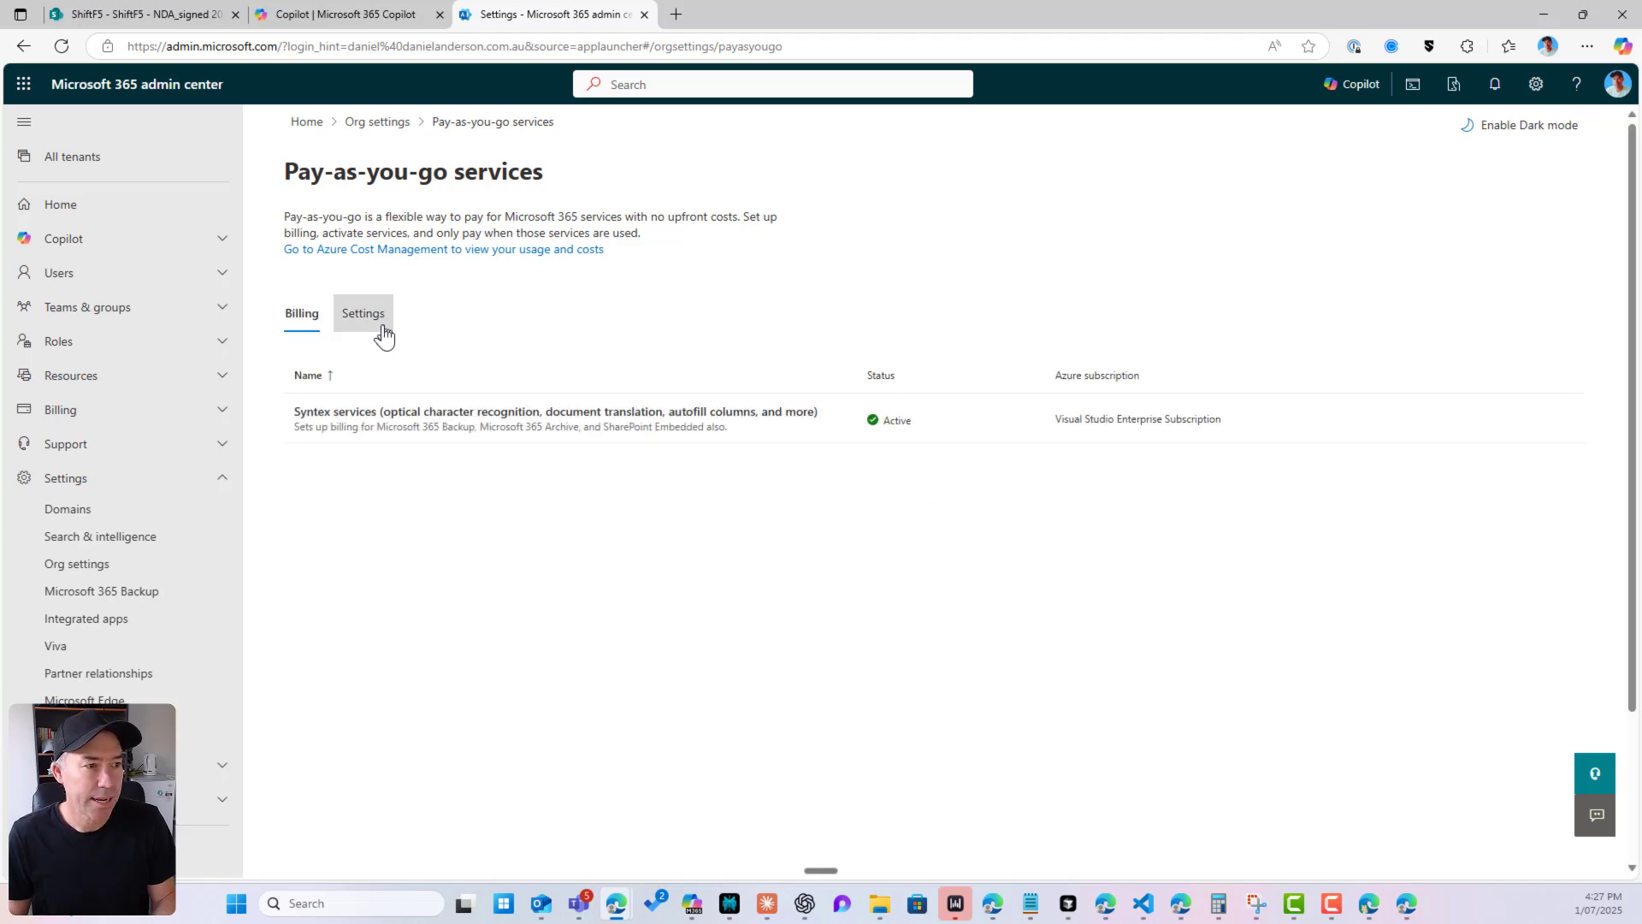
{"action": "left_click", "coordinate": [362, 313]}
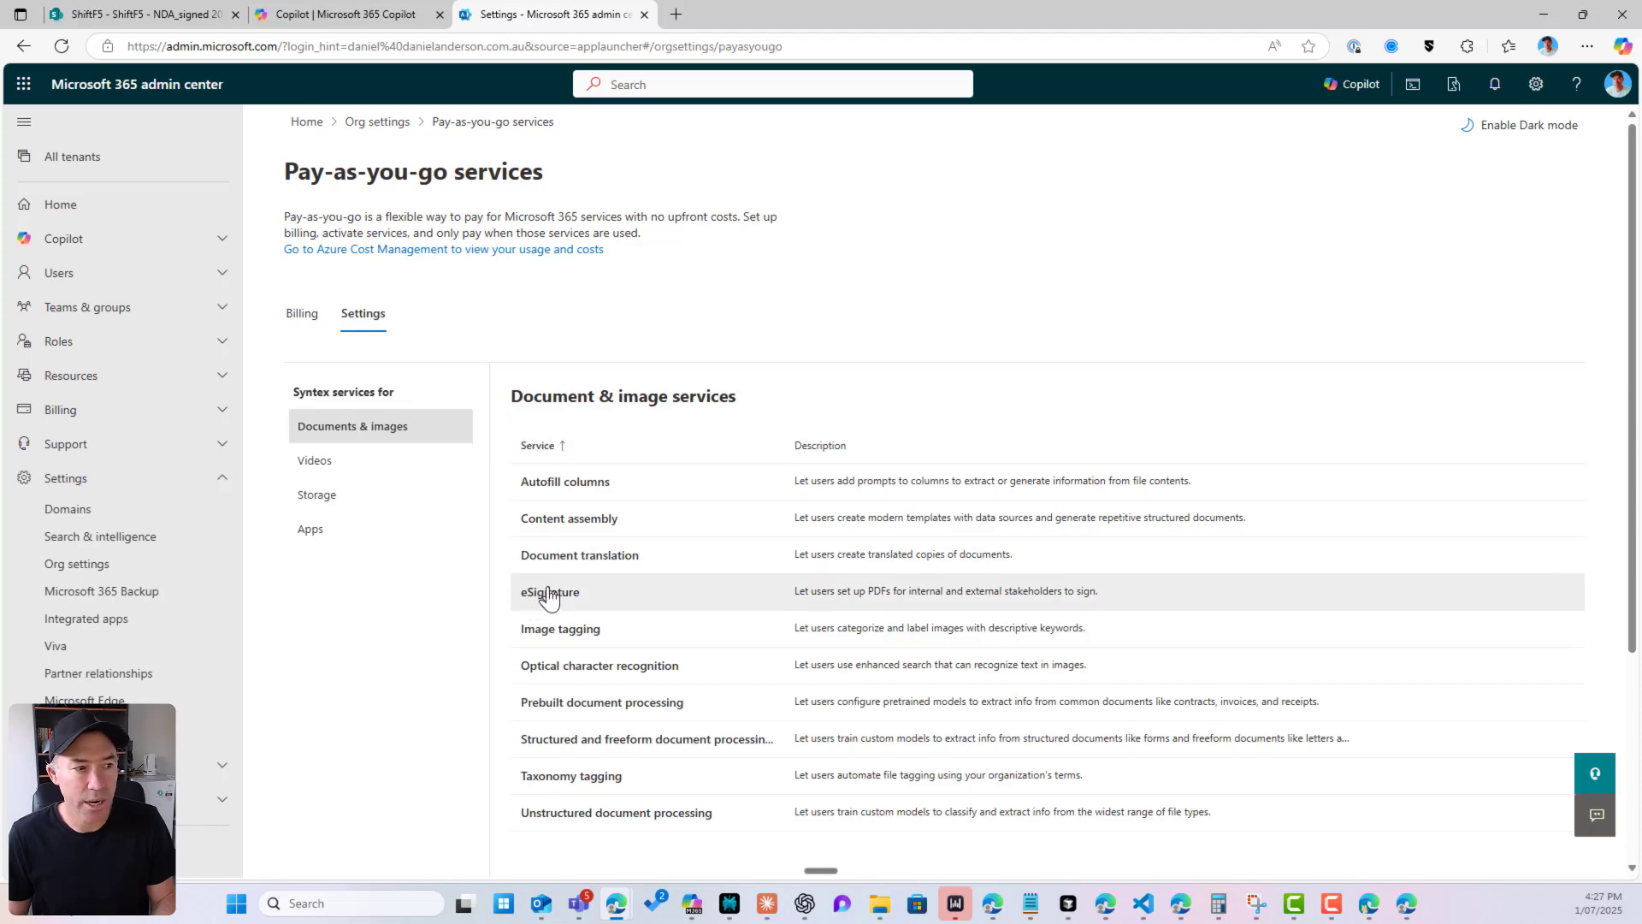
{"action": "left_click", "coordinate": [549, 592]}
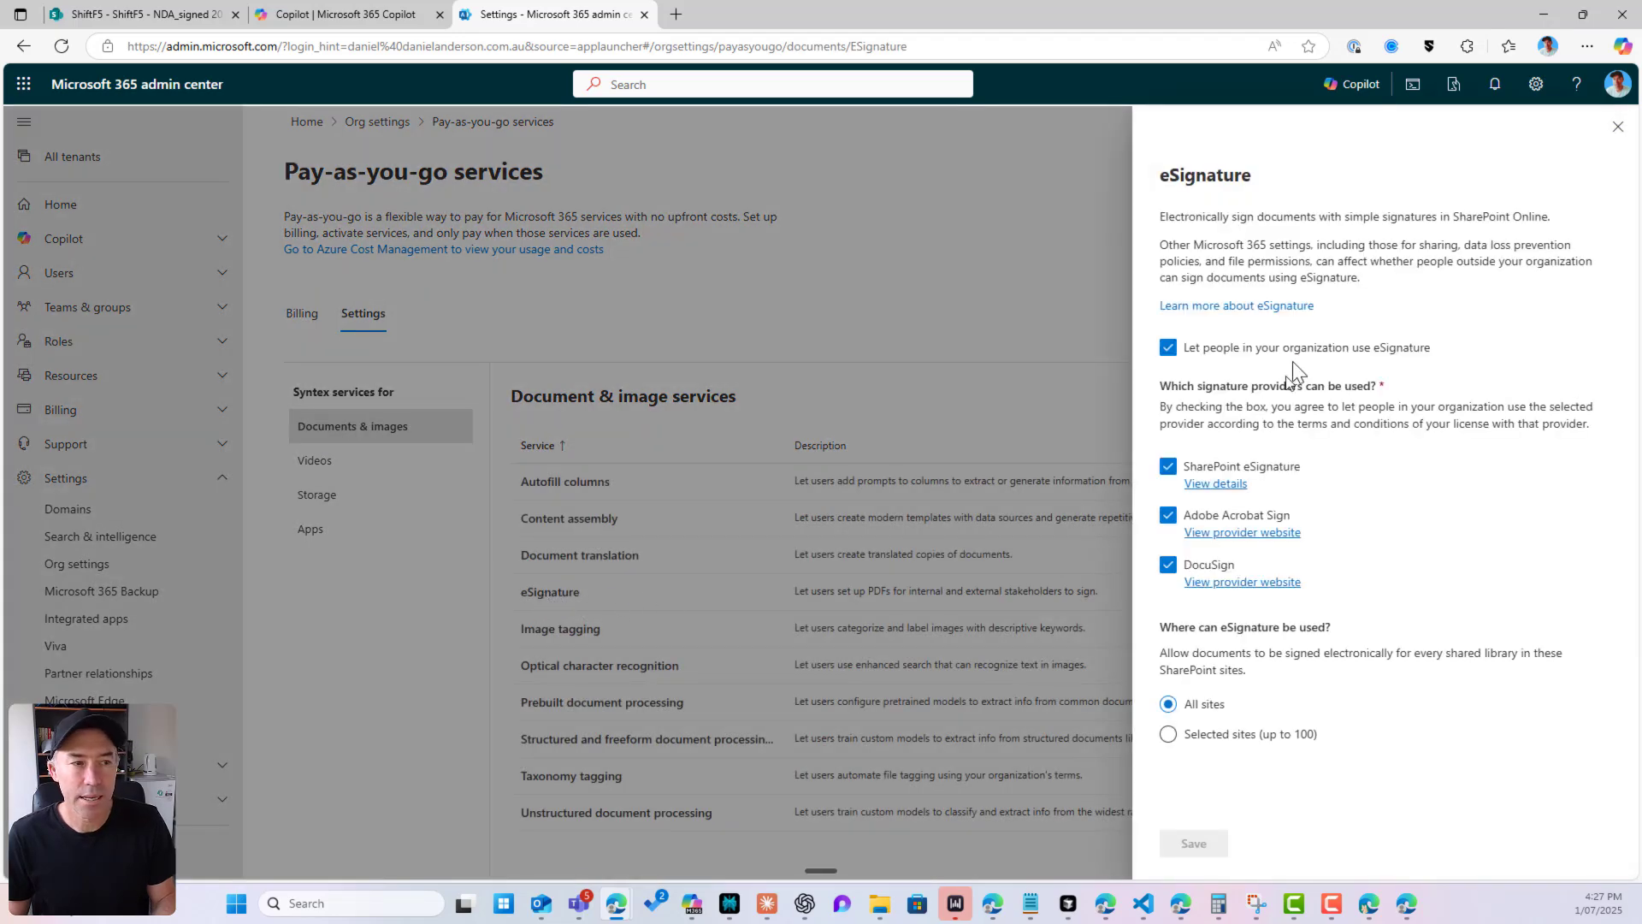